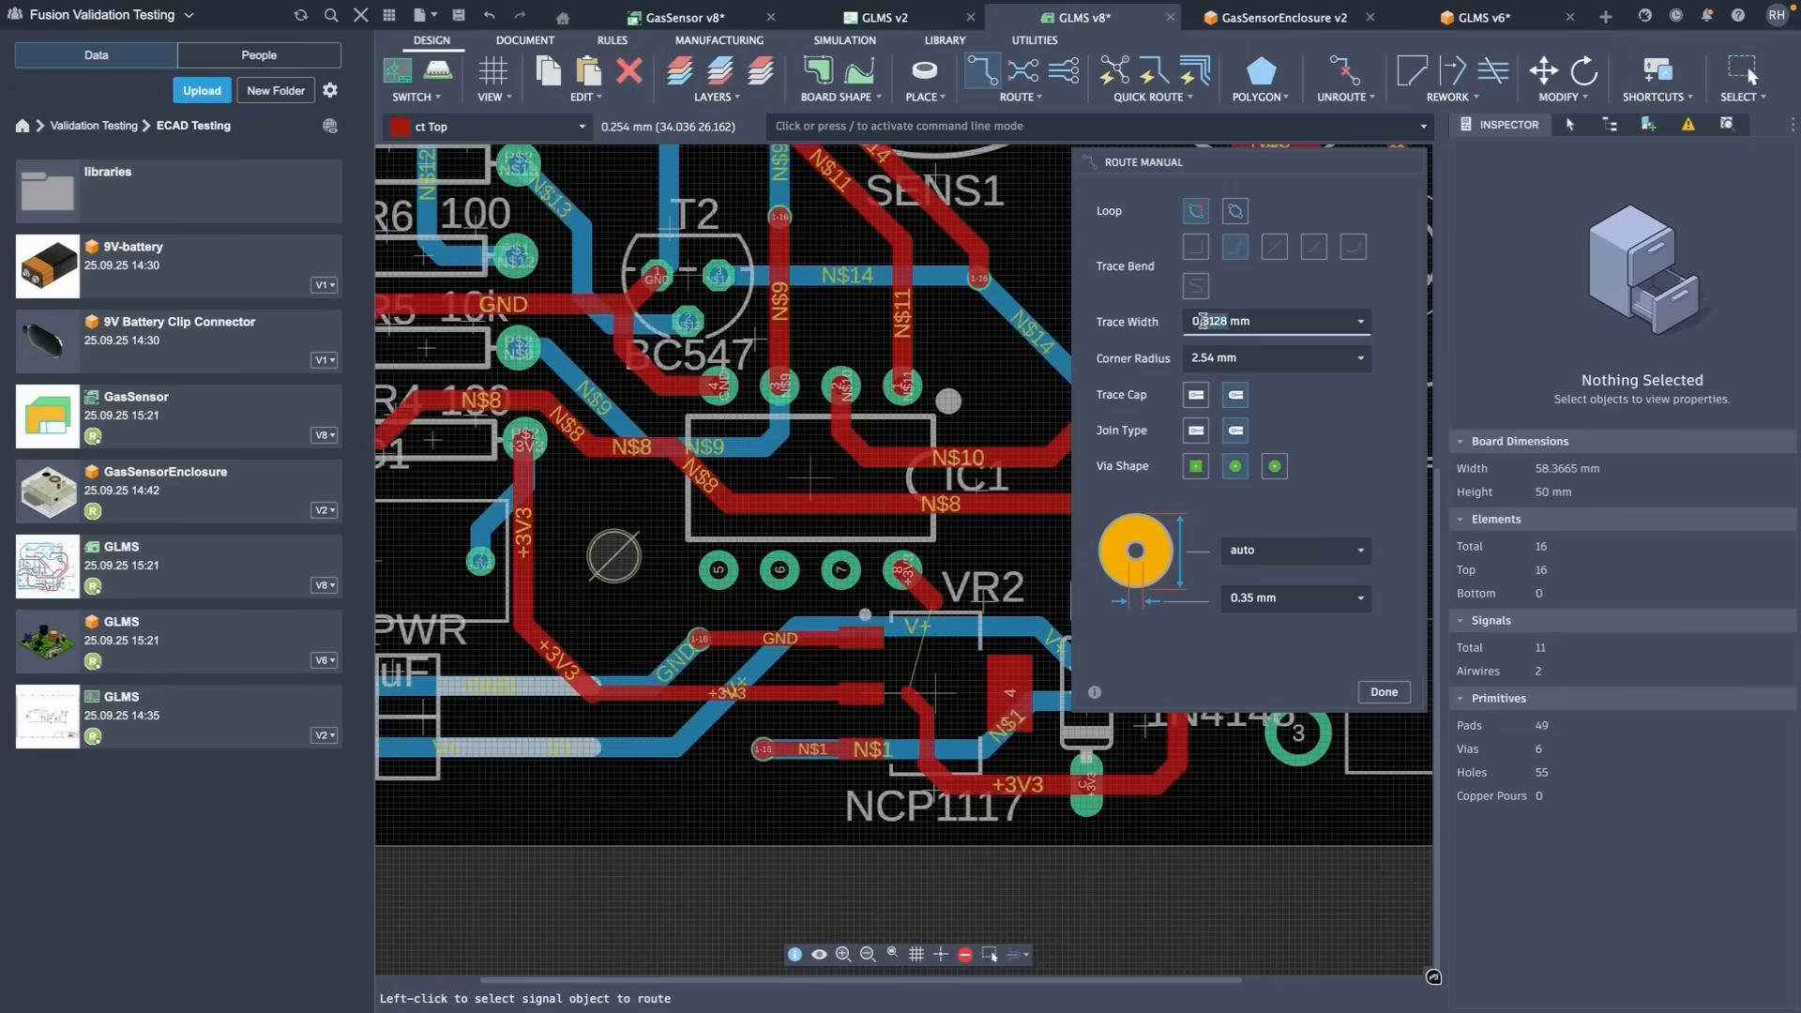
Route the remaining airwires as 0.6 mm traces and finish manual routing.
{"action": "type", "text": "0.6 mm"}
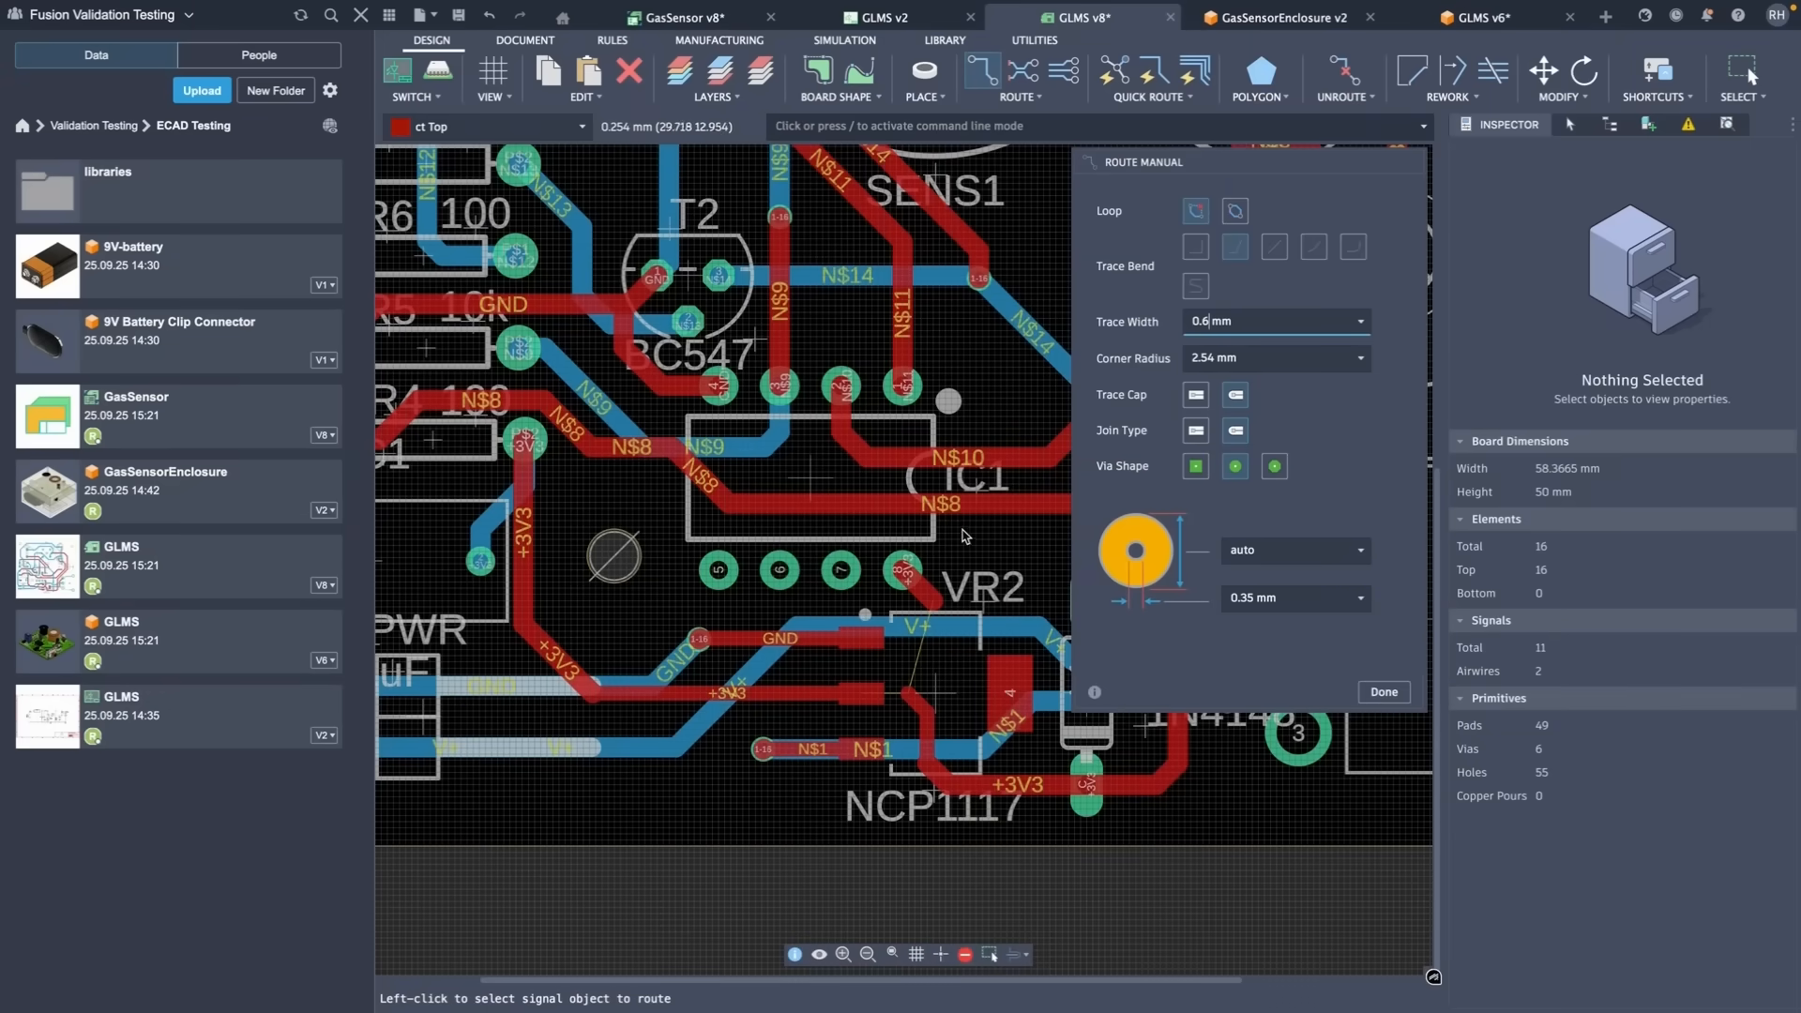
{"action": "mouse_move", "coordinate": [885, 669]}
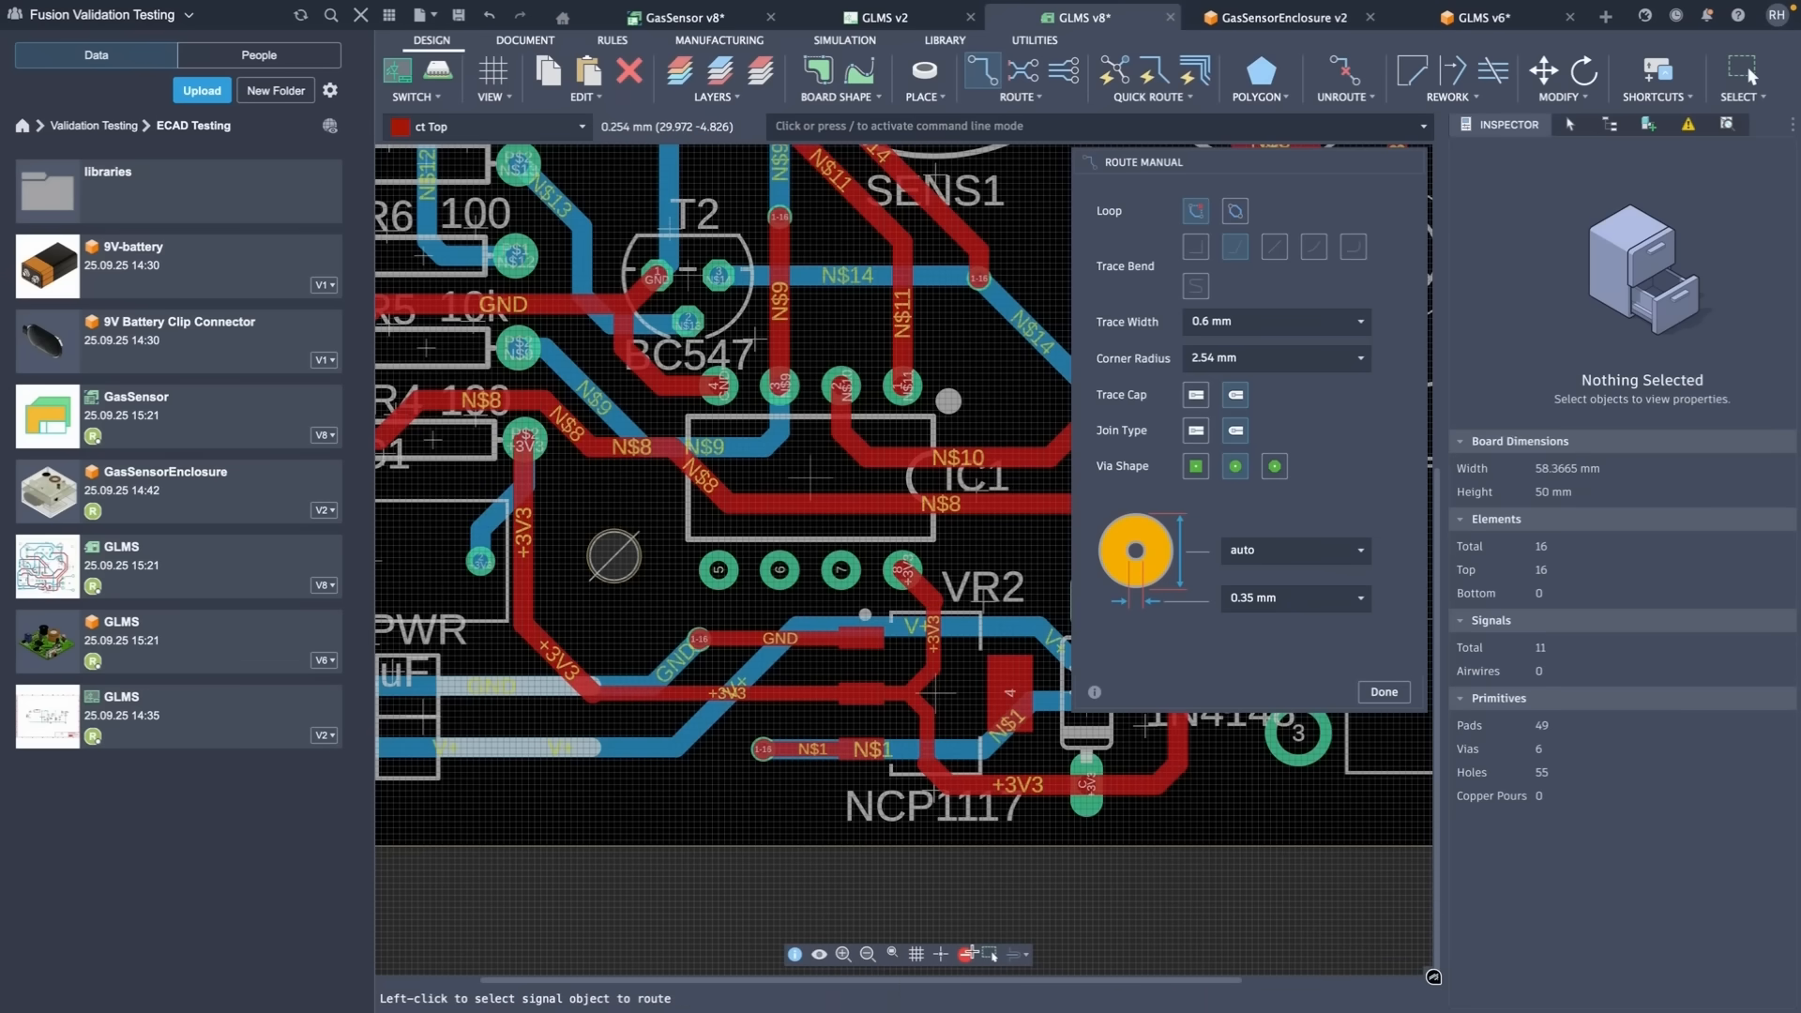
{"action": "left_click", "coordinate": [1383, 698]}
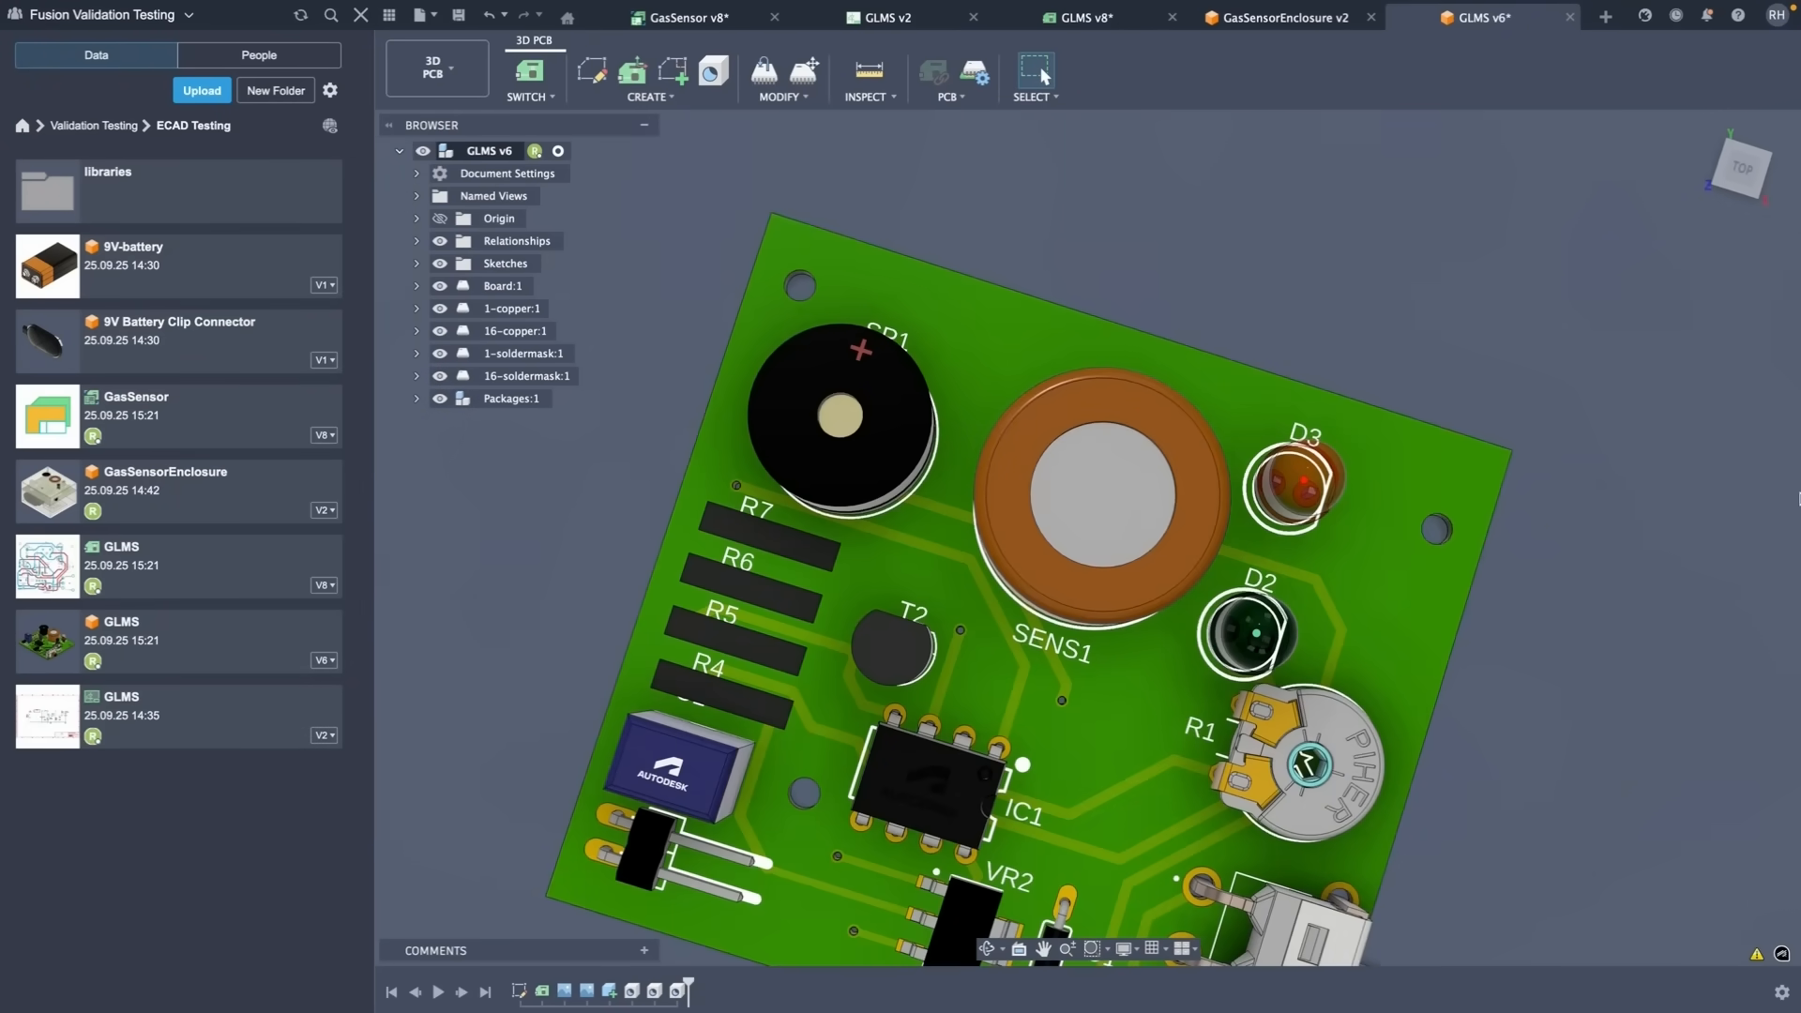
{"action": "mouse_move", "coordinate": [764, 75]}
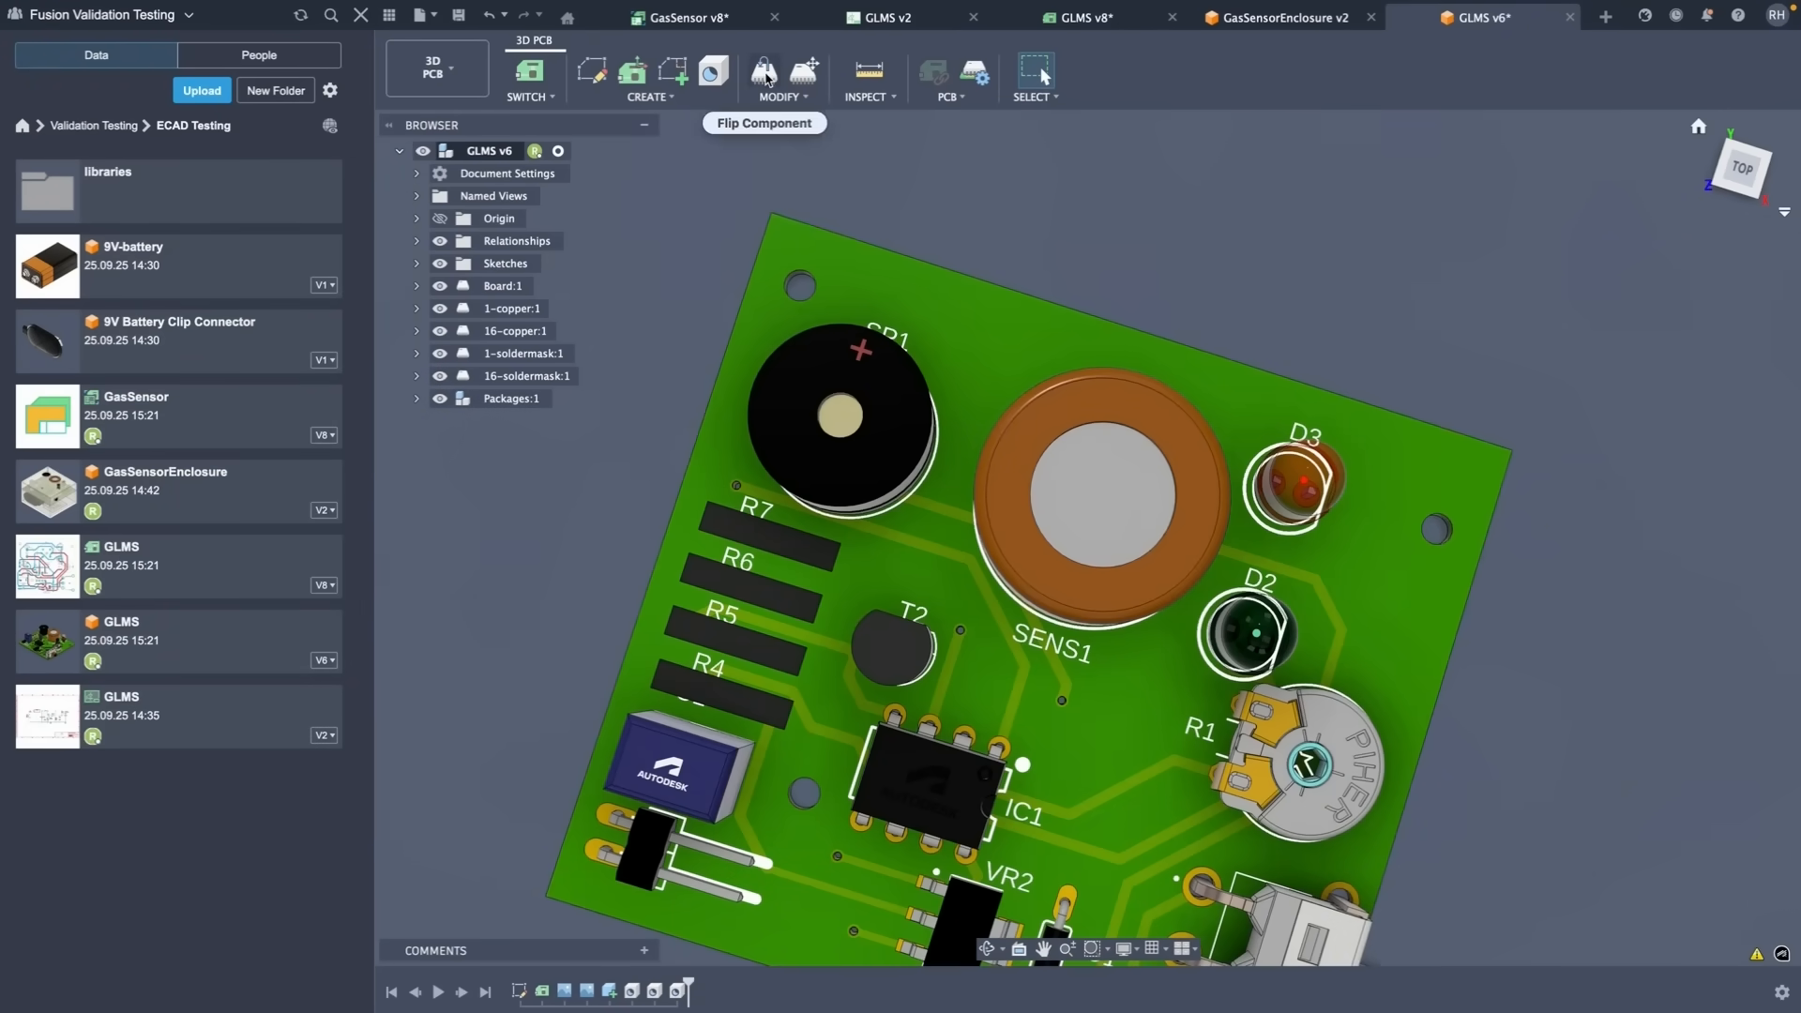
Move the SP1 buzzer on the 3D board, then return to the GLMS v8 2D layout.
{"action": "left_click", "coordinate": [762, 72]}
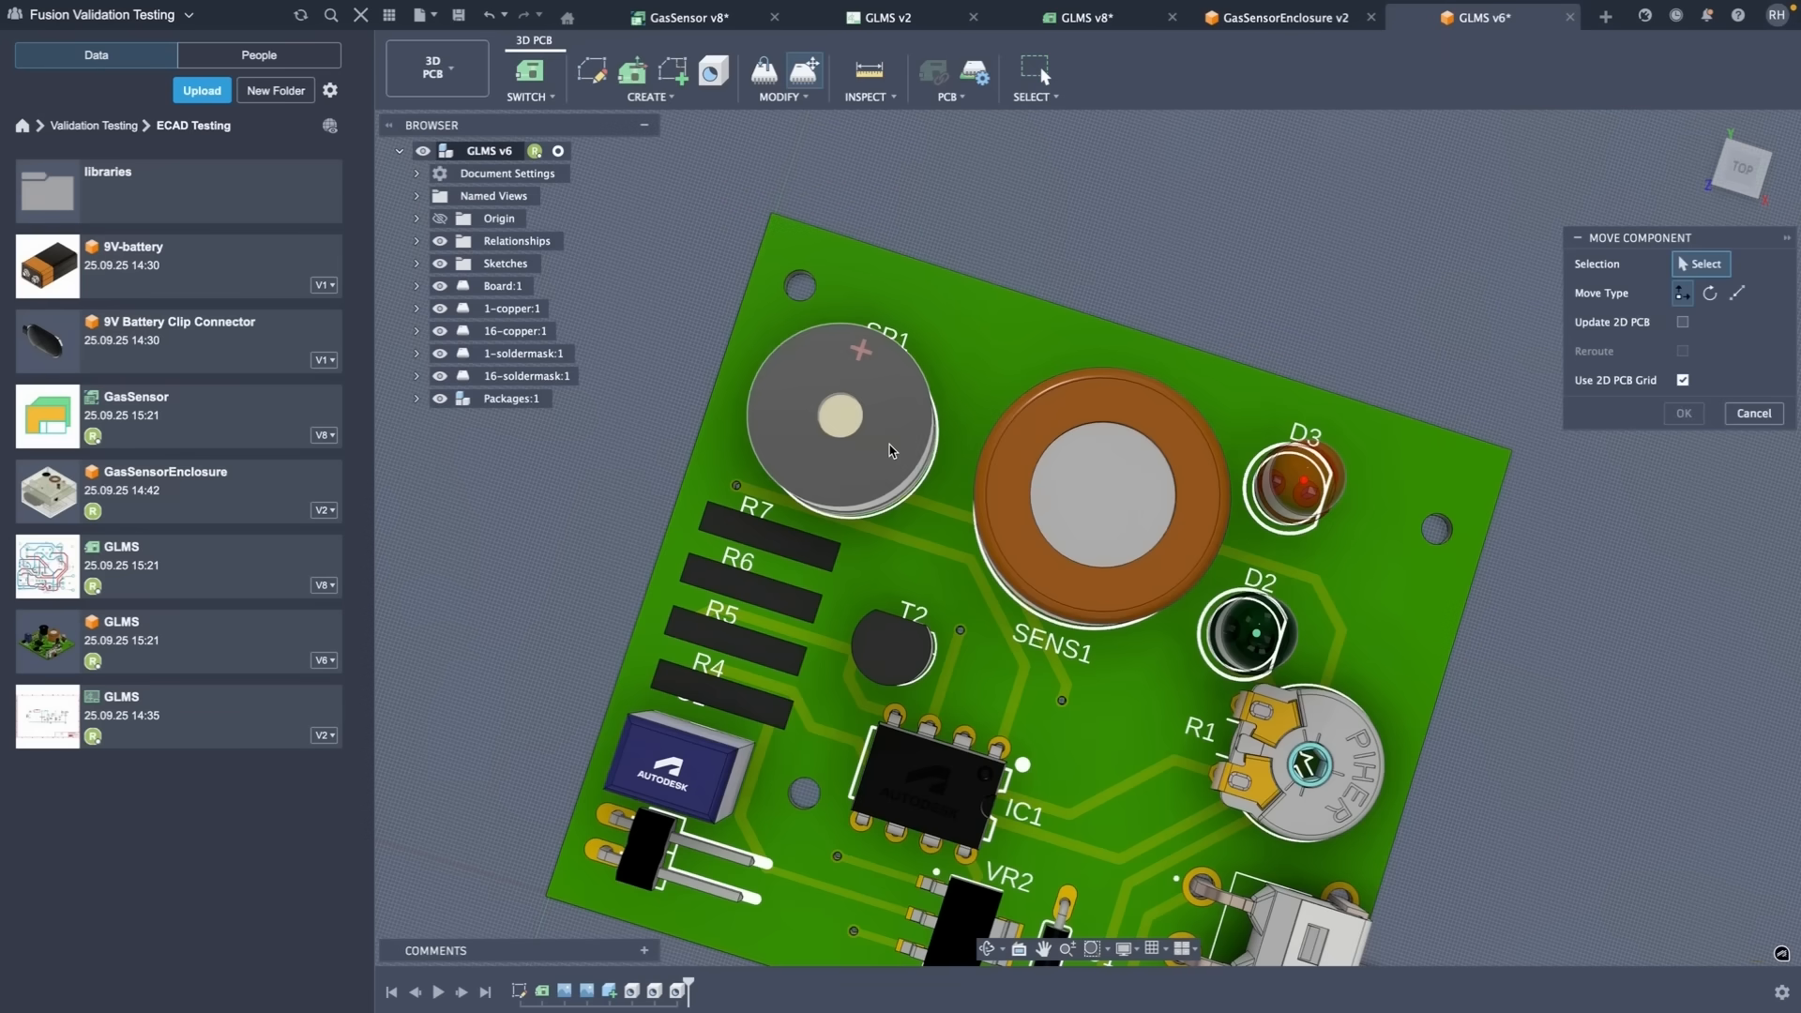
{"action": "left_click", "coordinate": [842, 414]}
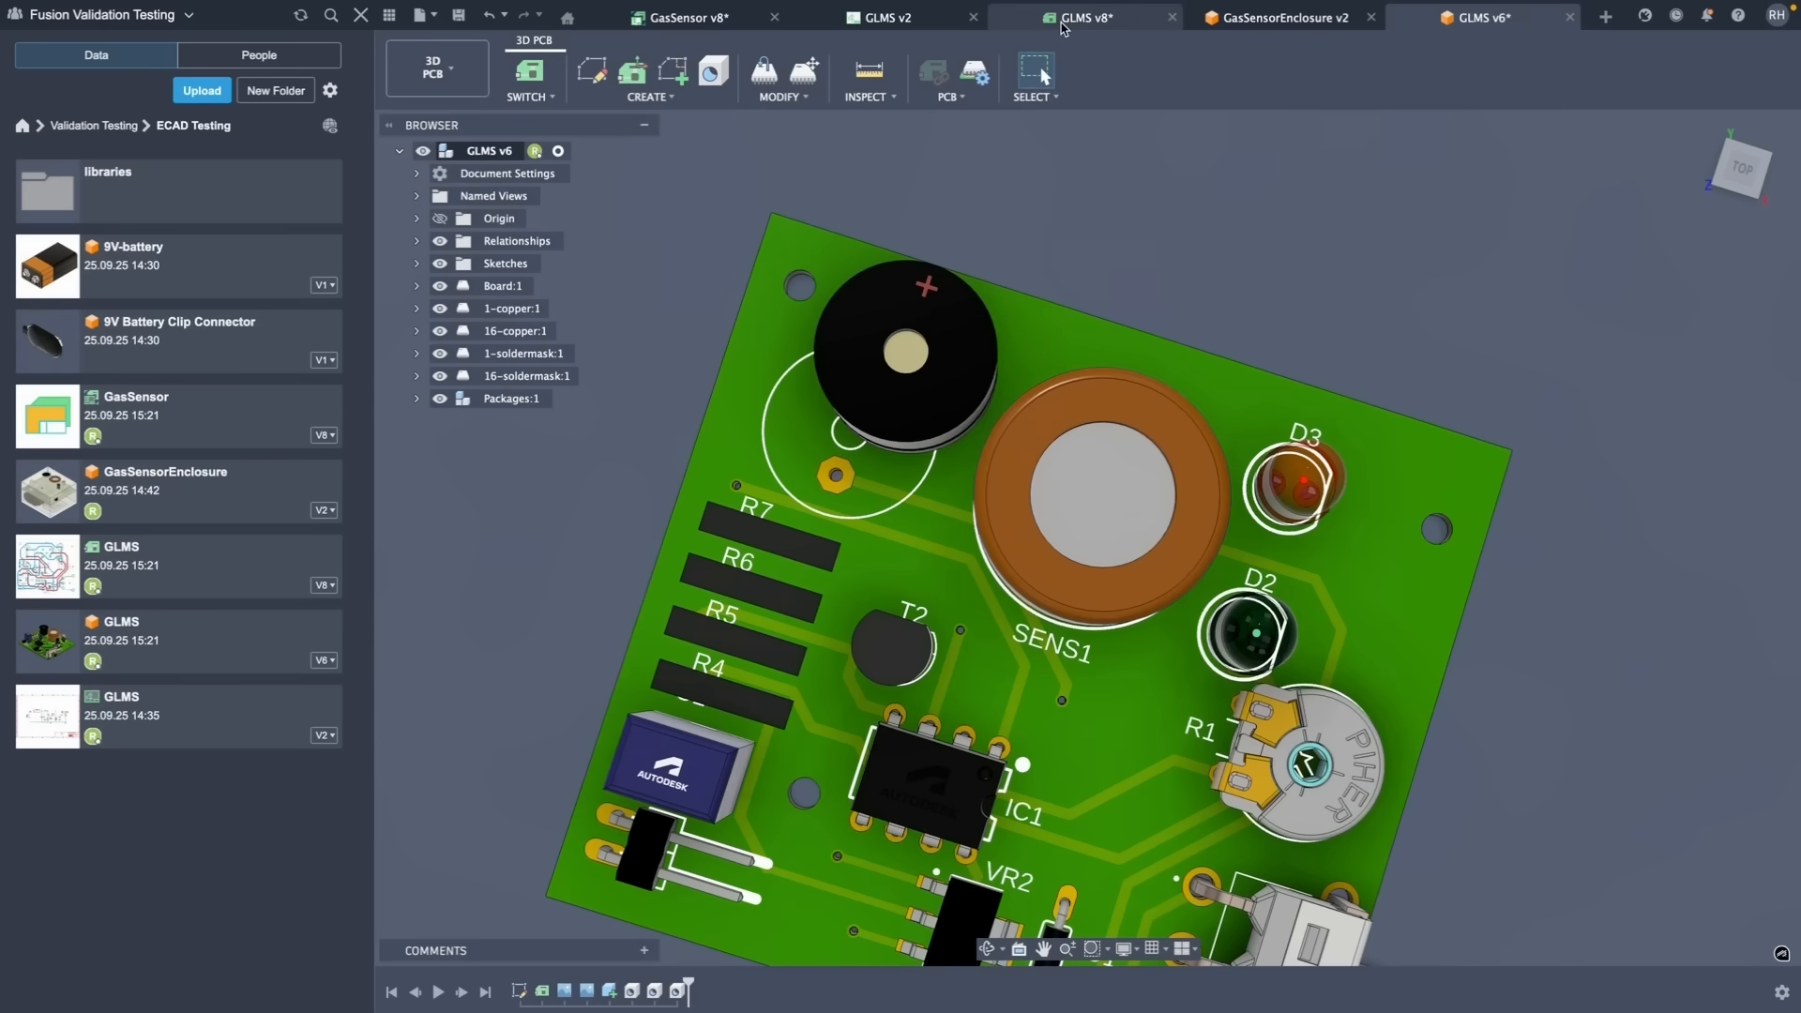
{"action": "left_click", "coordinate": [1085, 16]}
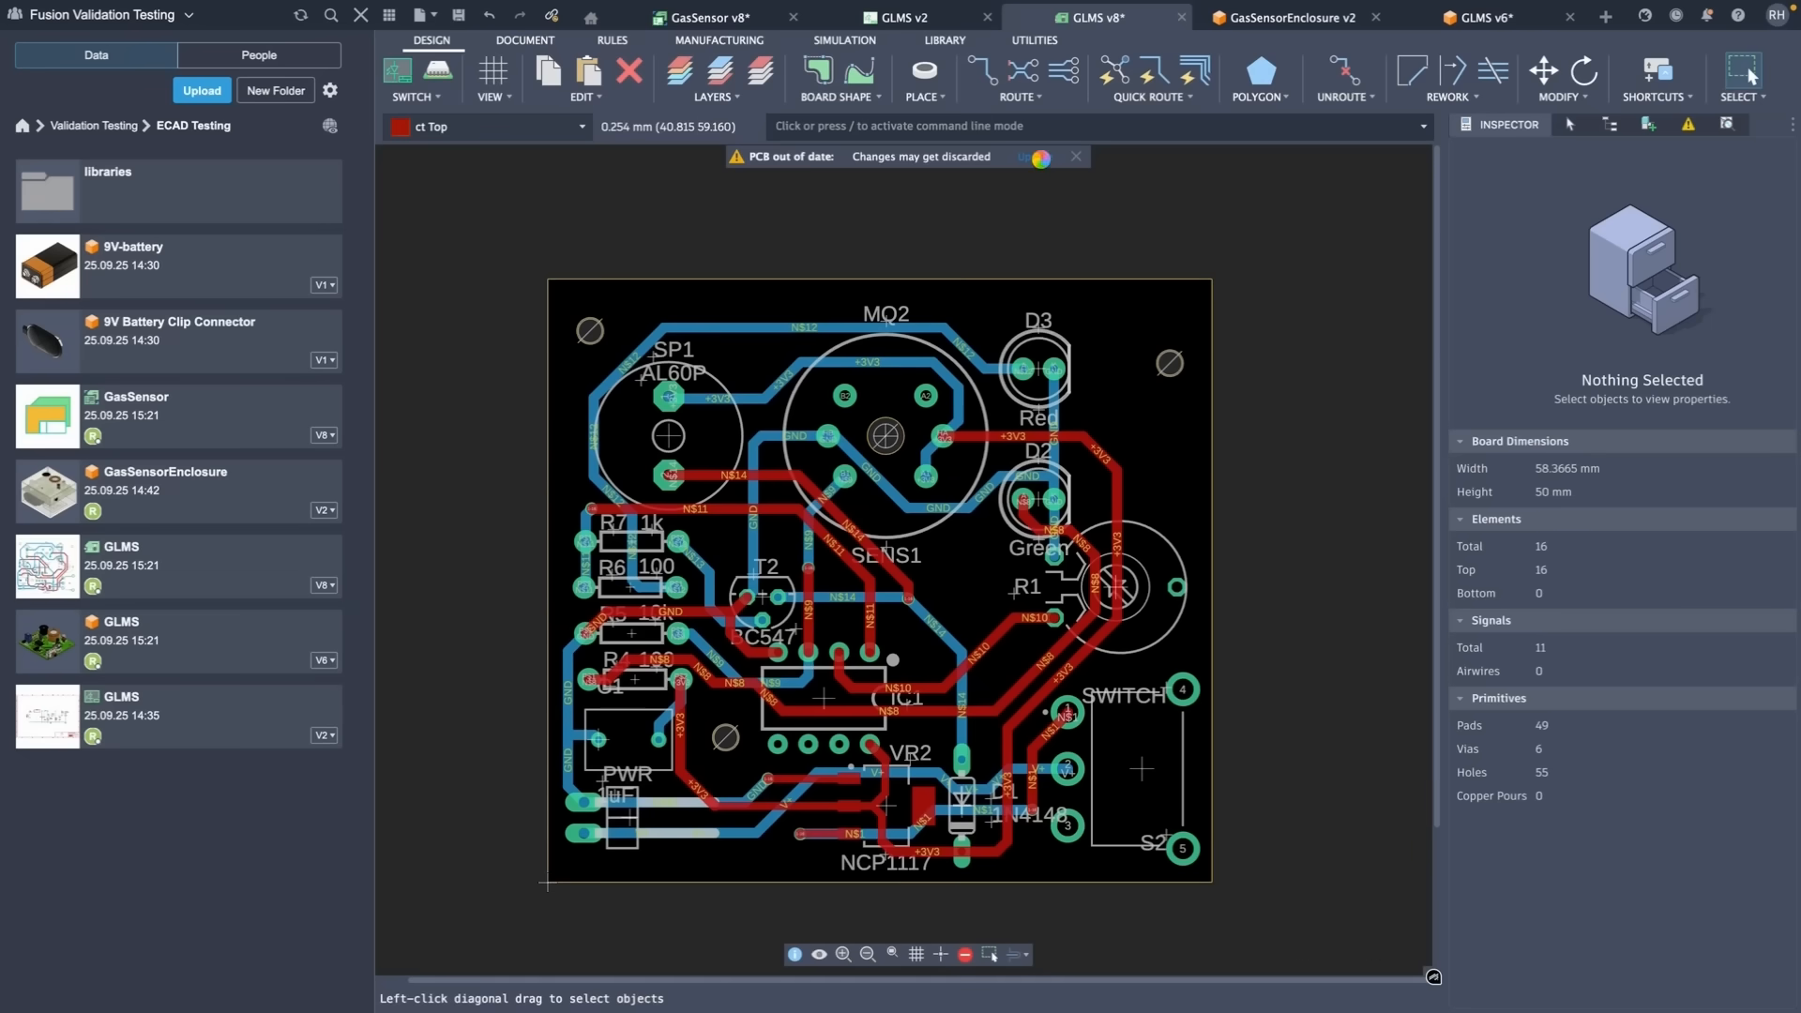
Sync the 2D GLMS board with the 3D PCB changes via the out-of-date notification.
{"action": "left_click", "coordinate": [1033, 157]}
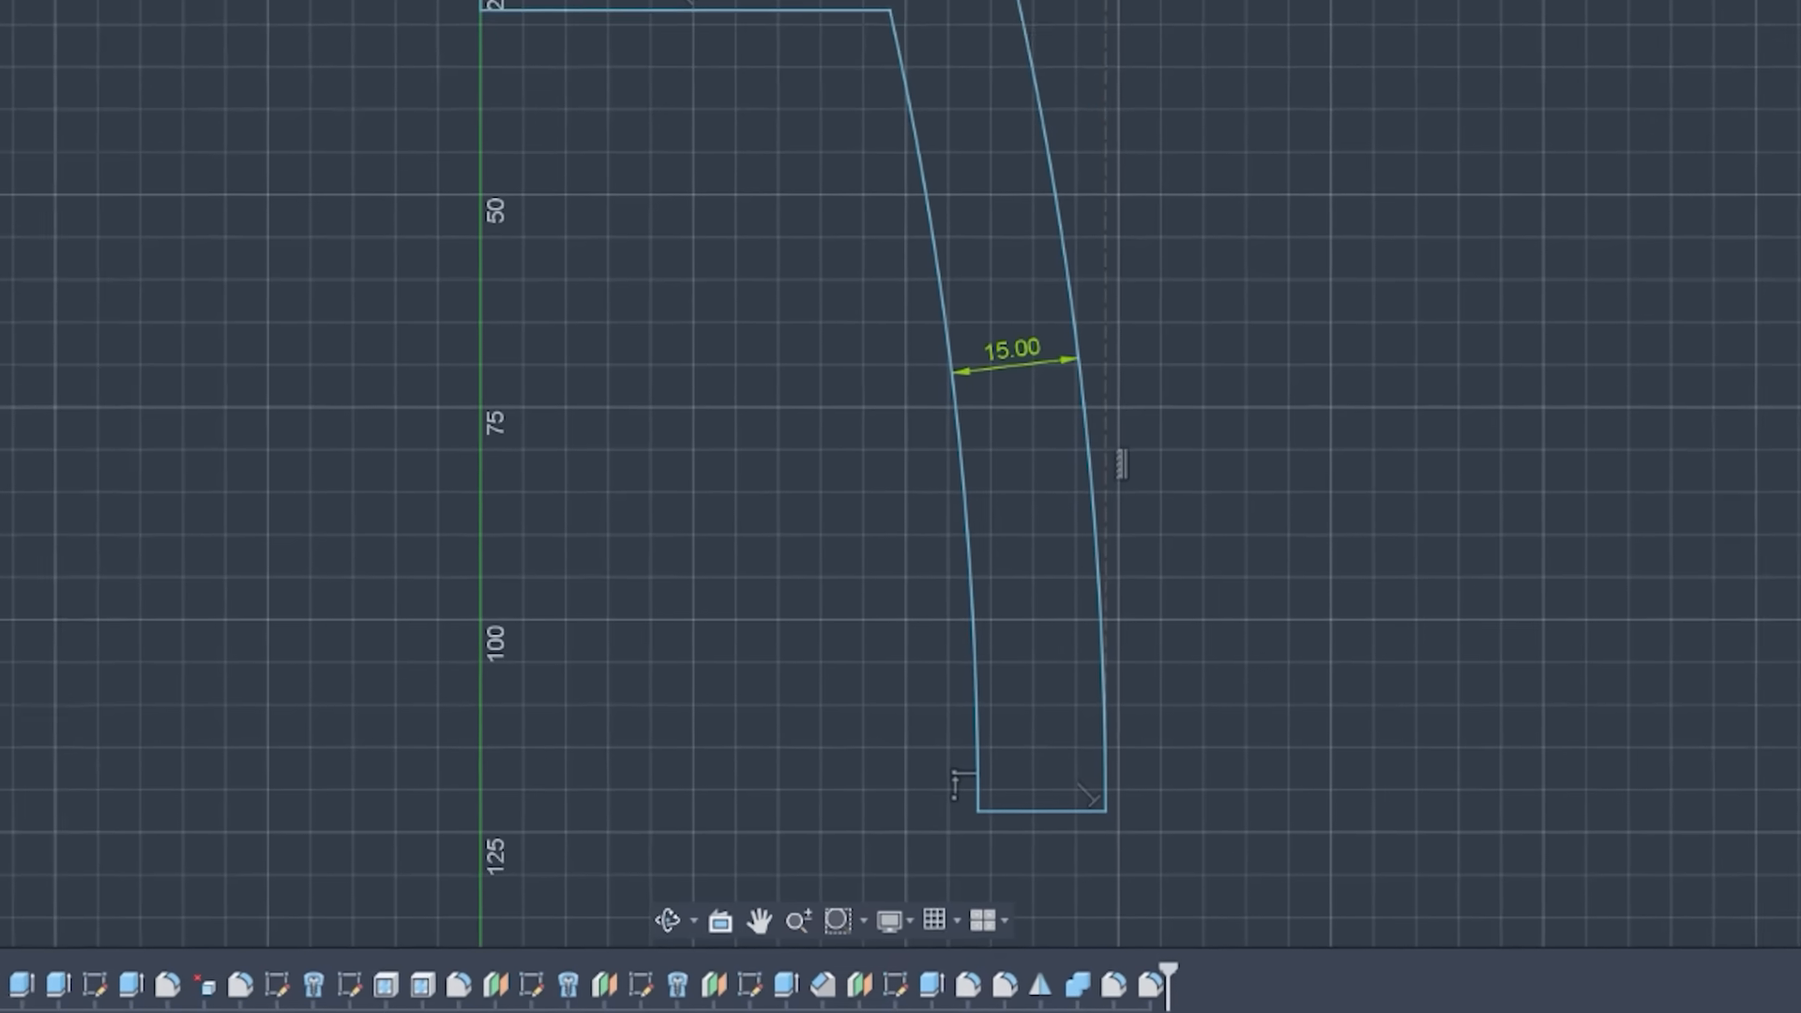
Autoconstrain the handle sketch with Result 3, finish it, and open the Lower Half sub-assembly.
{"action": "left_click", "coordinate": [532, 66]}
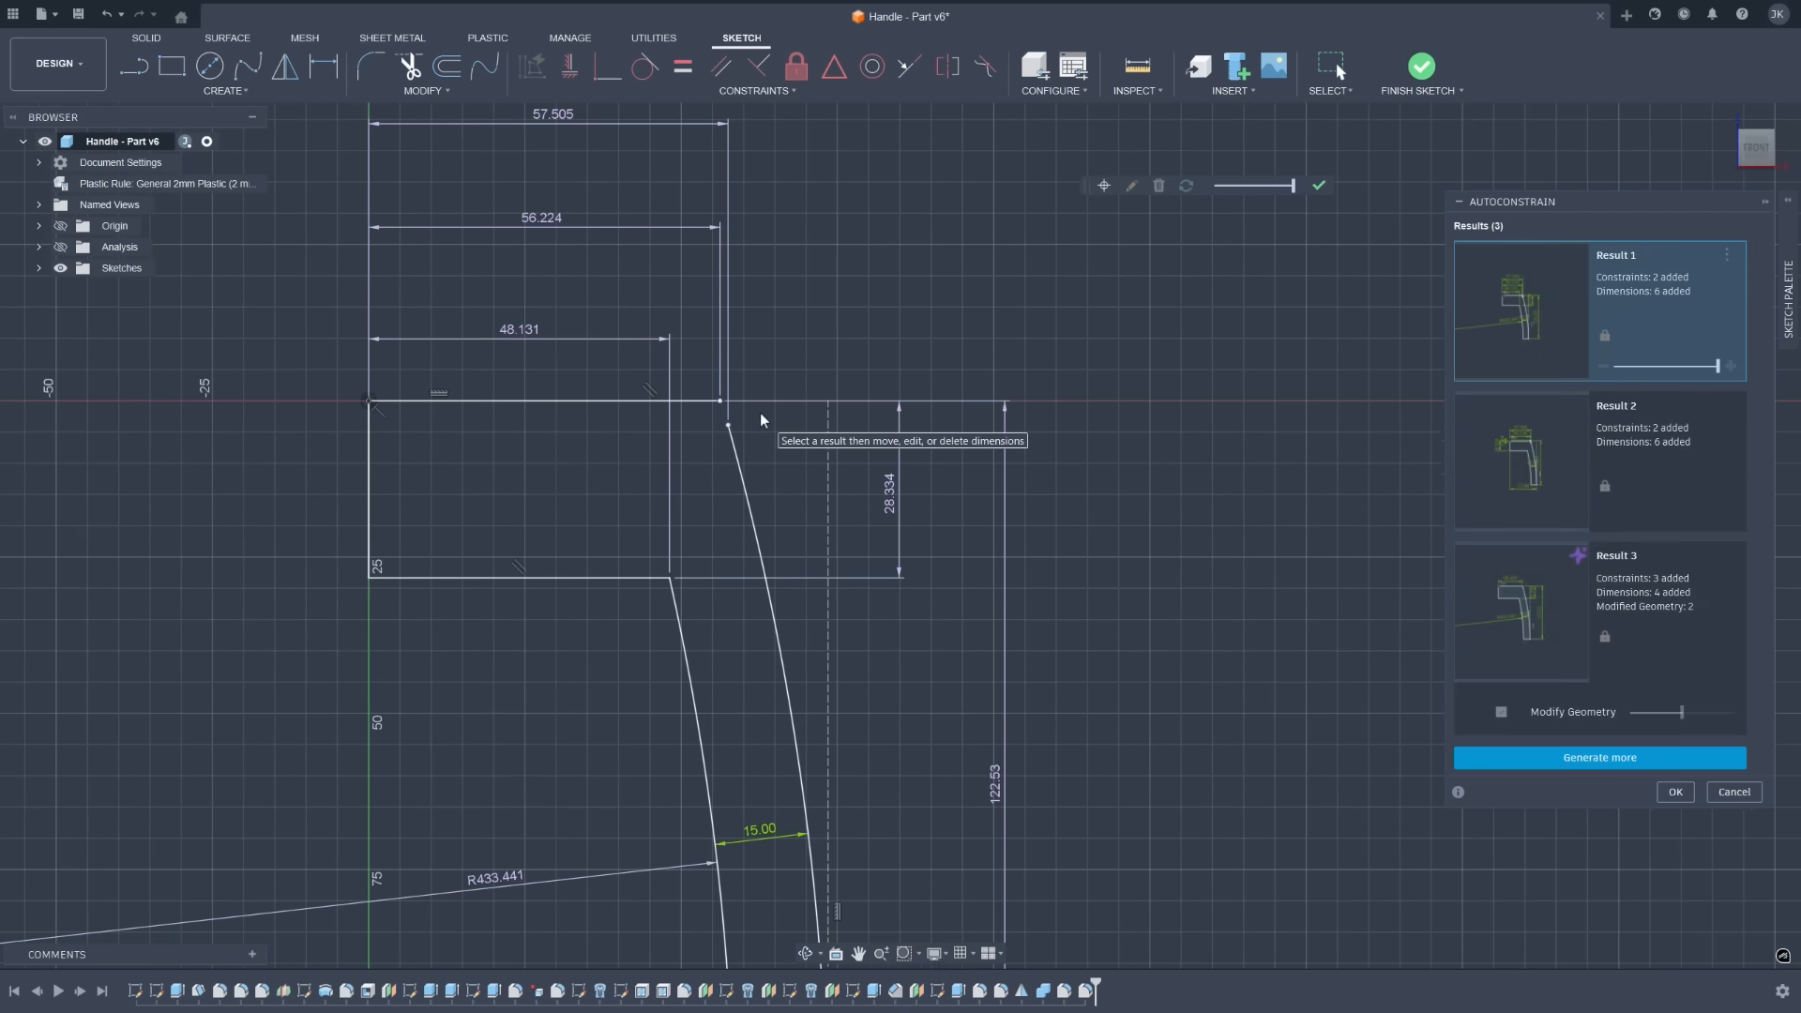
{"action": "left_click", "coordinate": [1631, 609]}
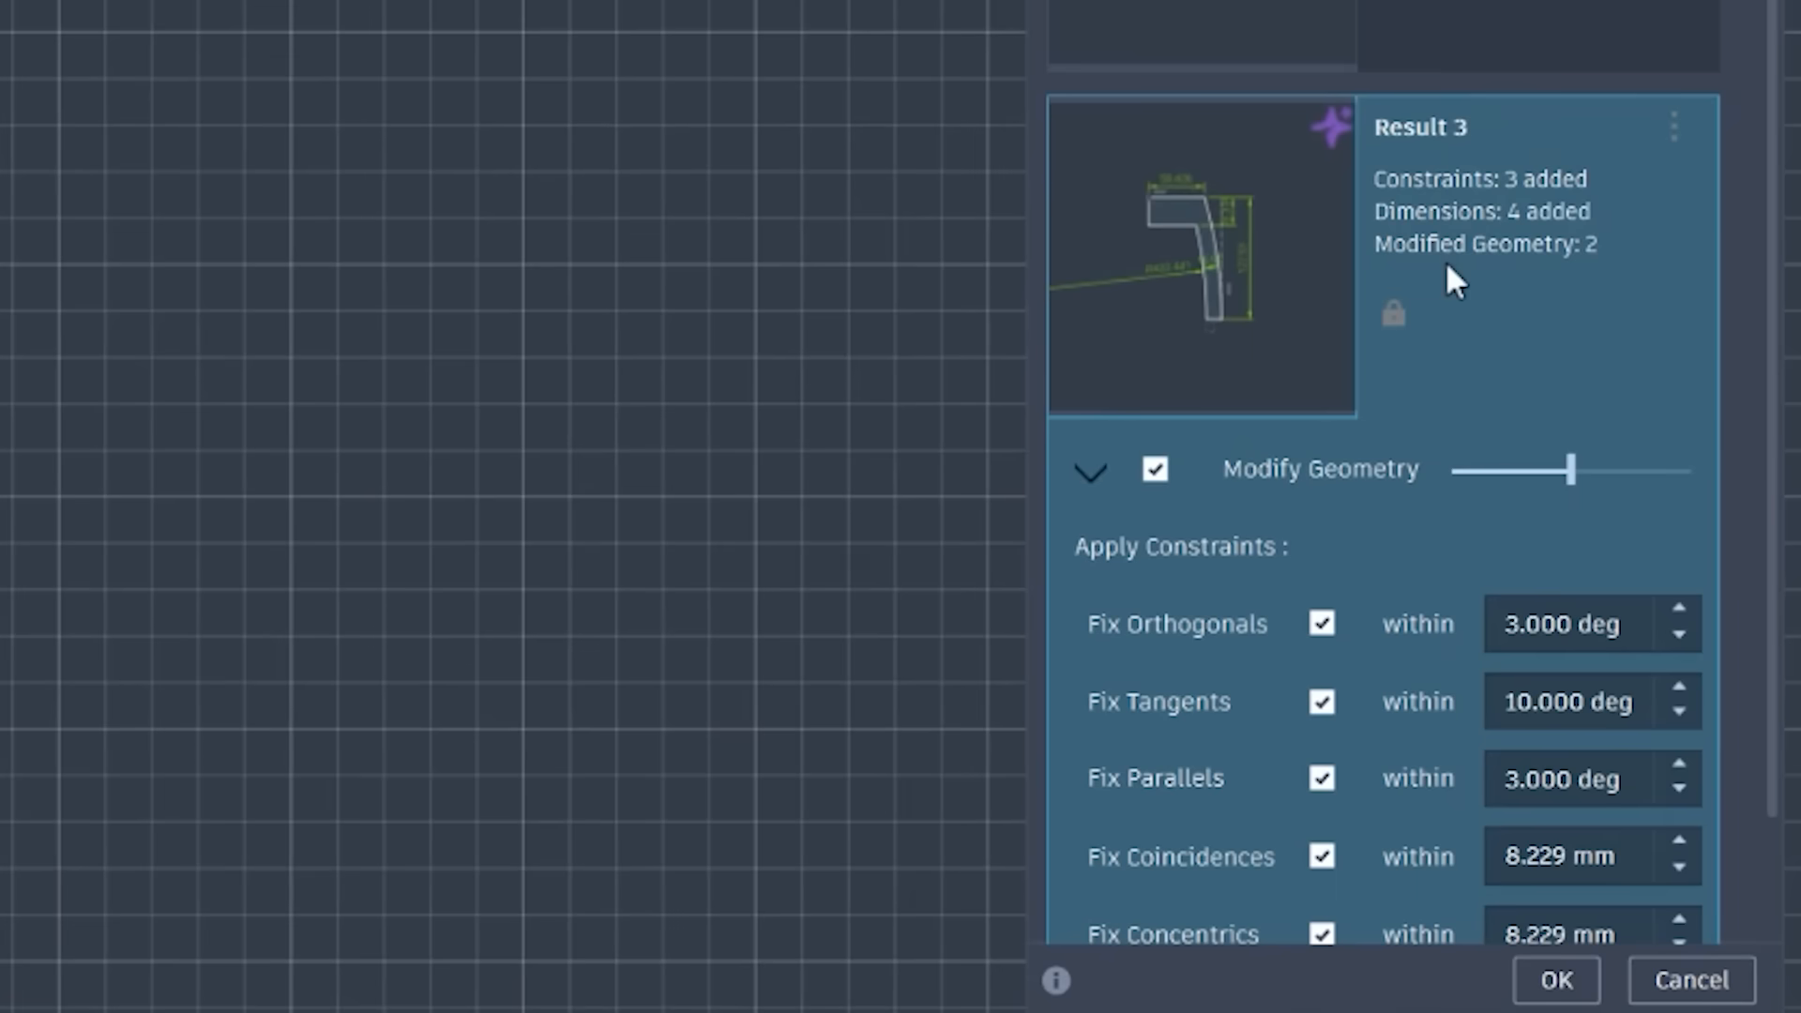
{"action": "mouse_move", "coordinate": [1632, 477]}
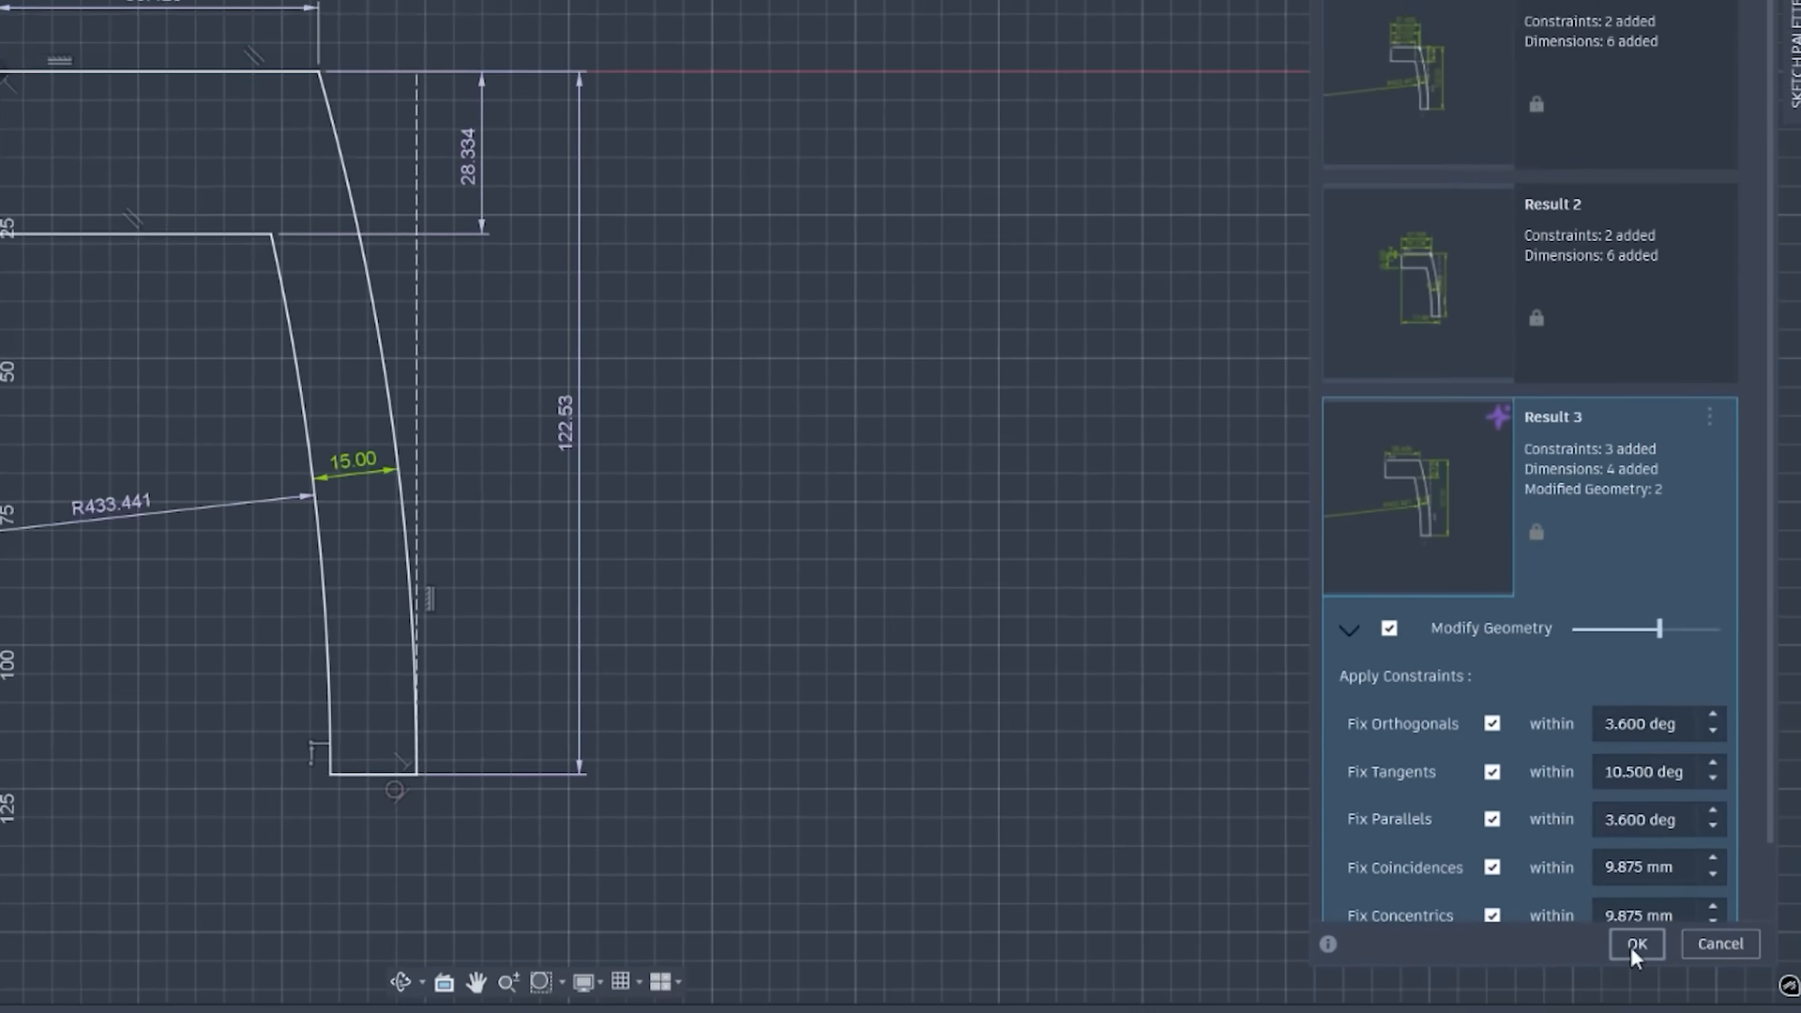
{"action": "left_click", "coordinate": [1634, 943]}
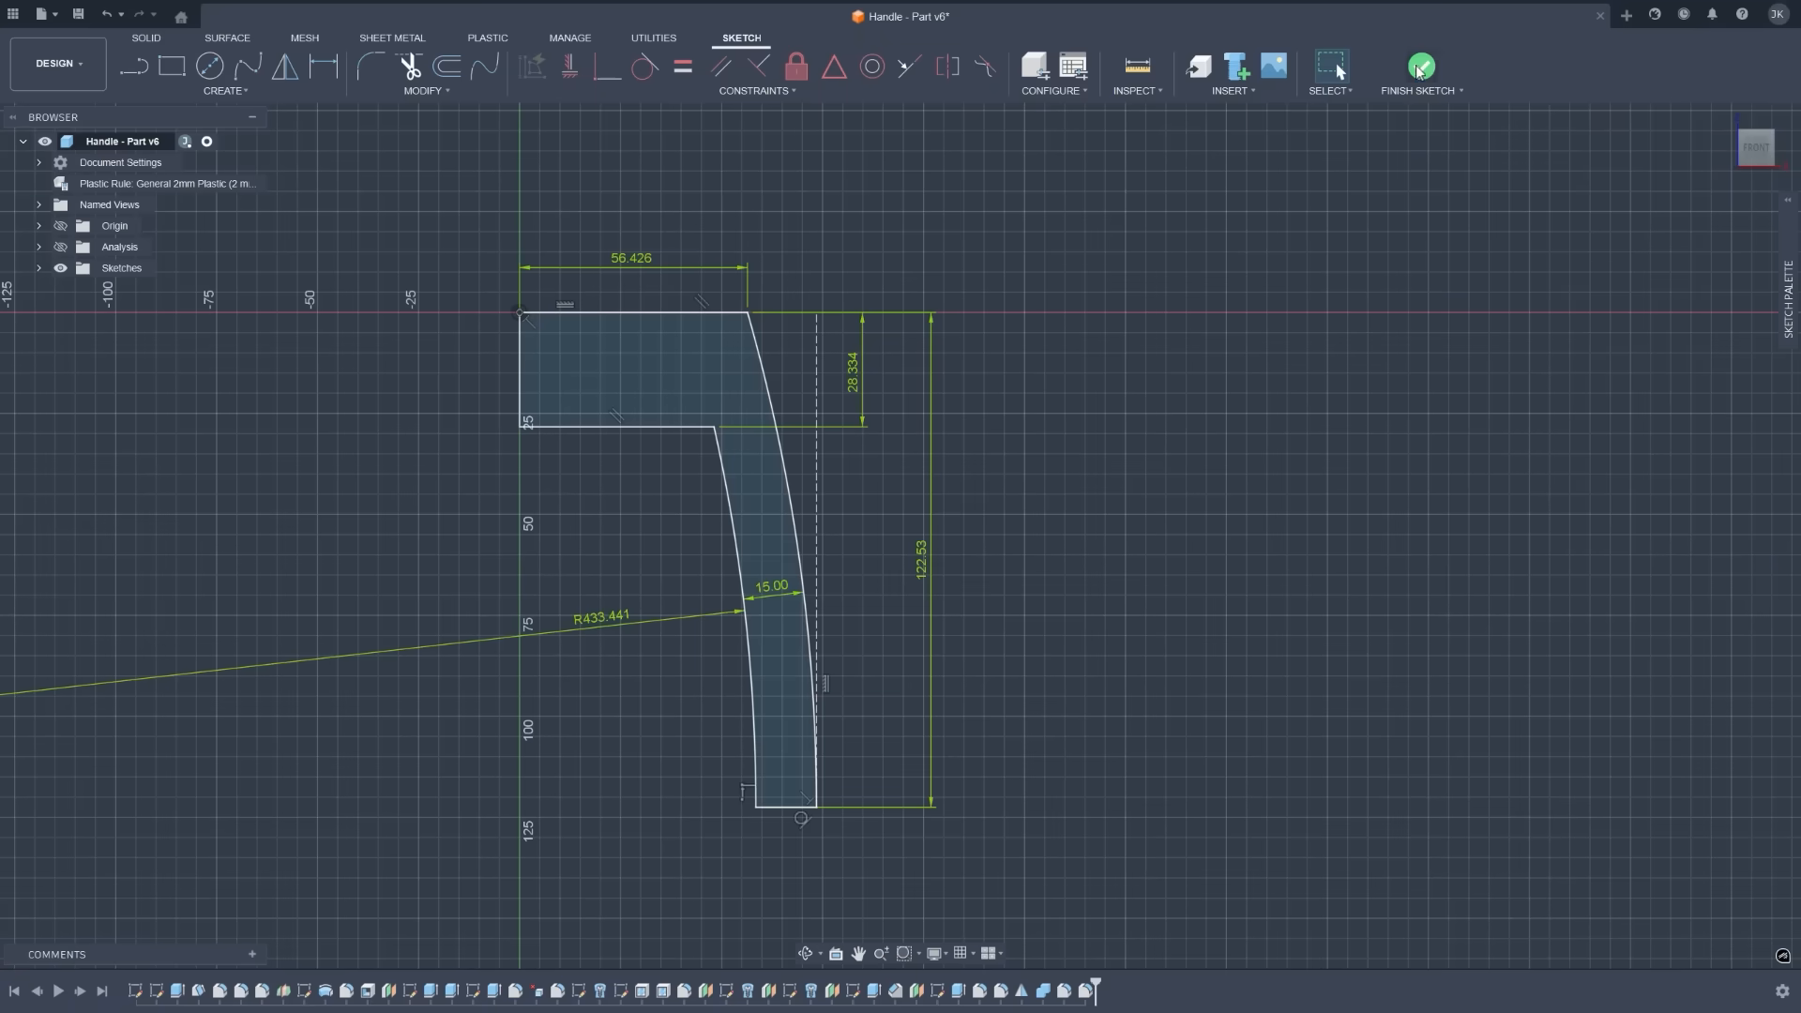
{"action": "left_click", "coordinate": [1419, 66]}
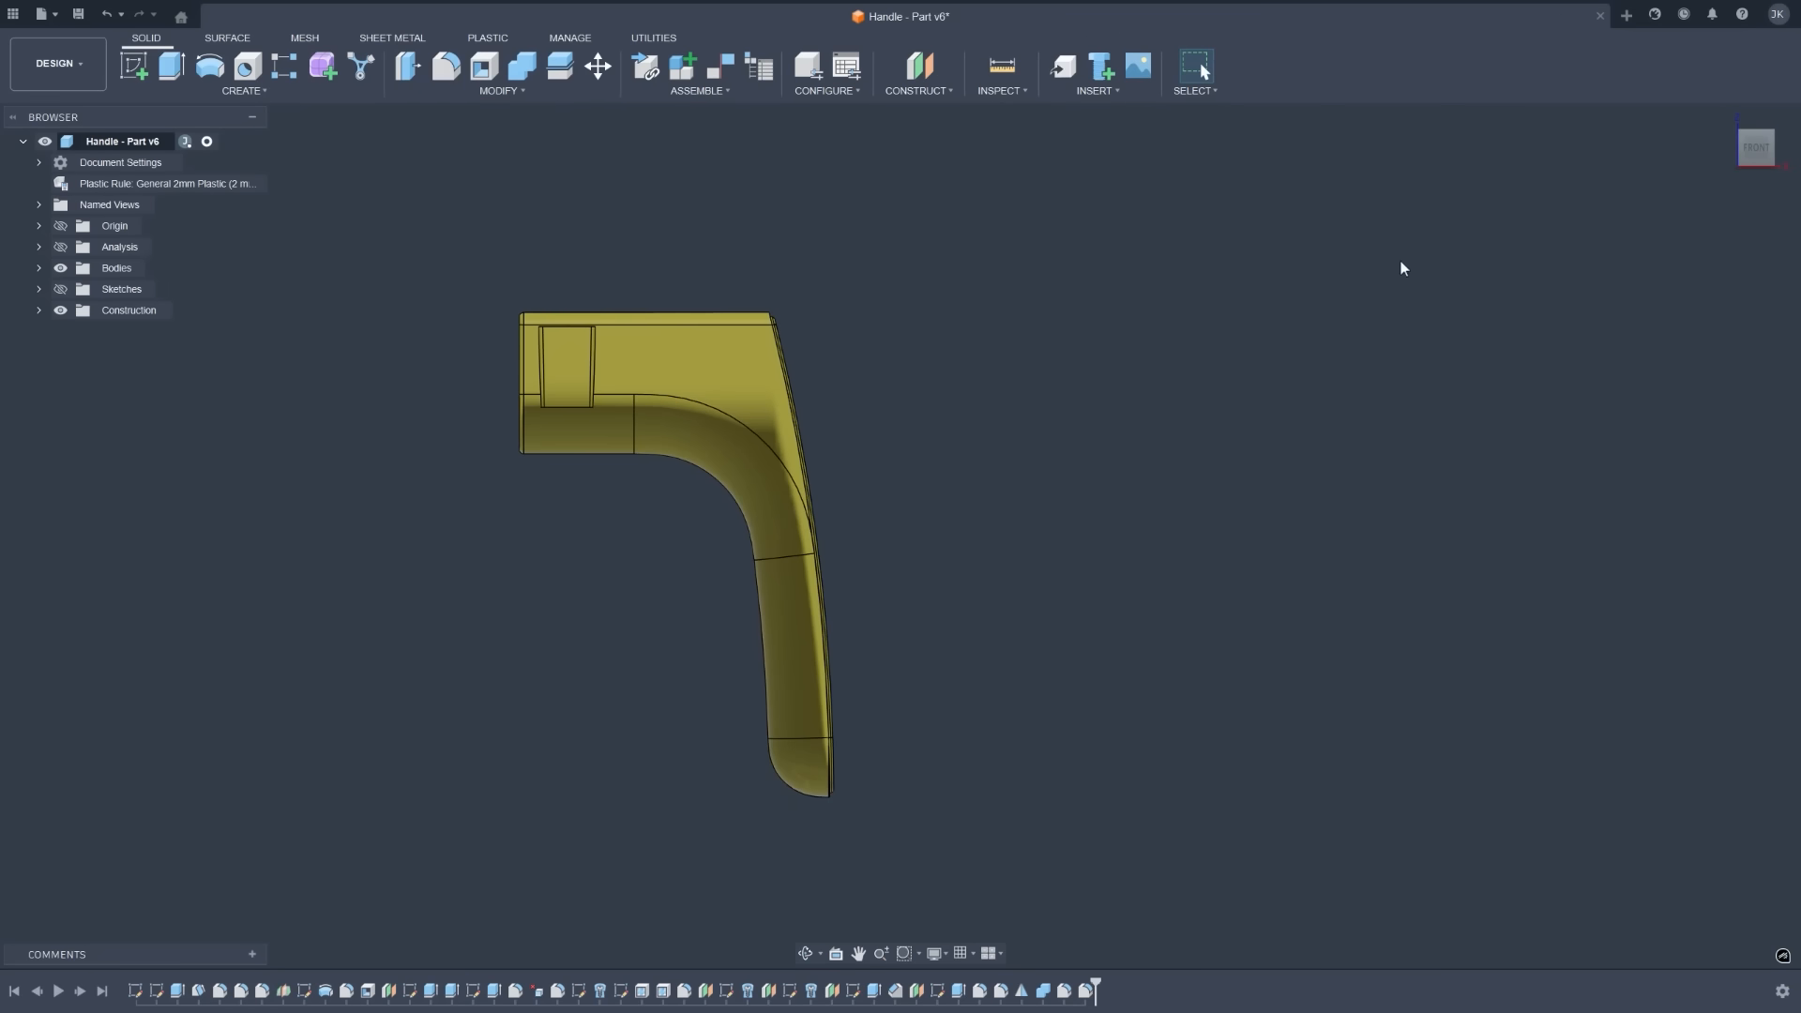
{"action": "mouse_move", "coordinate": [1755, 147]}
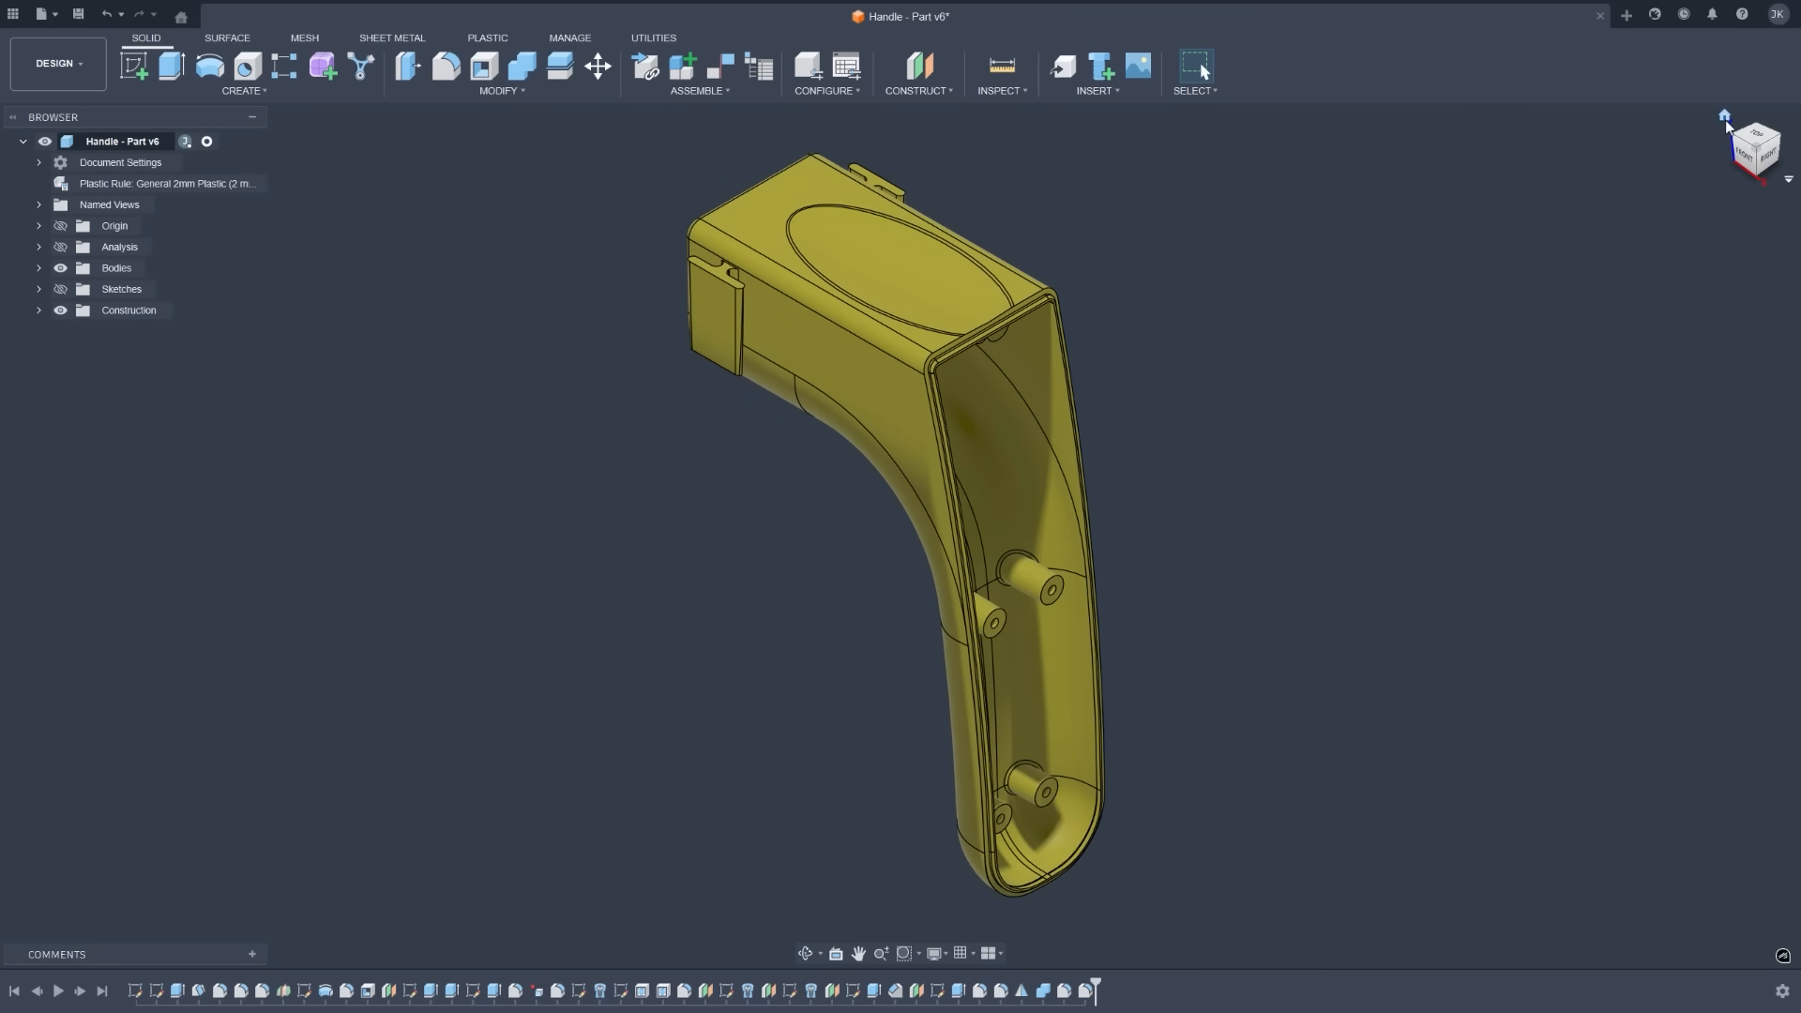
{"action": "left_click", "coordinate": [1255, 16]}
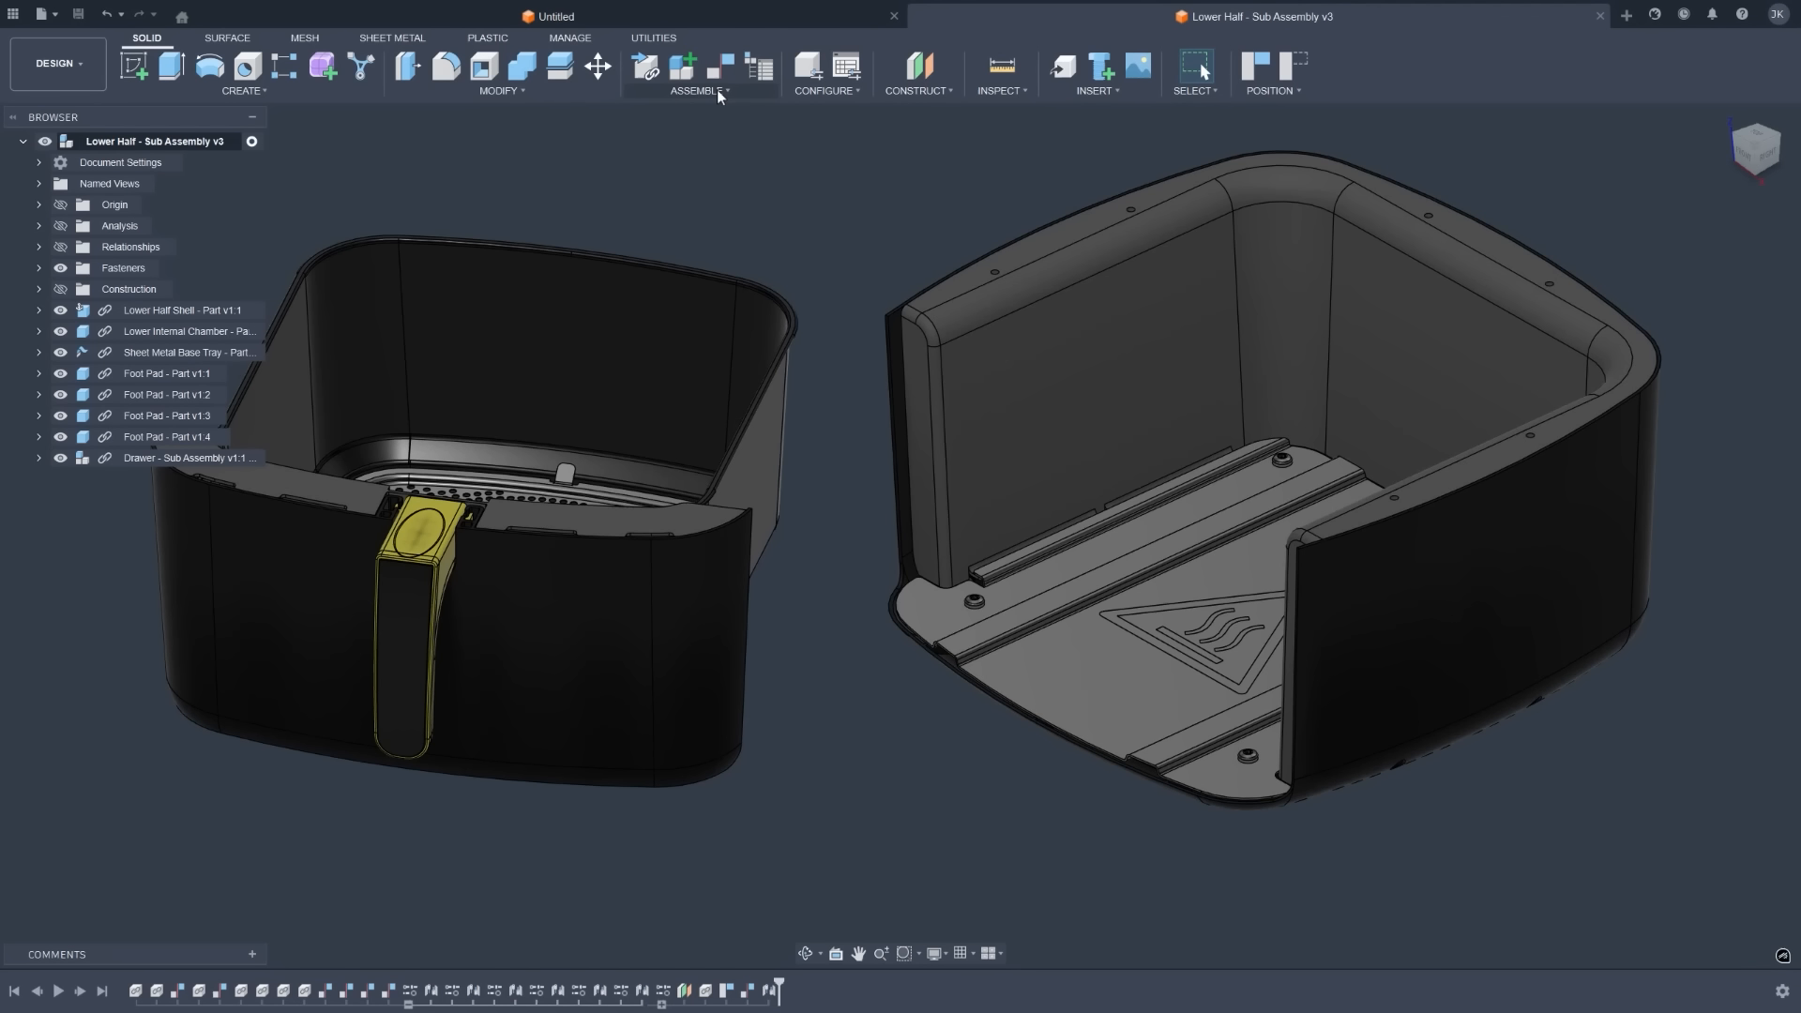
Start a two-face constraint between the Lower Internal Chamber and the Basket.
{"action": "left_click", "coordinate": [686, 66]}
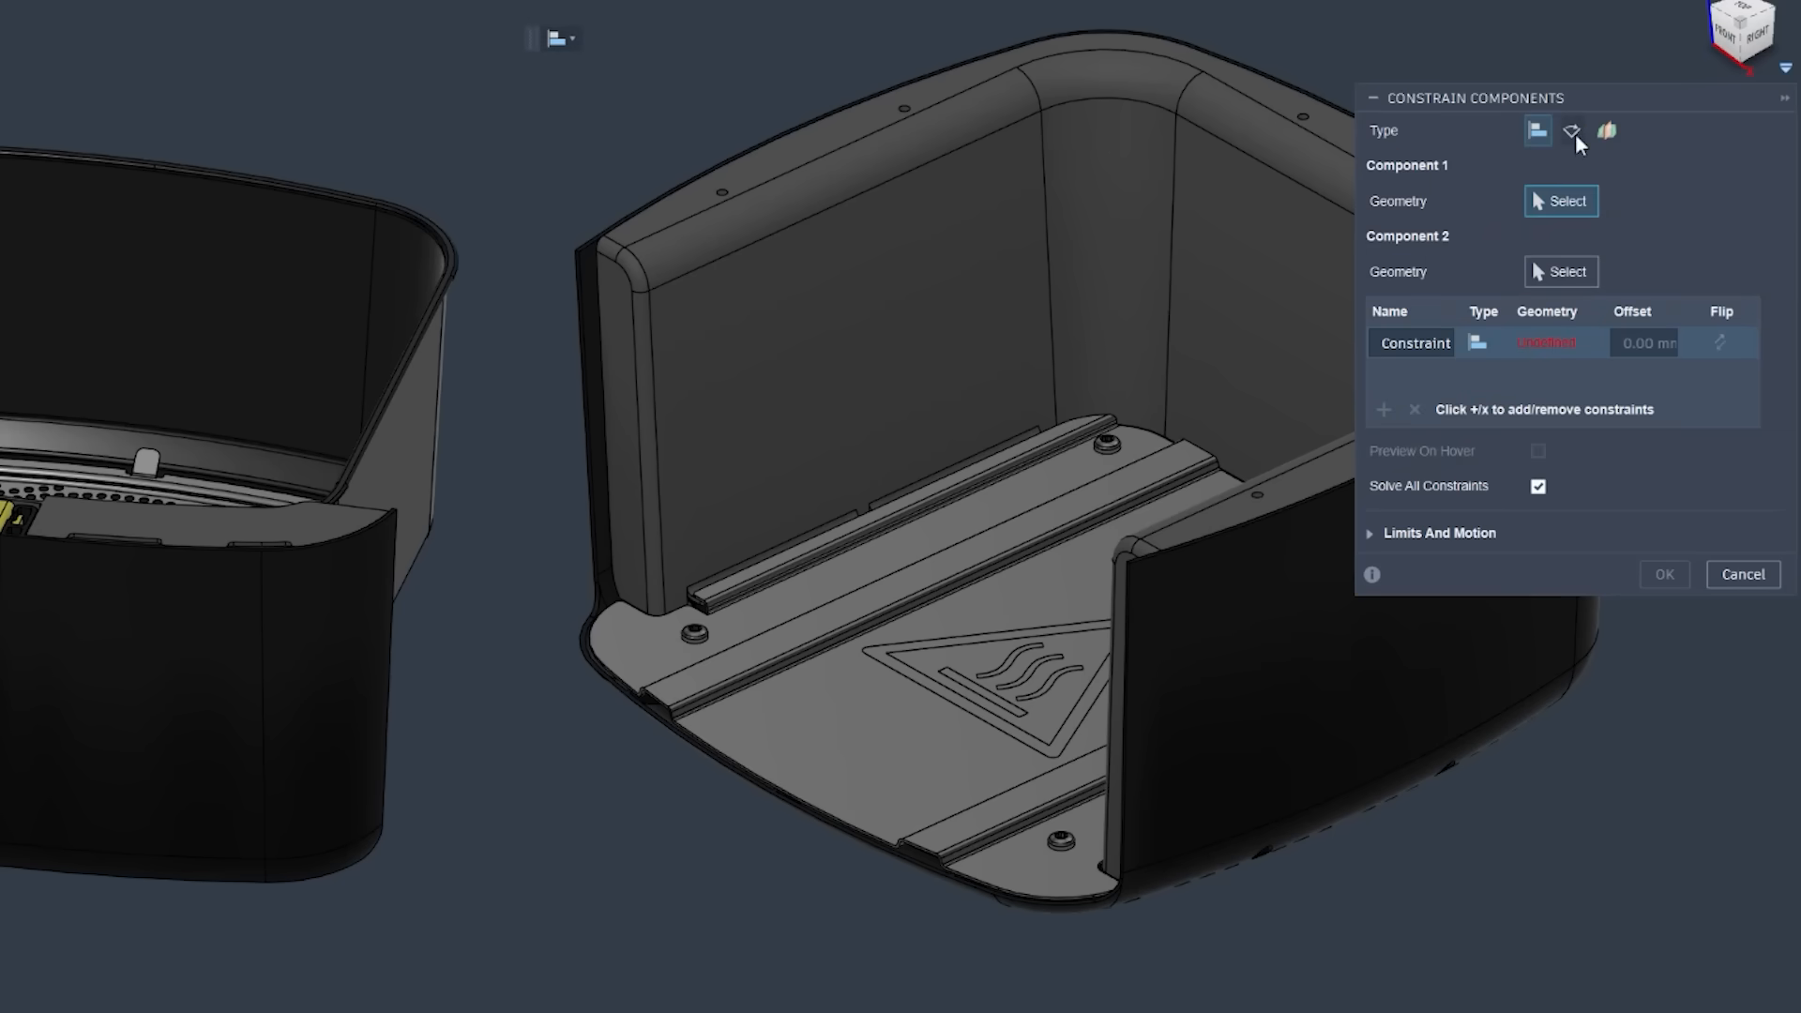
{"action": "left_click", "coordinate": [1606, 132]}
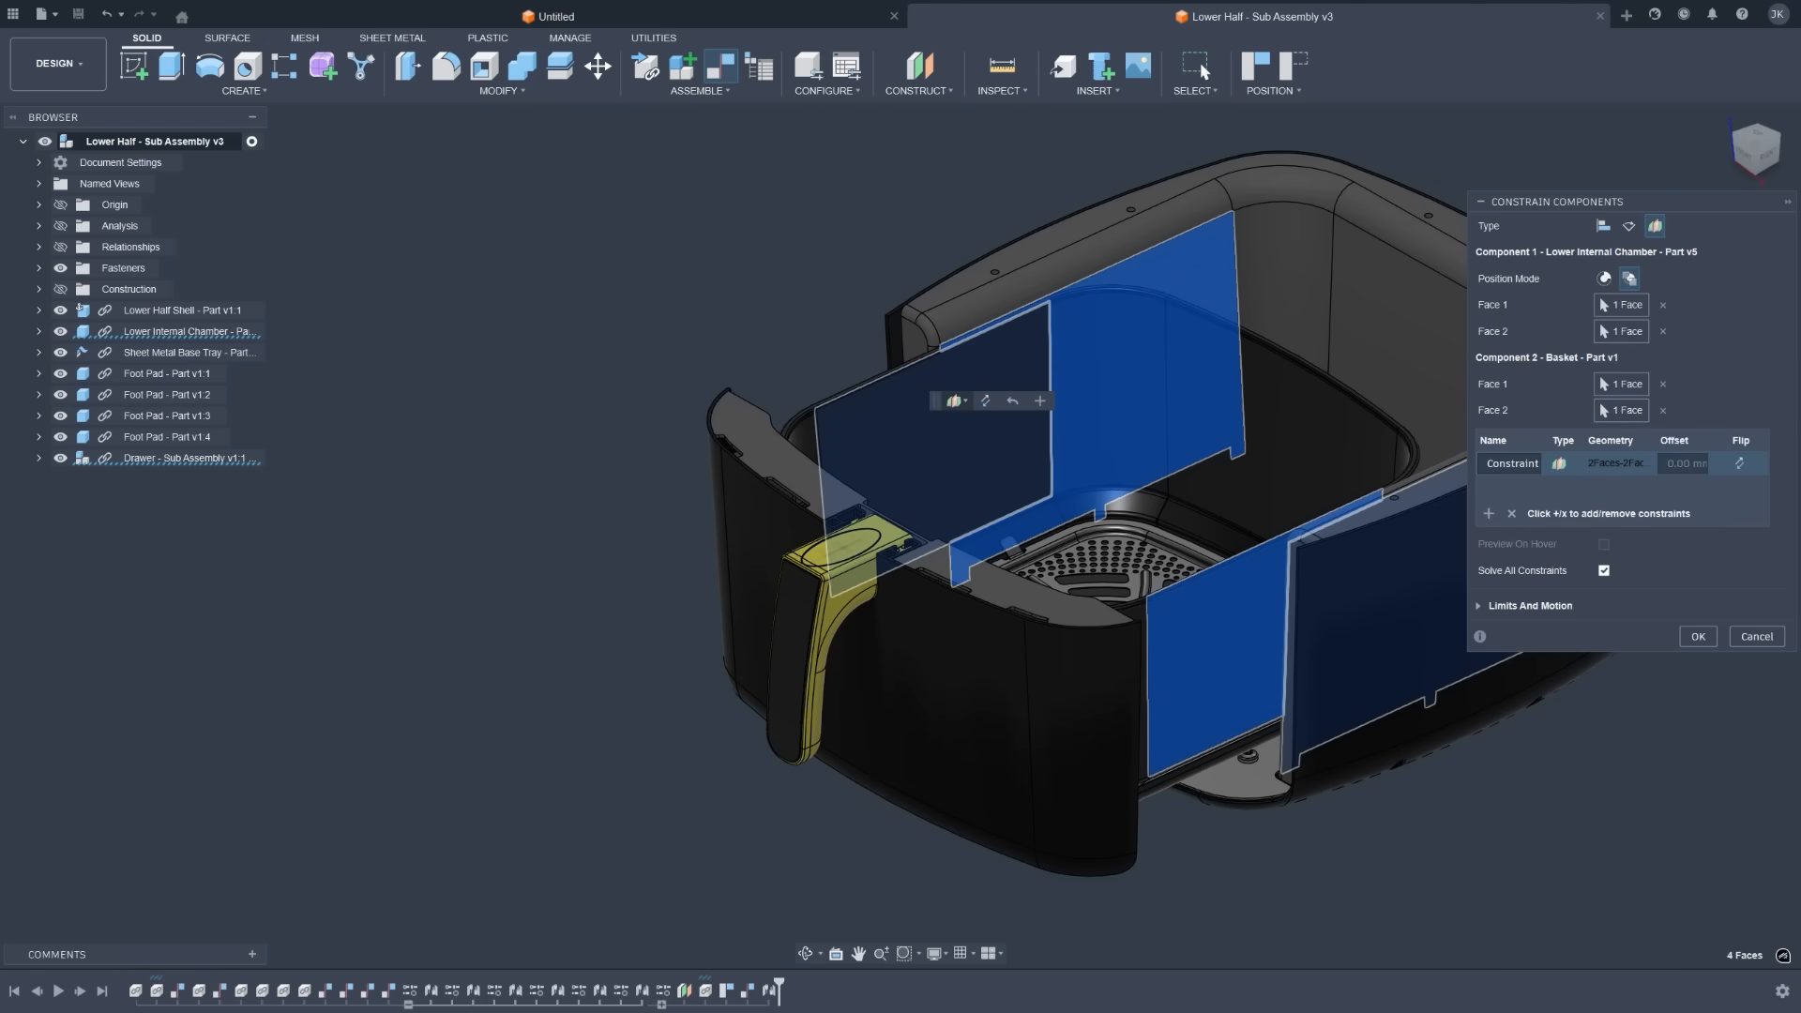
{"action": "mouse_move", "coordinate": [1670, 620]}
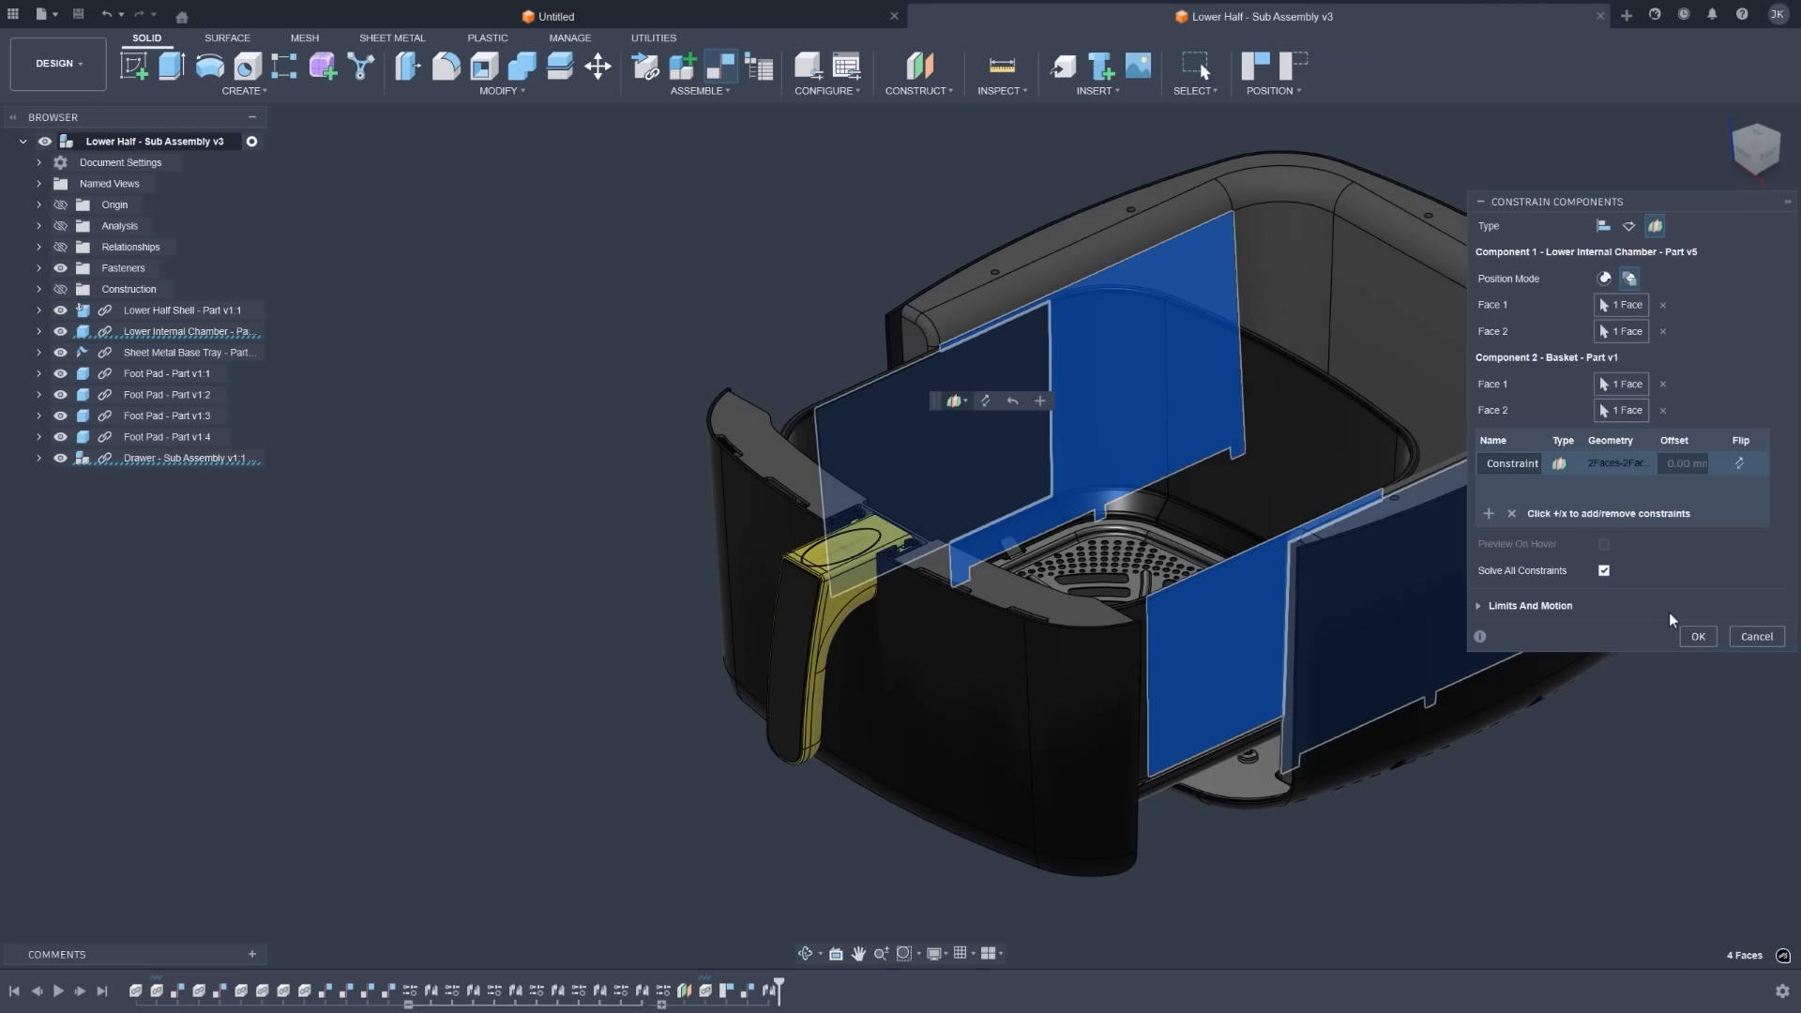
{"action": "mouse_move", "coordinate": [1232, 607]}
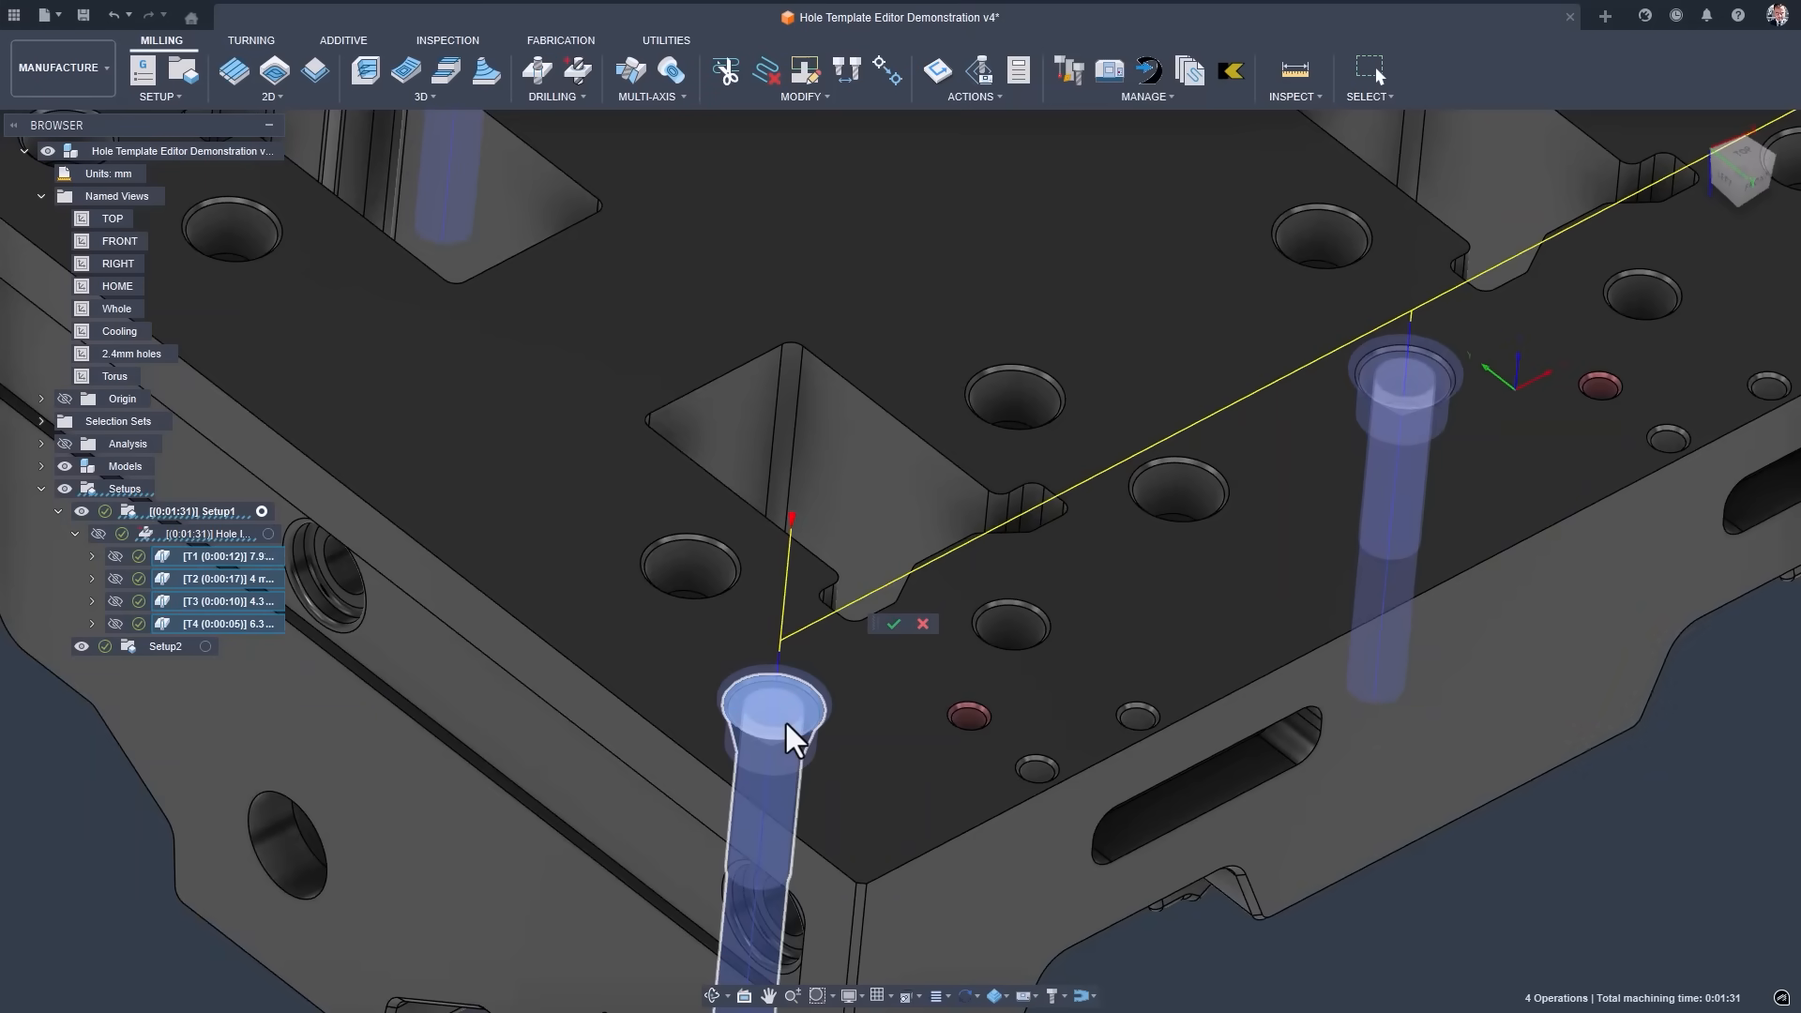
{"action": "mouse_move", "coordinate": [895, 623]}
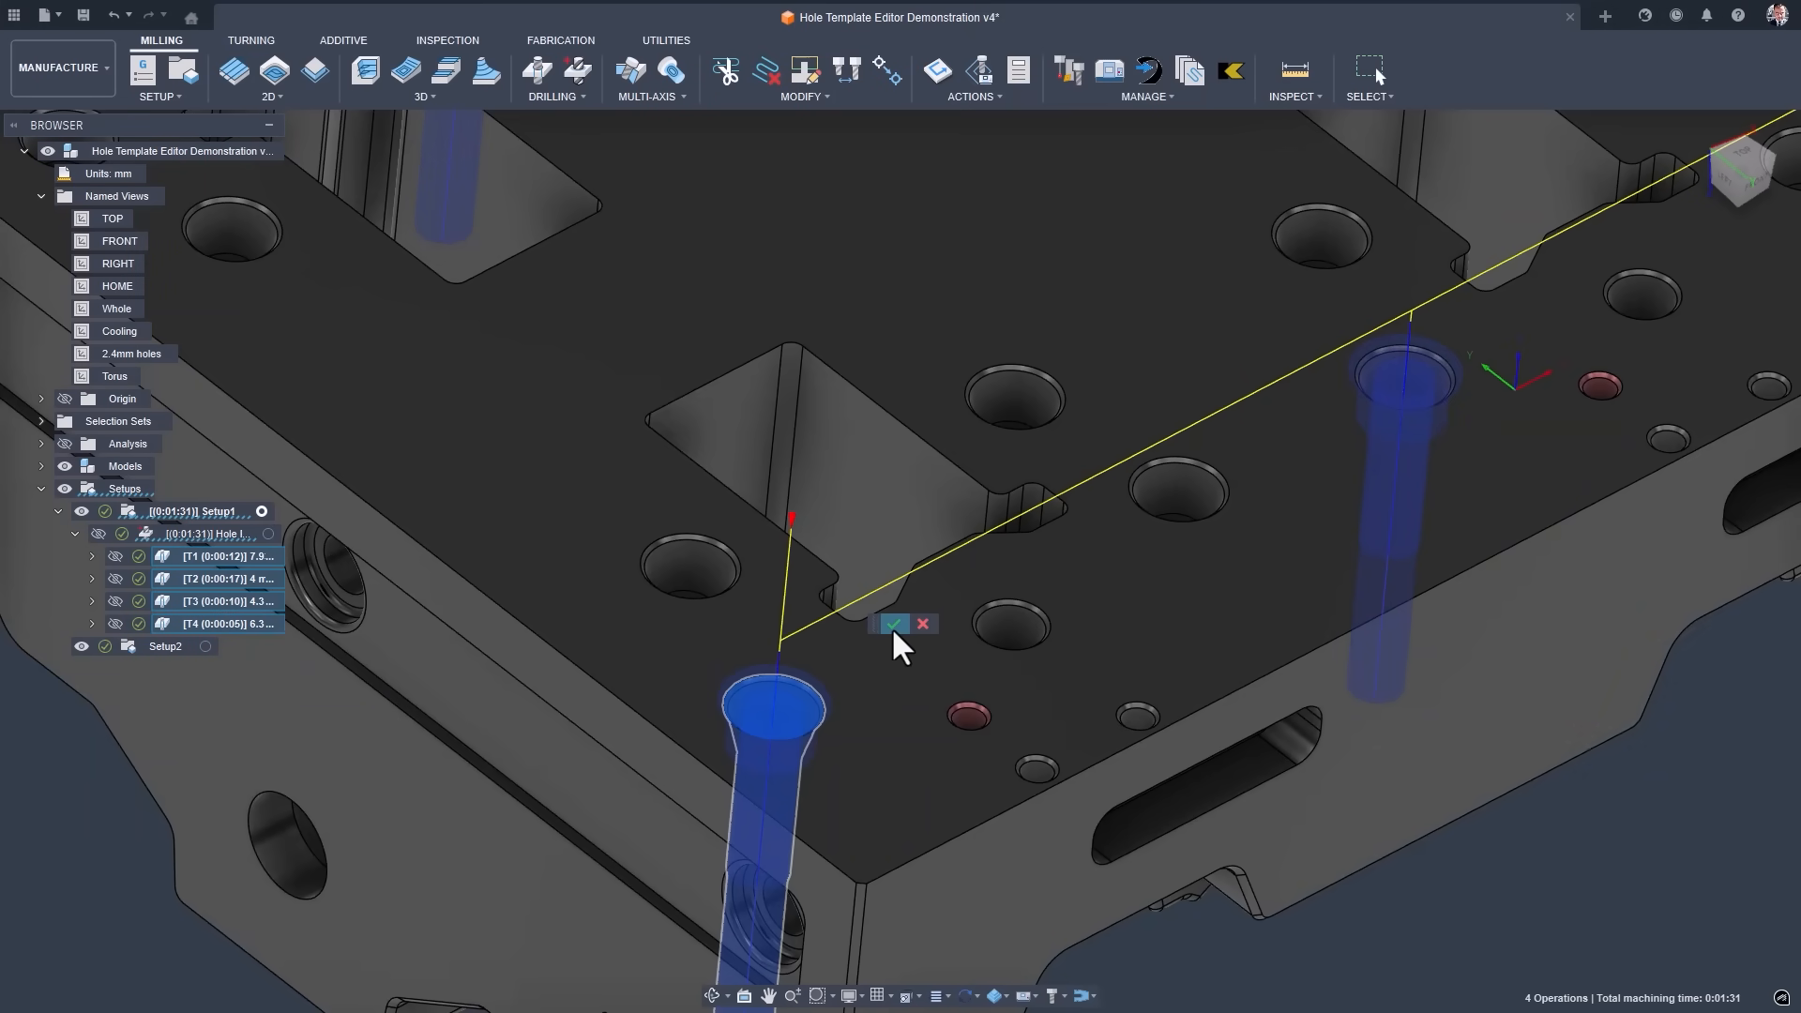
Create a hole template named 'Template Holews' with a magenta colour and an icon.
{"action": "left_click", "coordinate": [894, 624]}
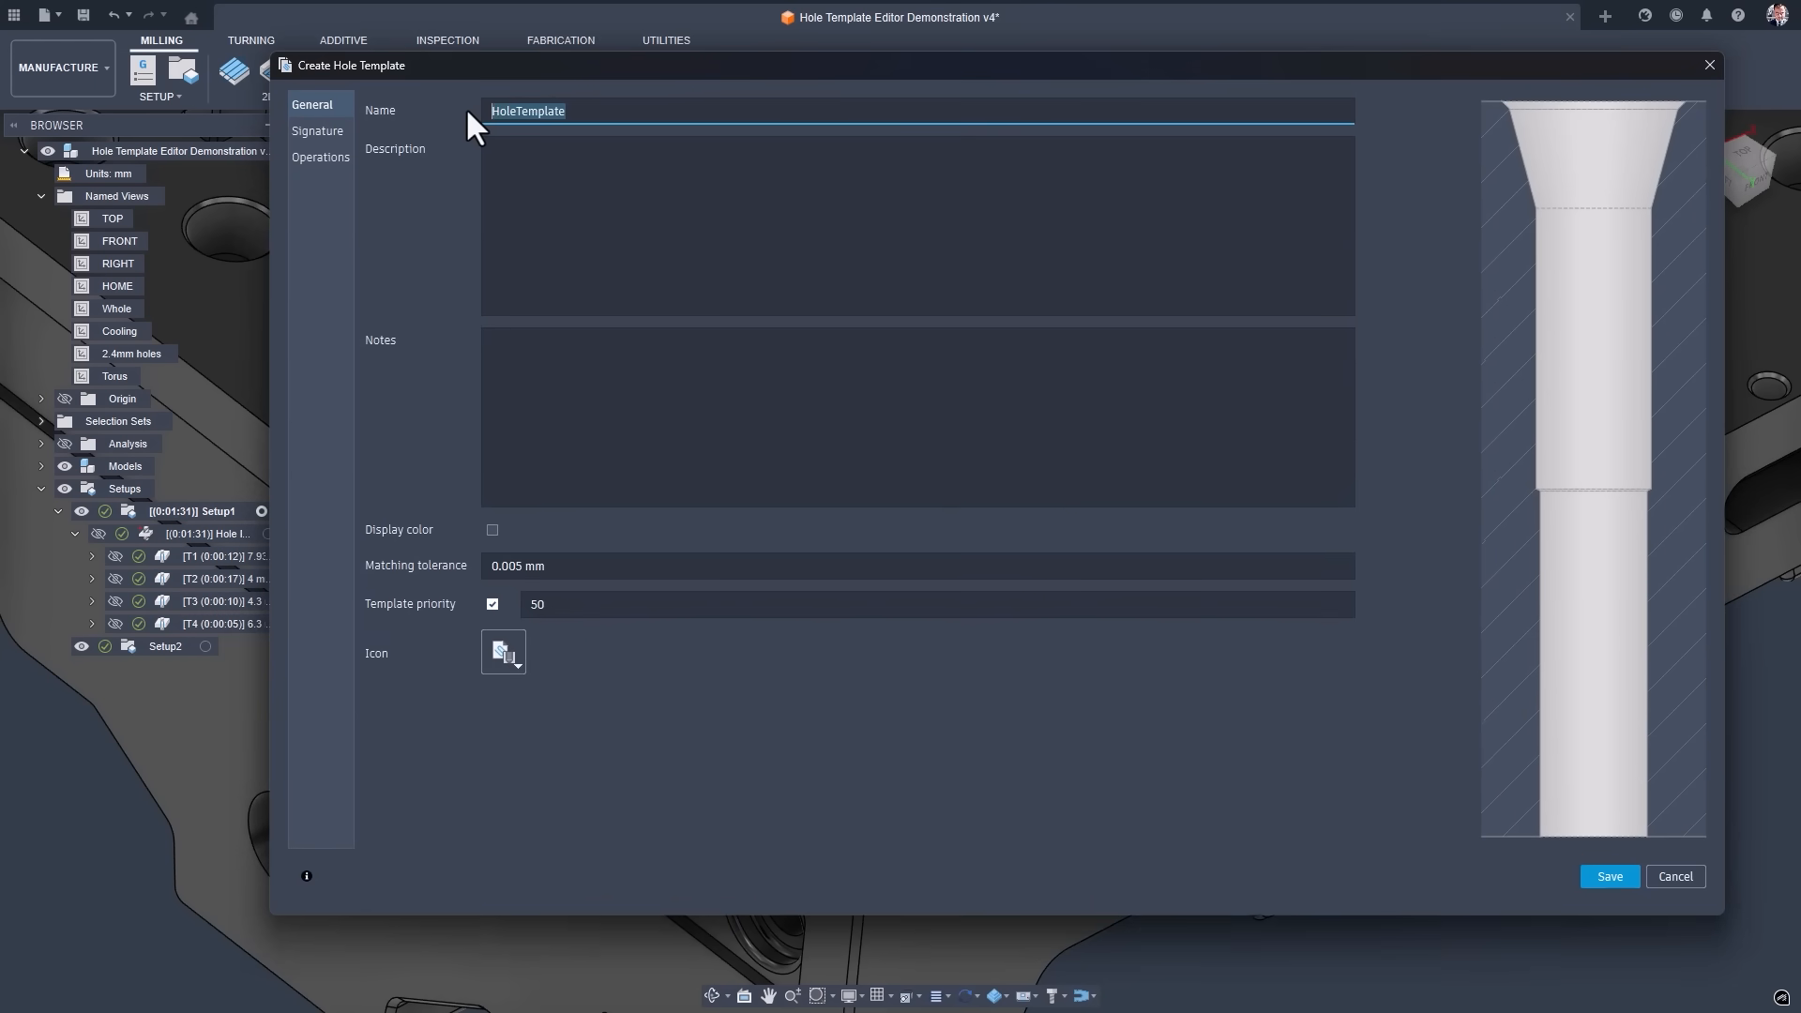
{"action": "type", "text": "Template Holews 1"}
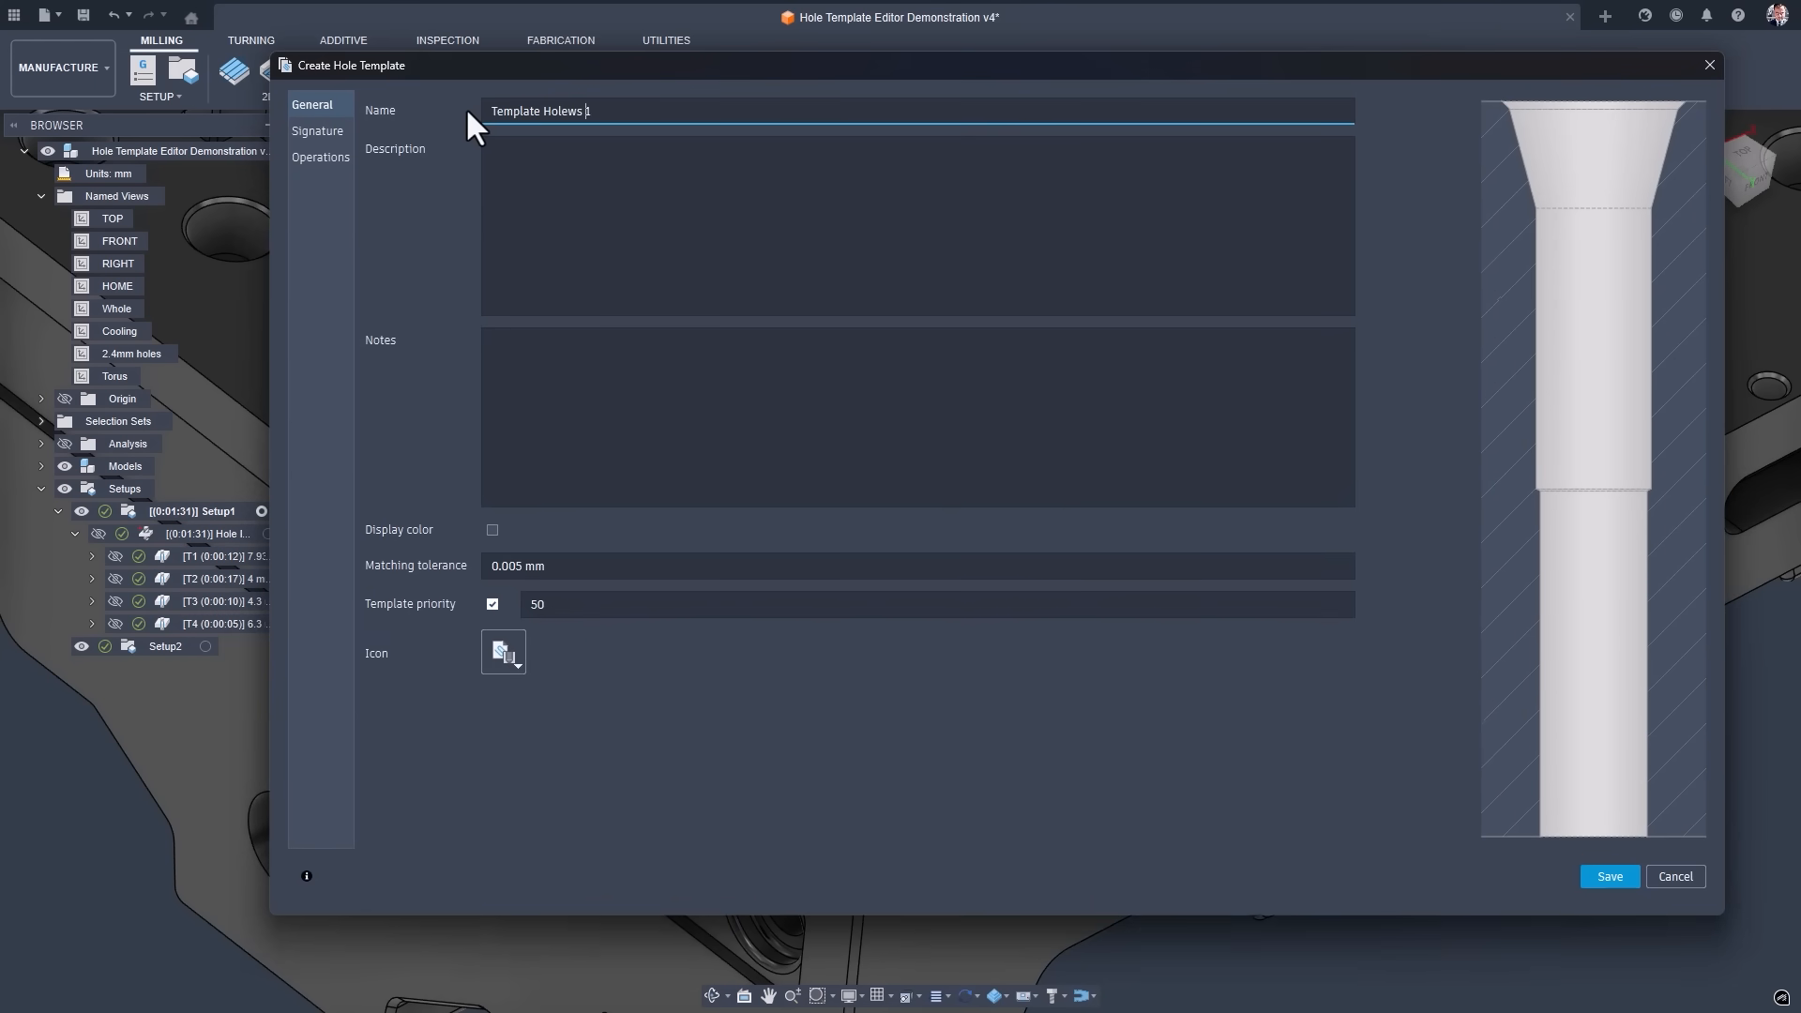
{"action": "left_click", "coordinate": [491, 529]}
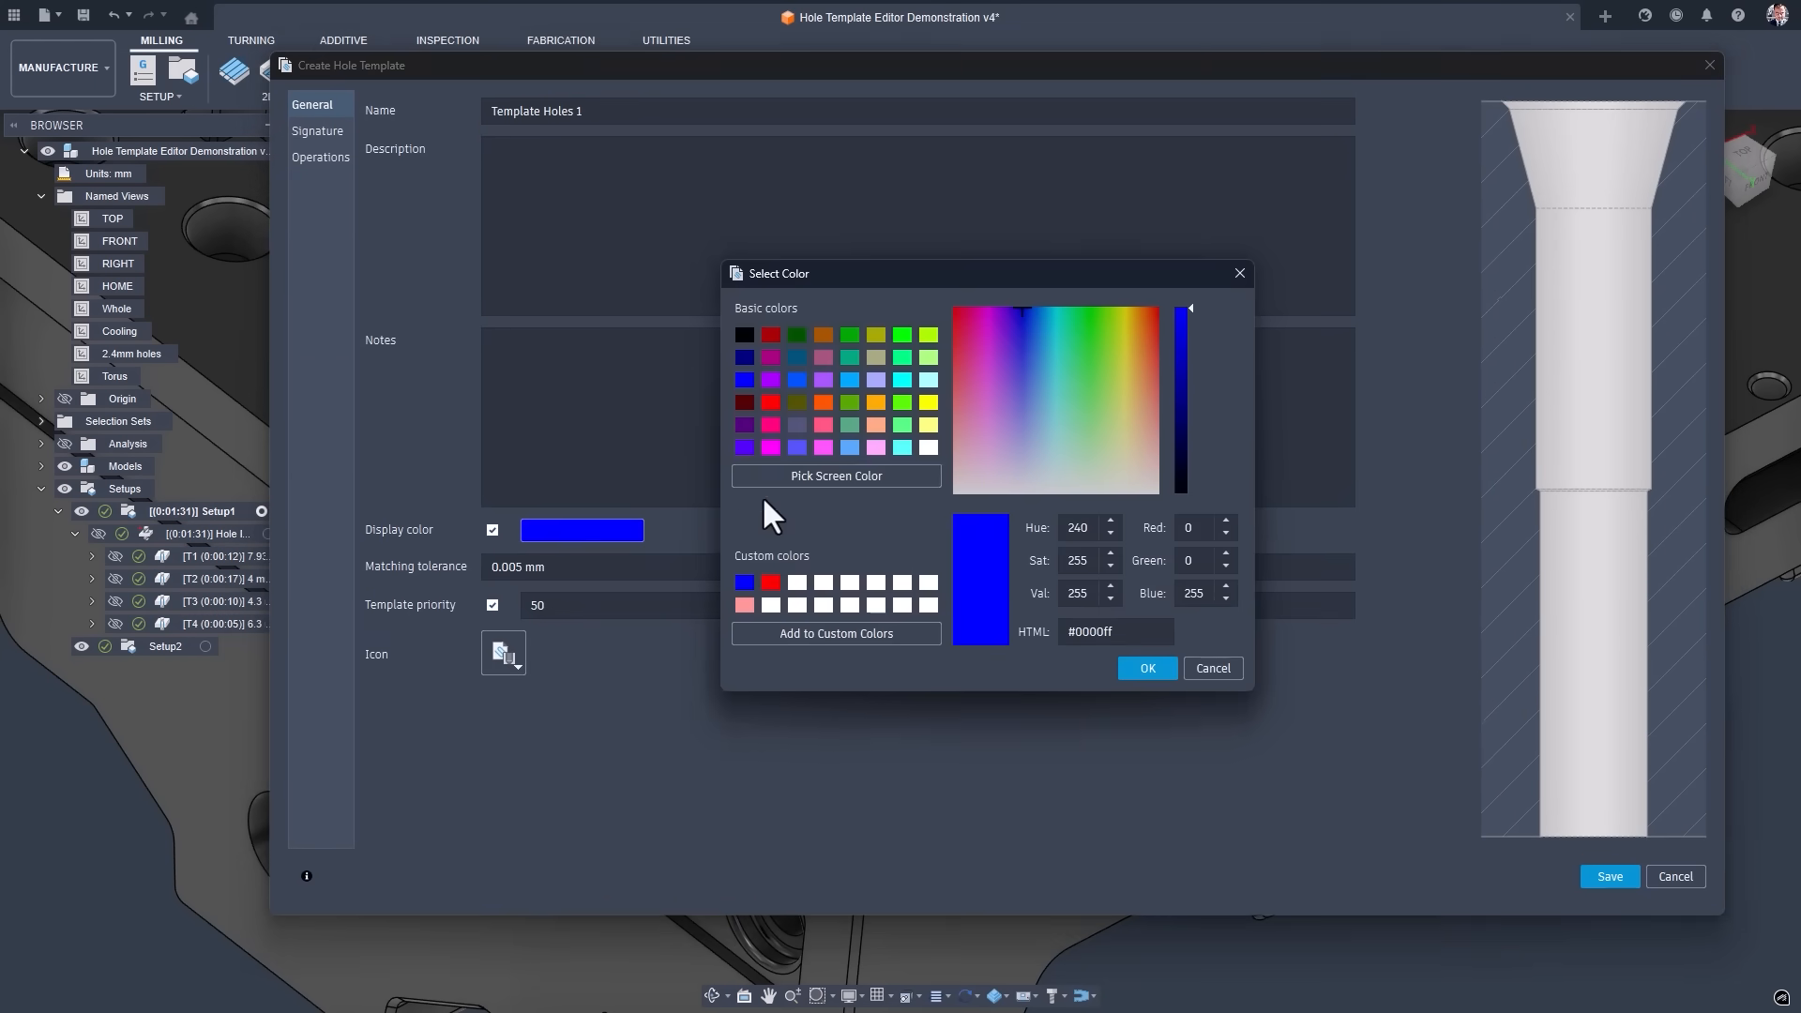
{"action": "left_click", "coordinate": [1145, 667]}
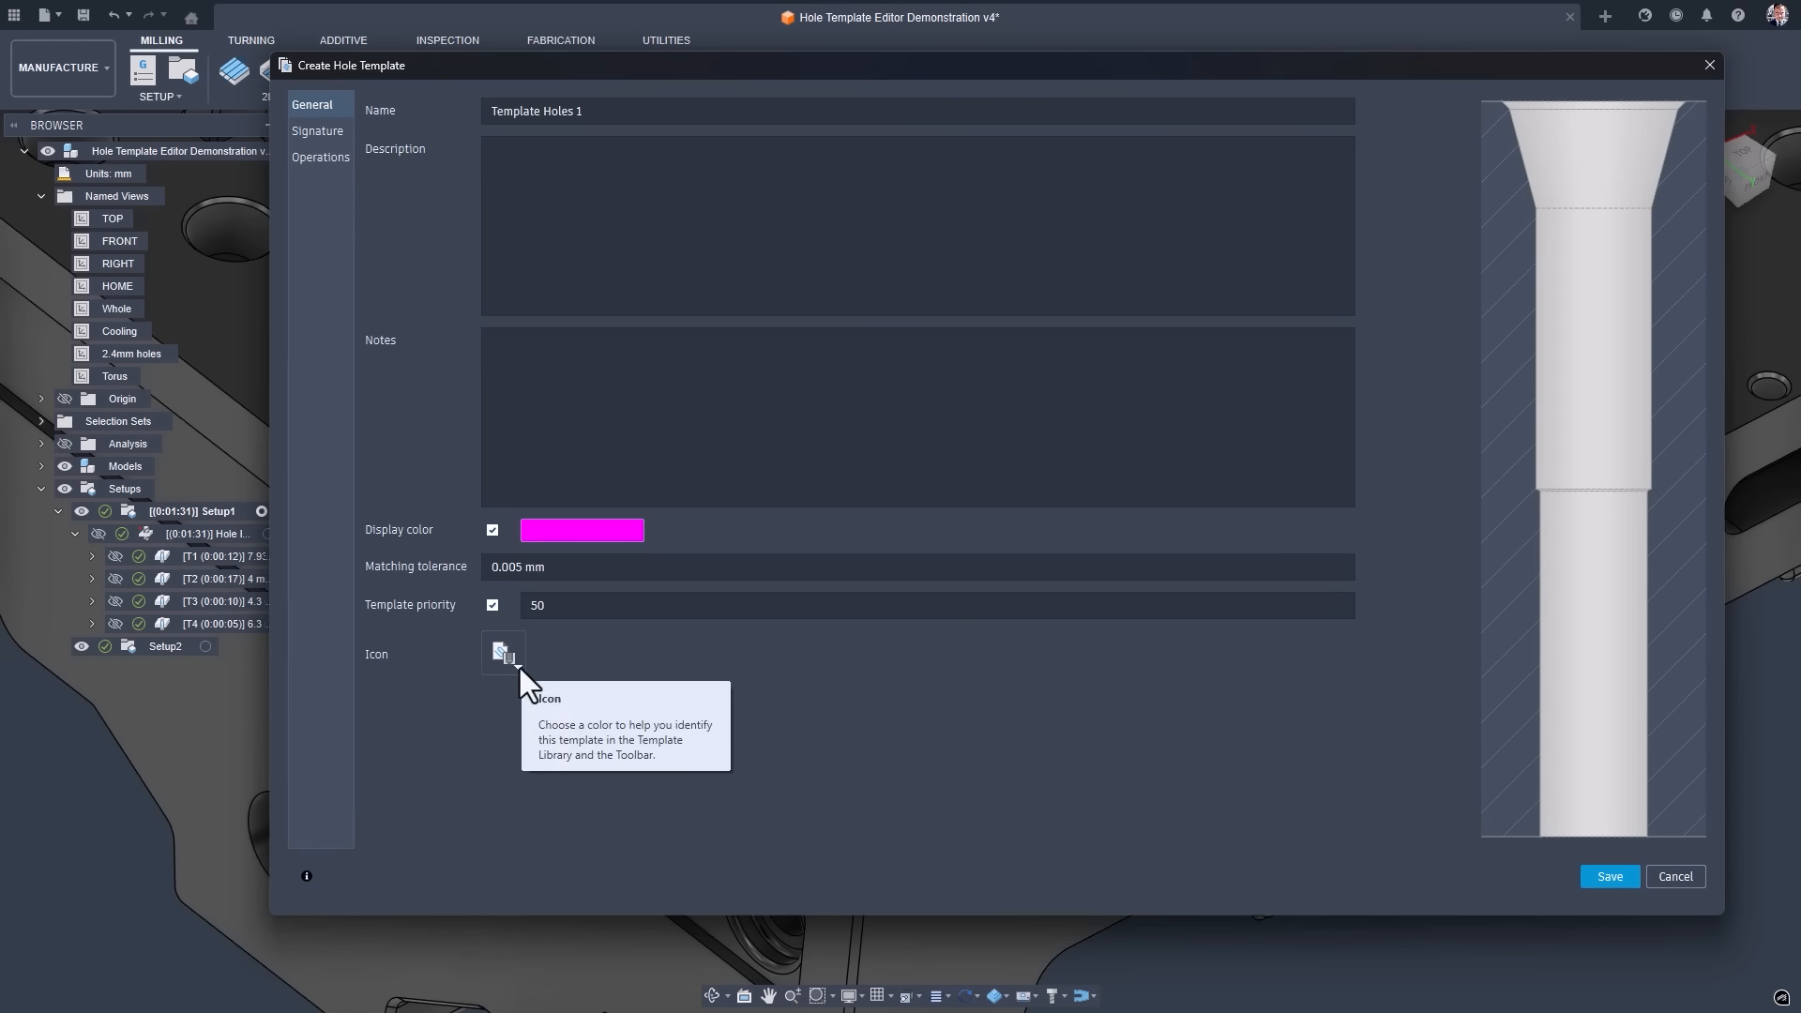
{"action": "left_click", "coordinate": [317, 131]}
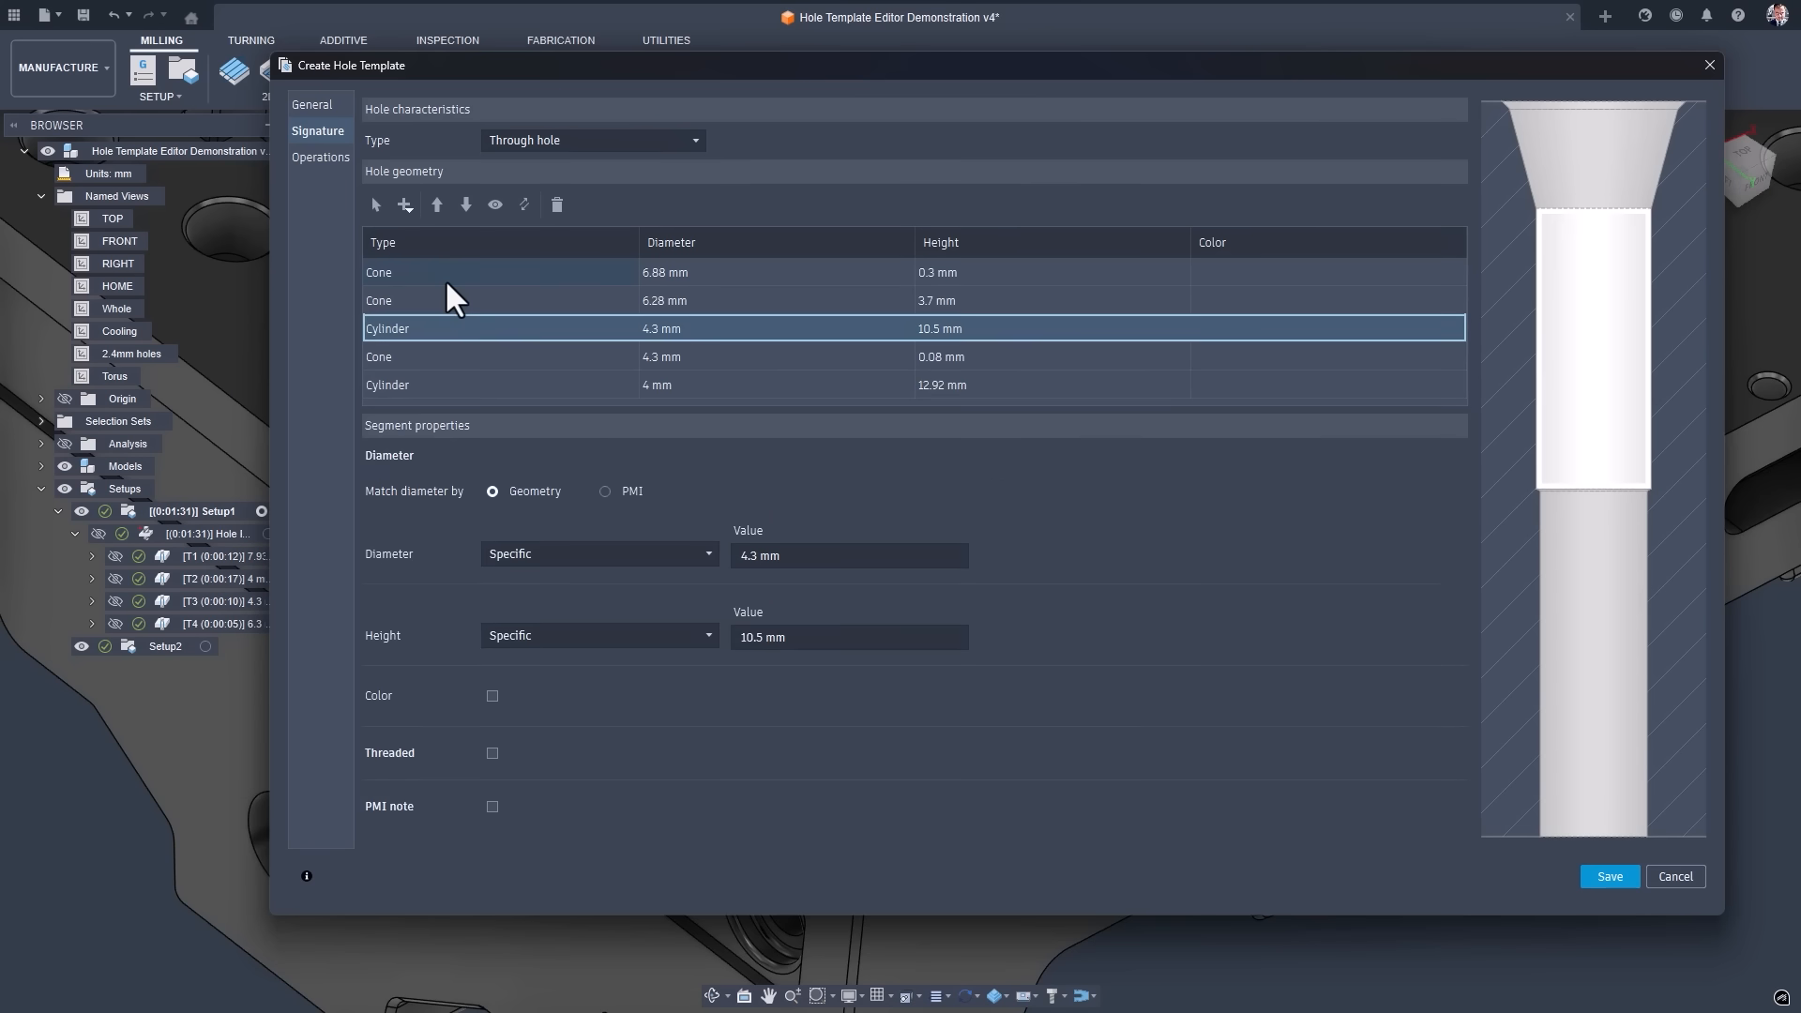
Set the 4.3 mm cylinder height to an 8–20 mm range and the 4 mm cylinder to minimum 8 mm.
{"action": "left_click", "coordinate": [597, 635]}
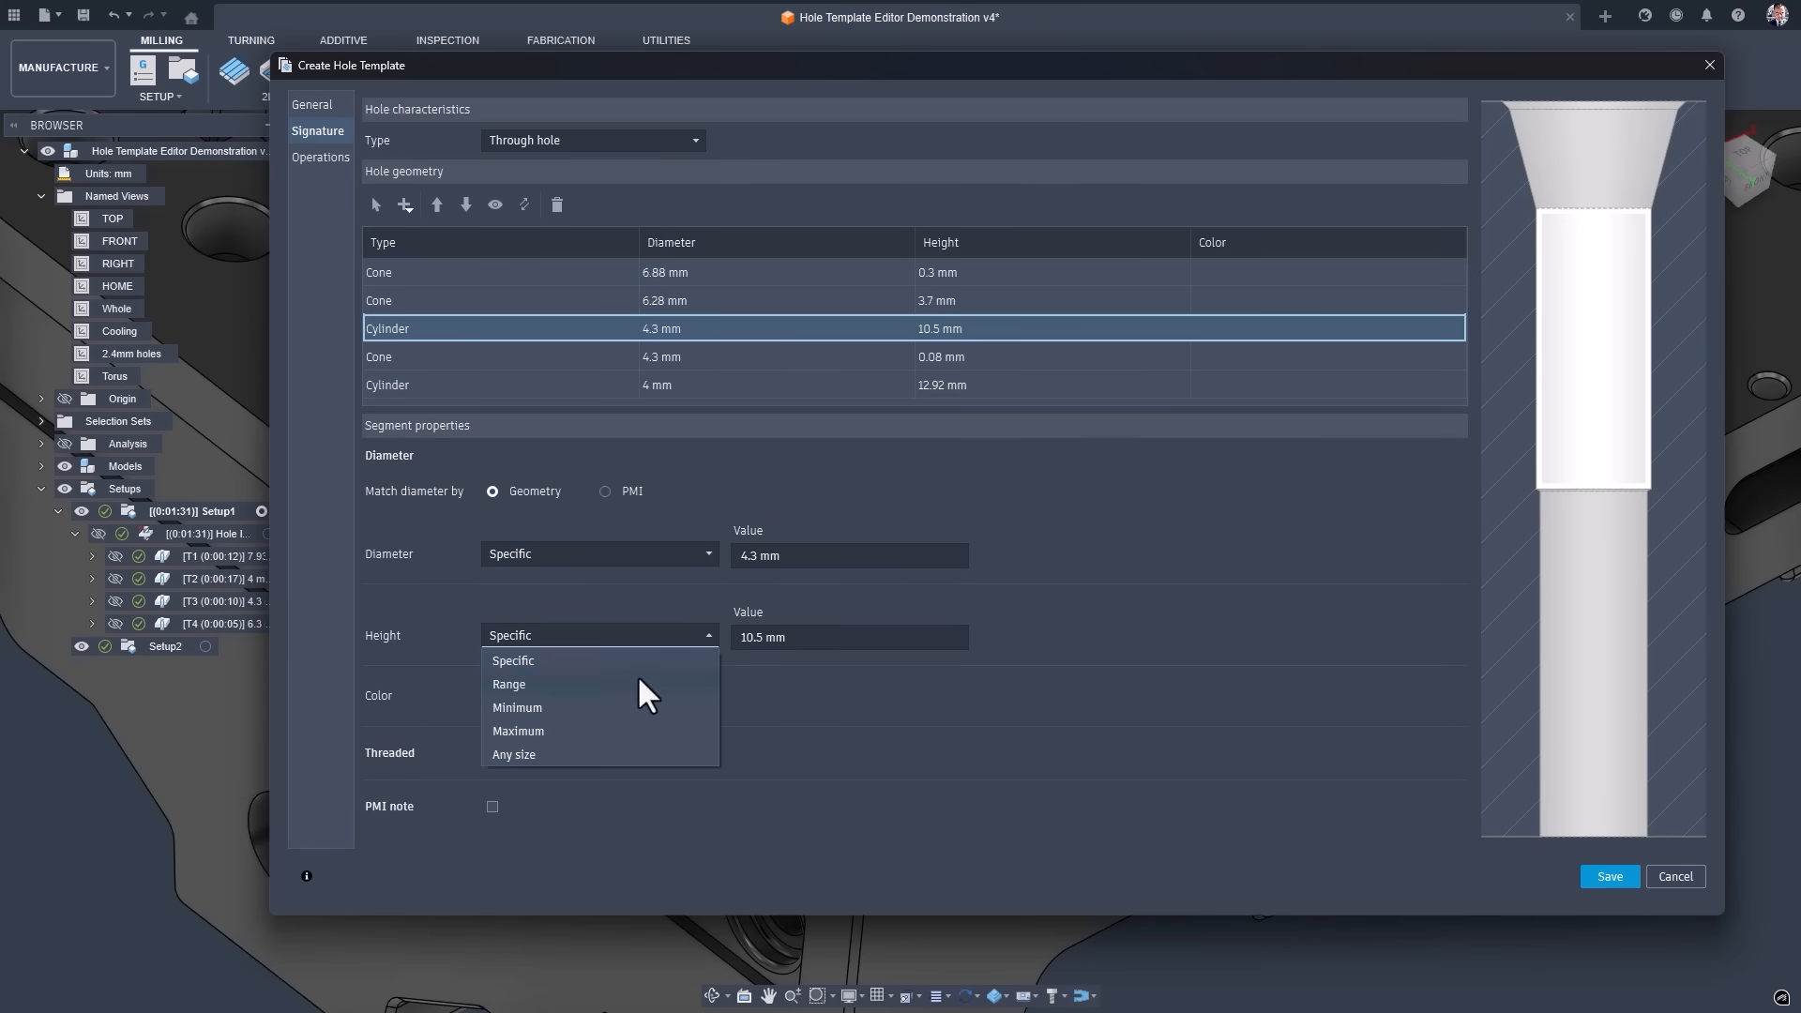
{"action": "left_click", "coordinate": [508, 684]}
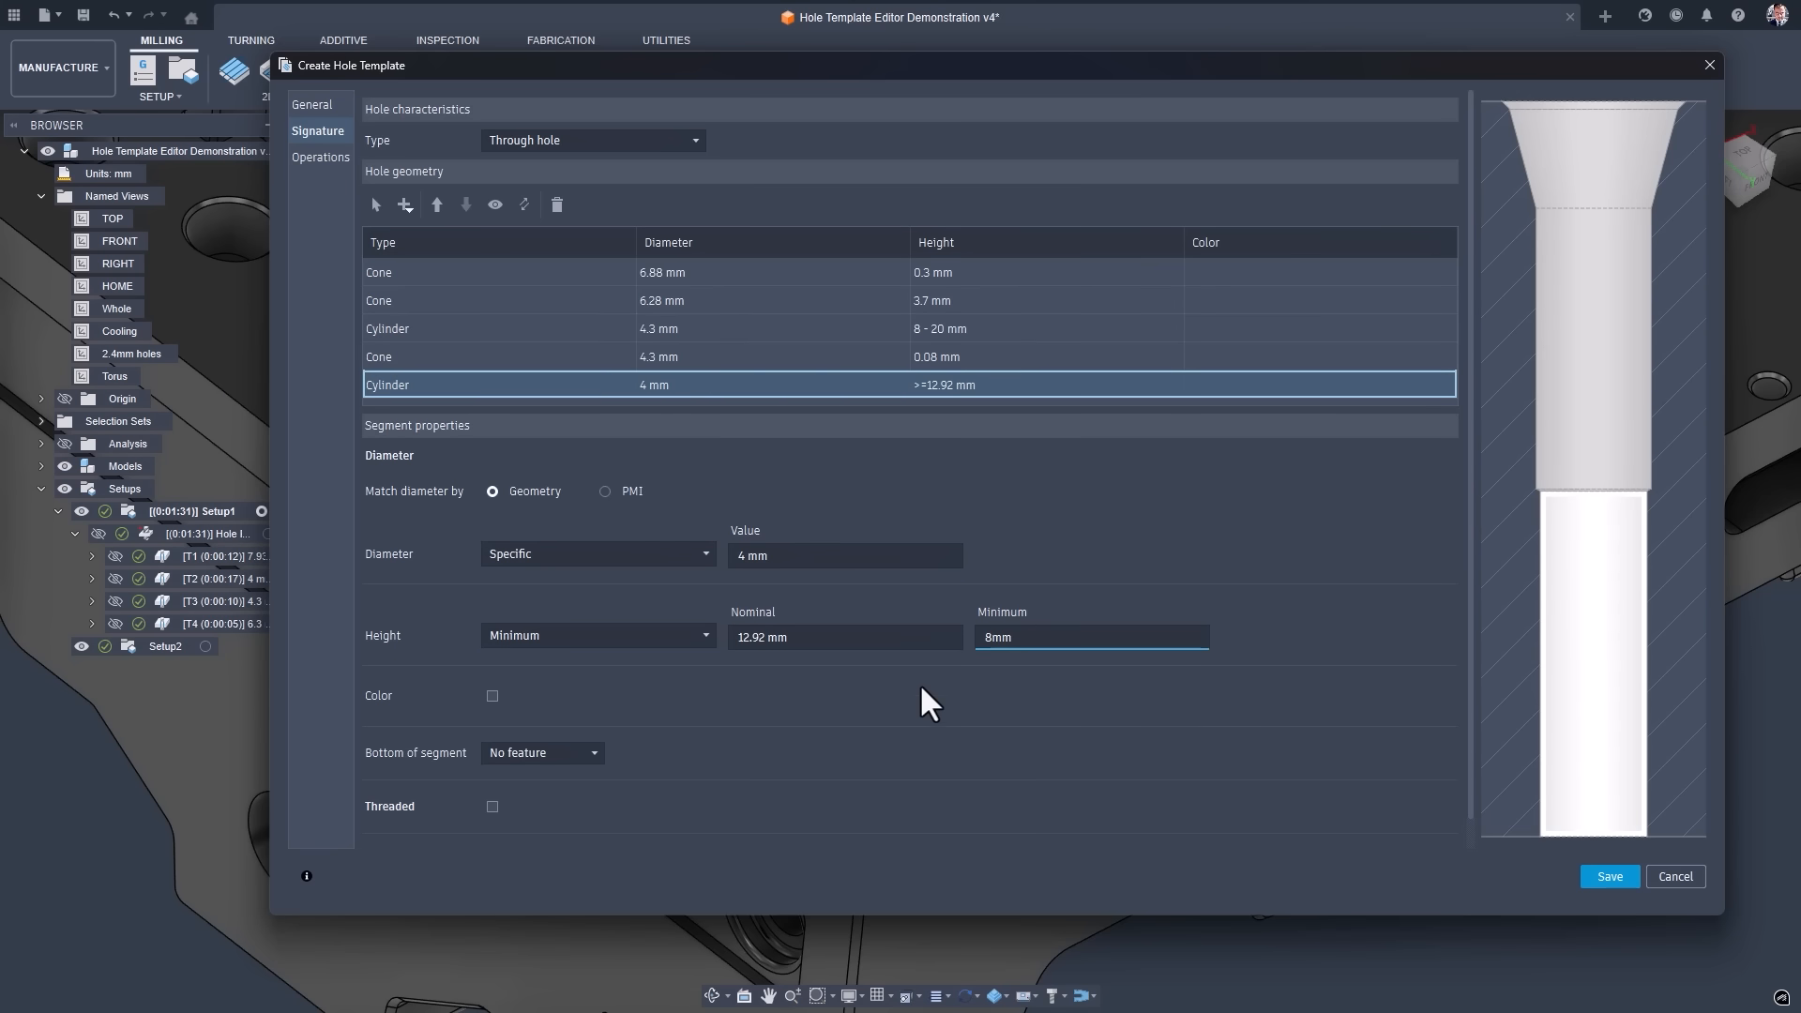
{"action": "left_click", "coordinate": [321, 157]}
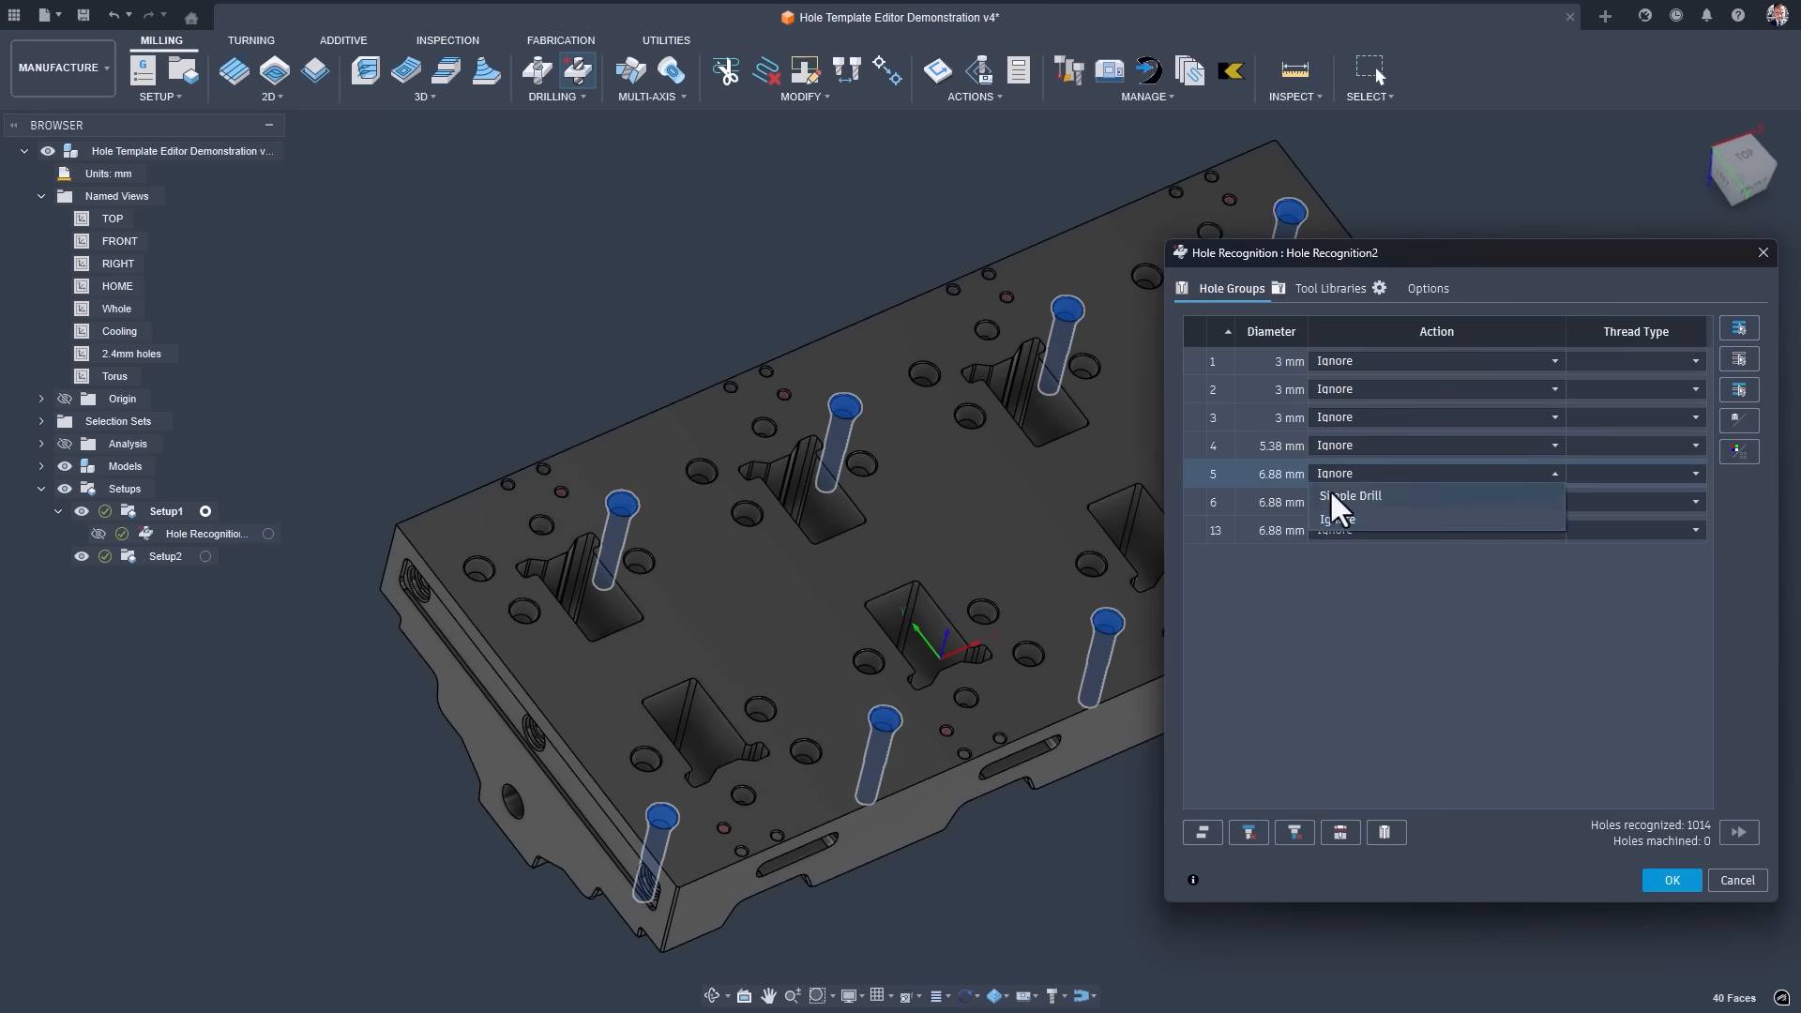
Assign an action to the 6.88 mm hole group in Hole Recognition.
{"action": "left_click", "coordinate": [1669, 880]}
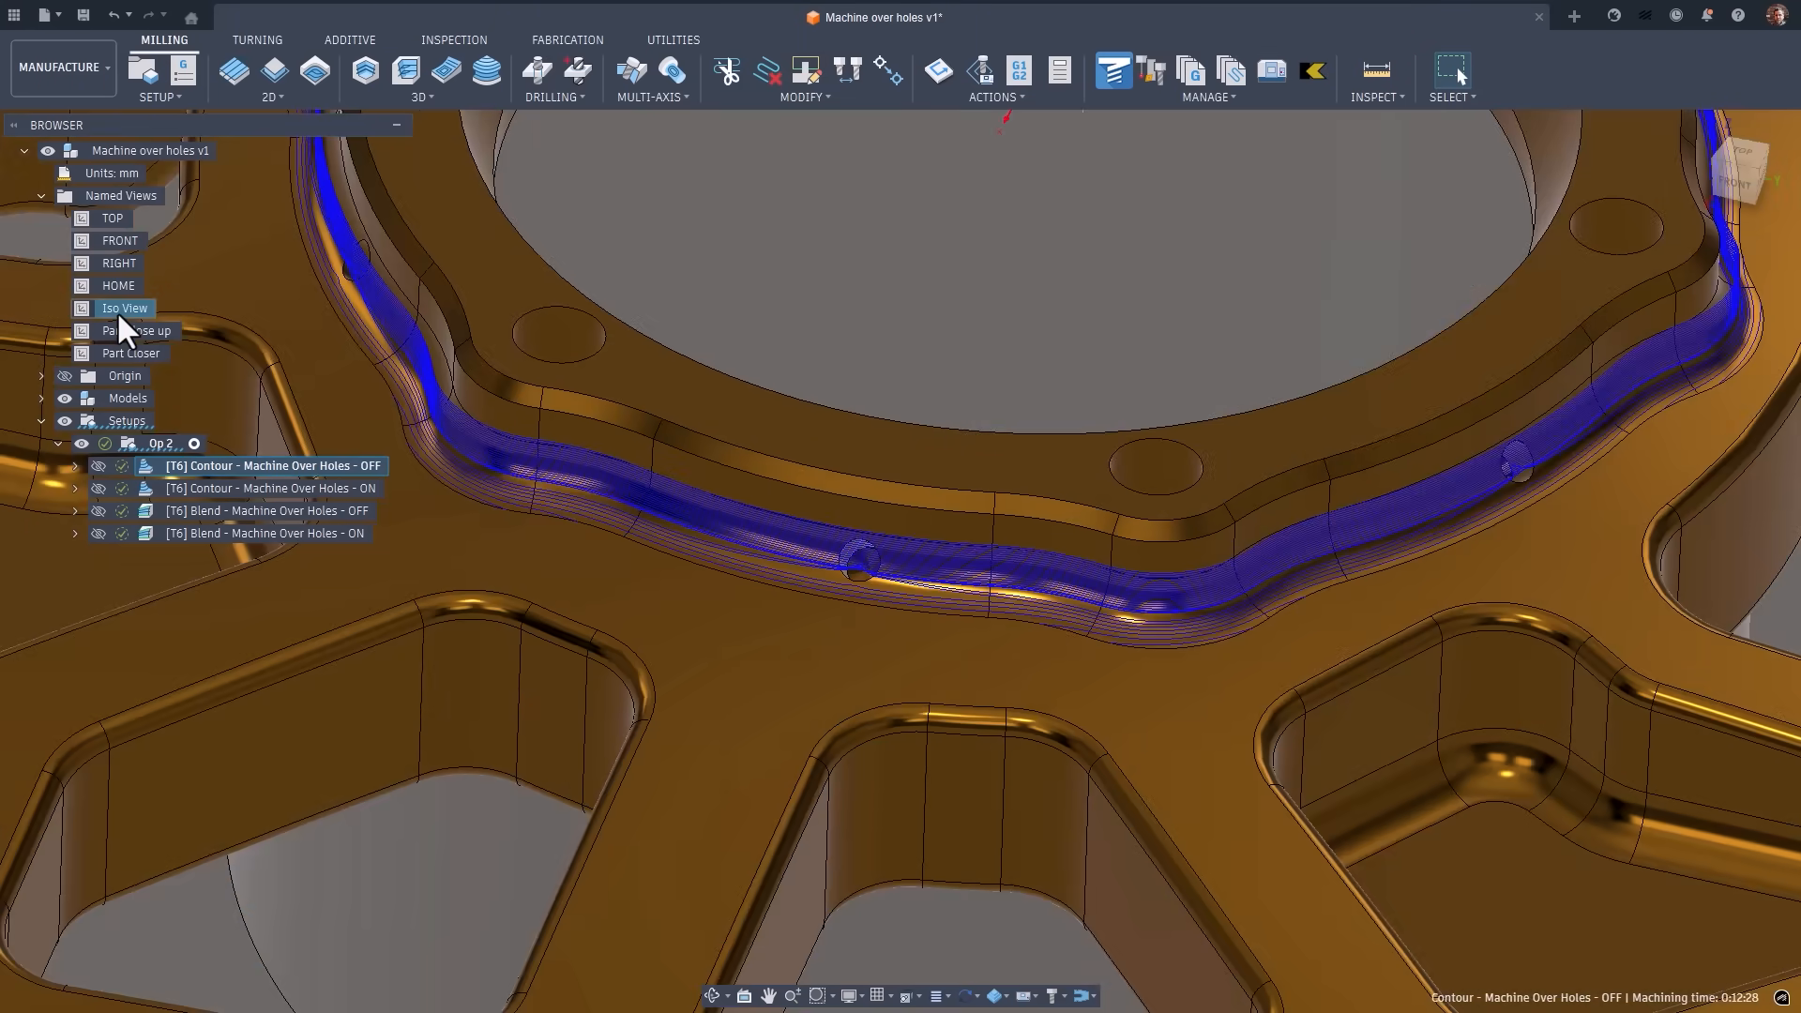
Restore the saved view and edit the Contour OFF operation's geometry to machine over holes.
{"action": "left_click", "coordinate": [137, 329]}
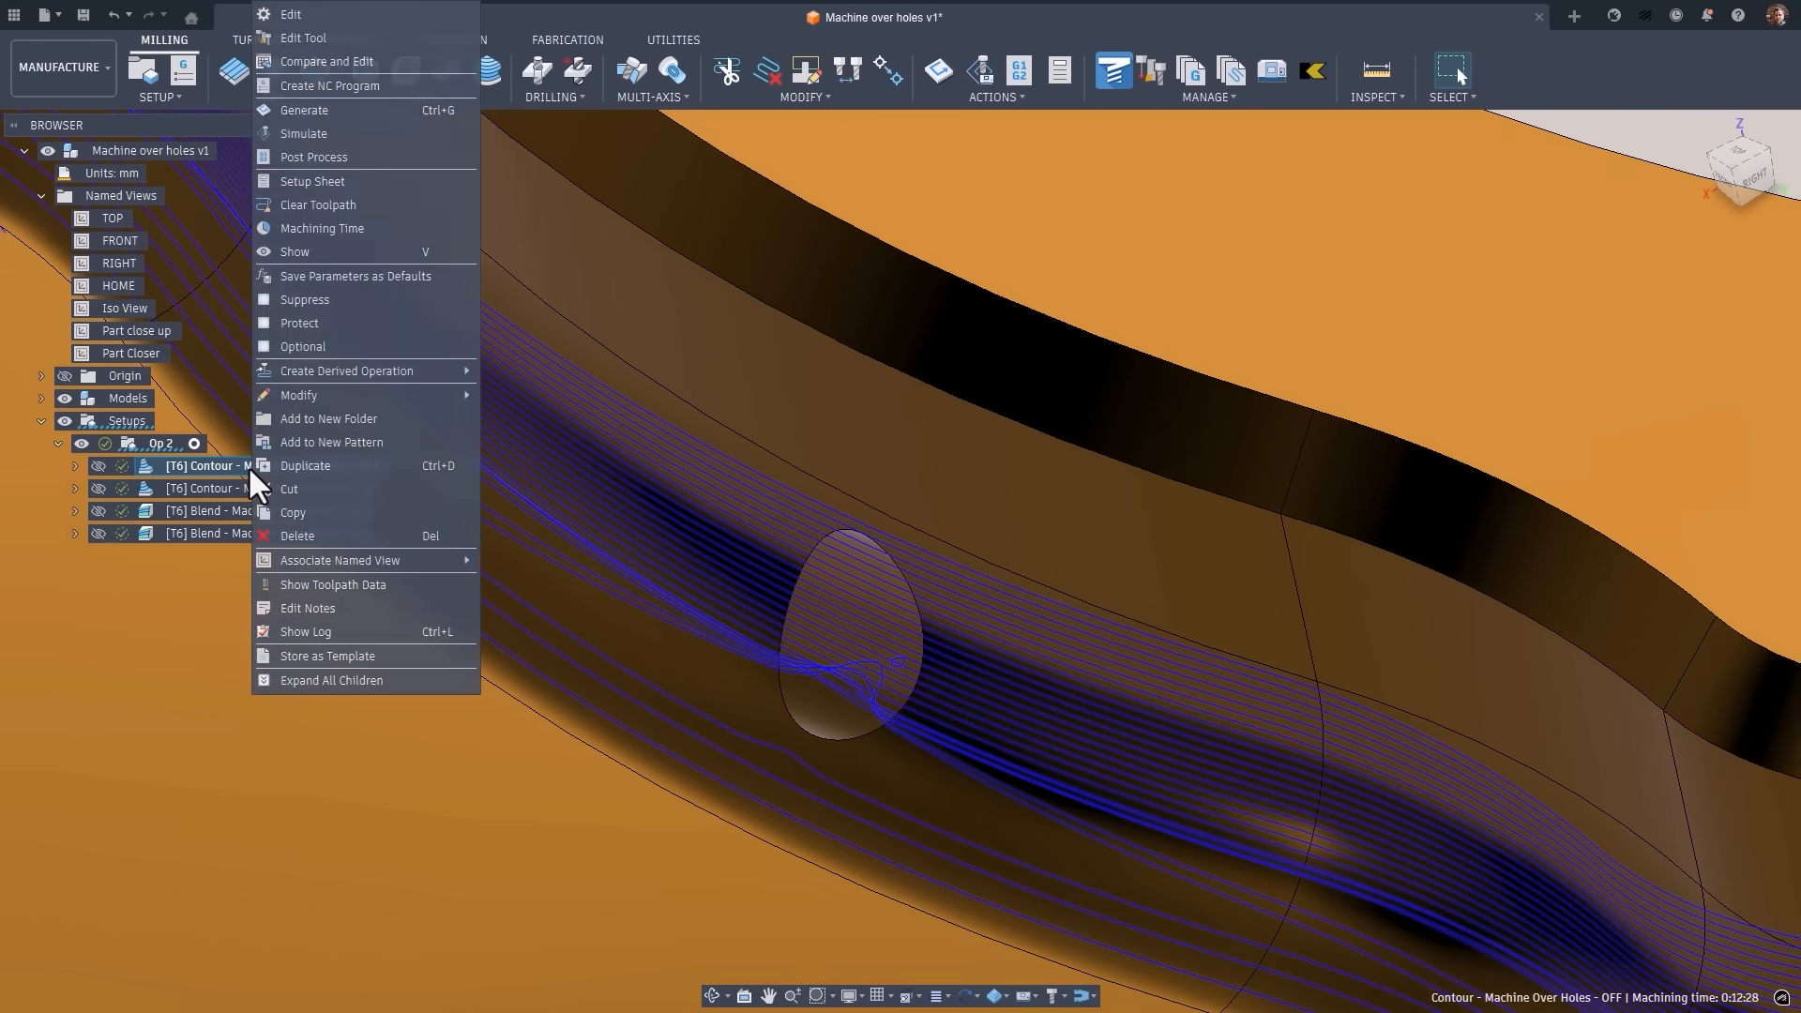
{"action": "left_click", "coordinate": [291, 14]}
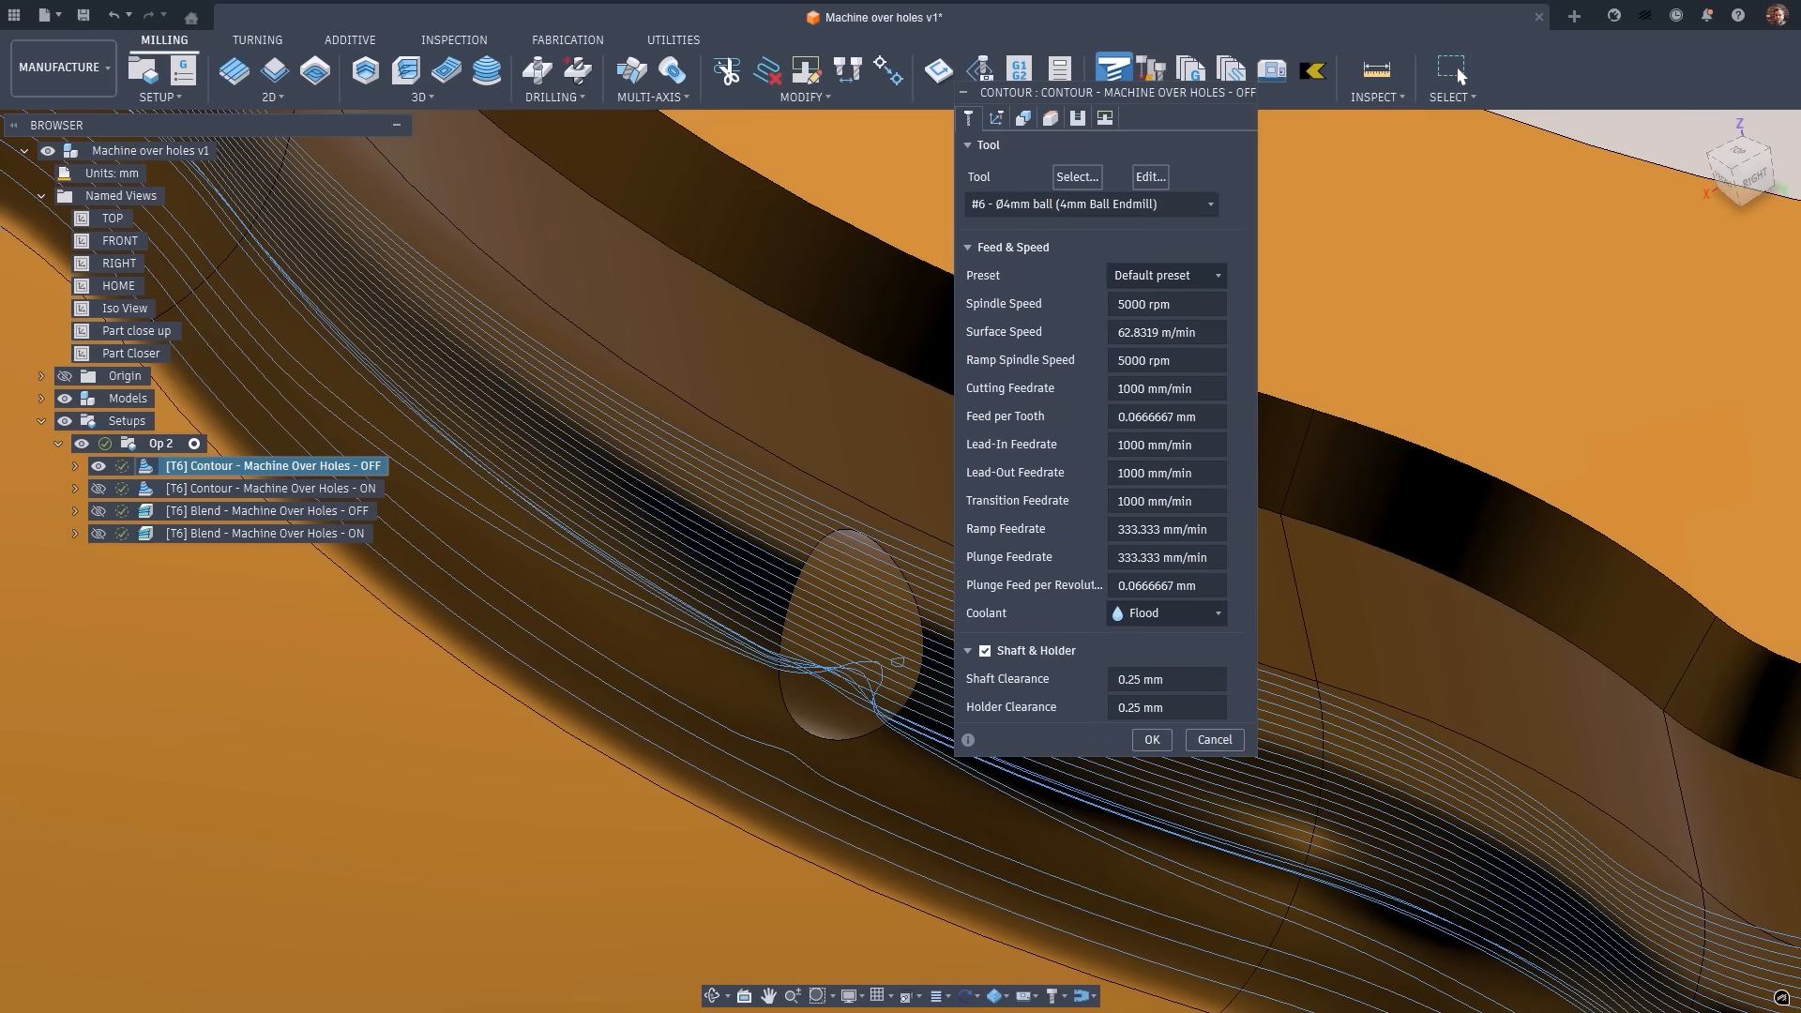
{"action": "left_click", "coordinate": [1020, 117]}
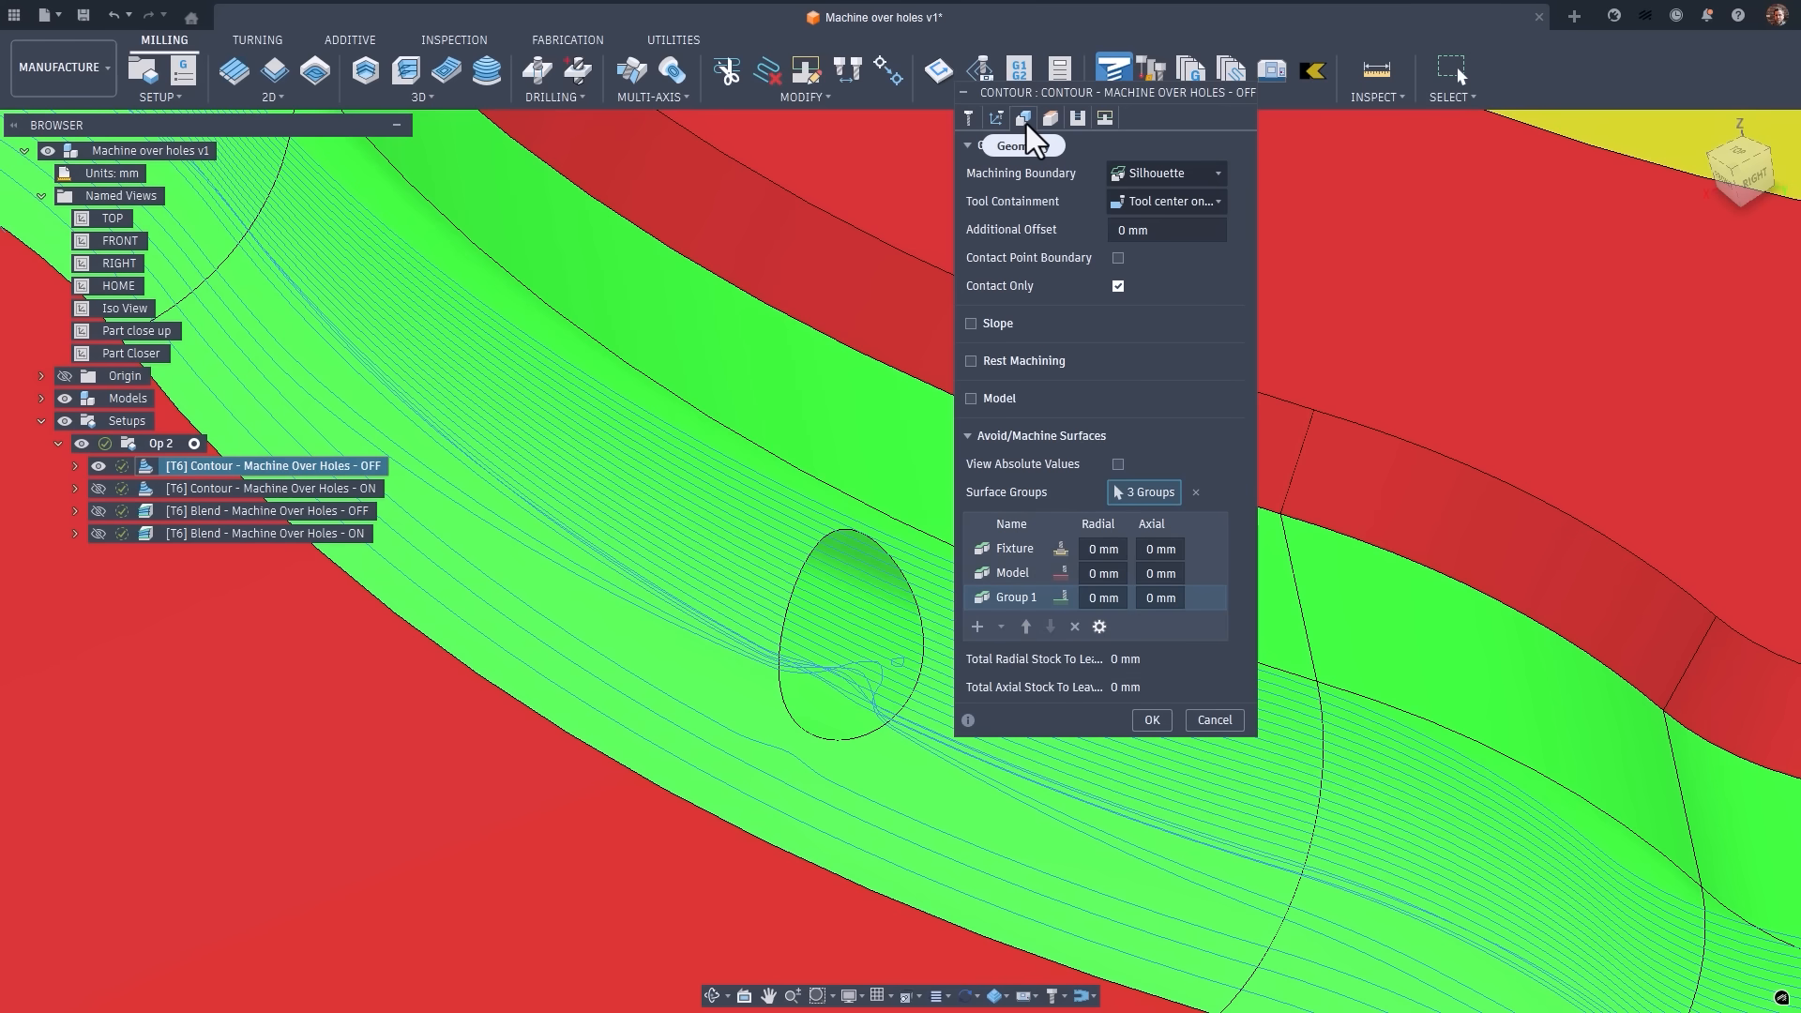
{"action": "mouse_move", "coordinate": [1026, 610]}
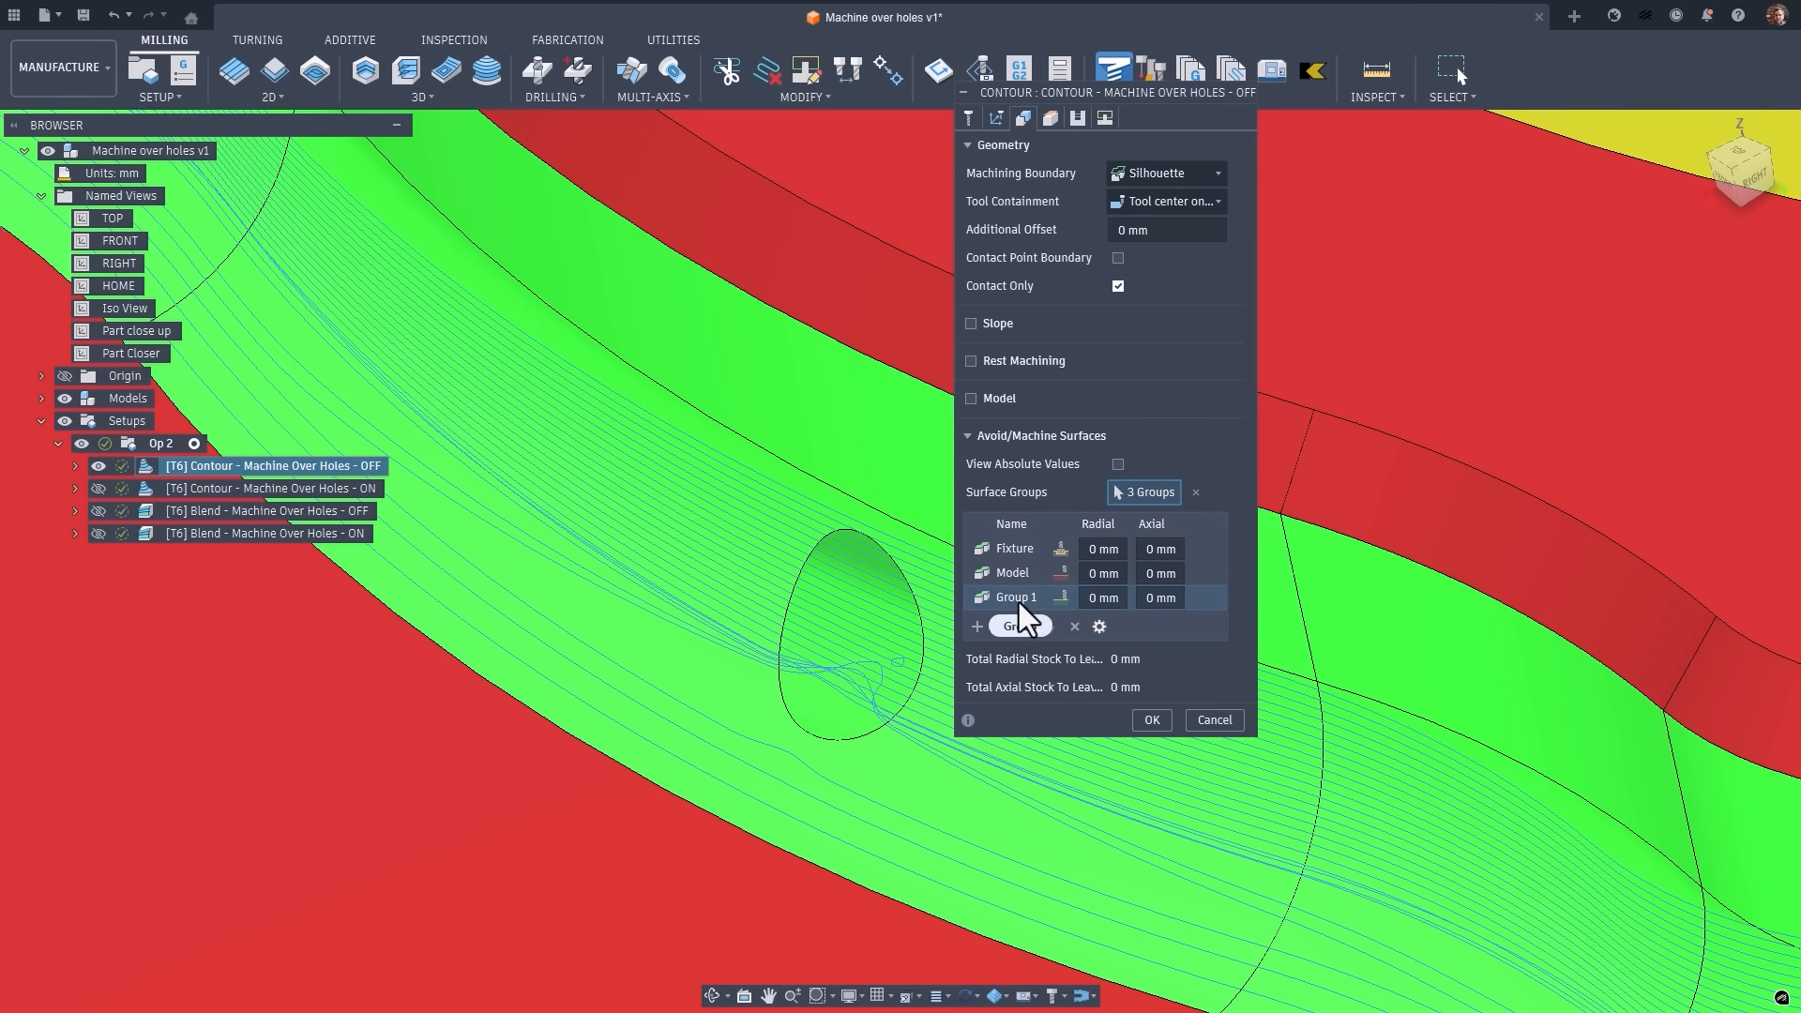
{"action": "left_click", "coordinate": [1059, 597]}
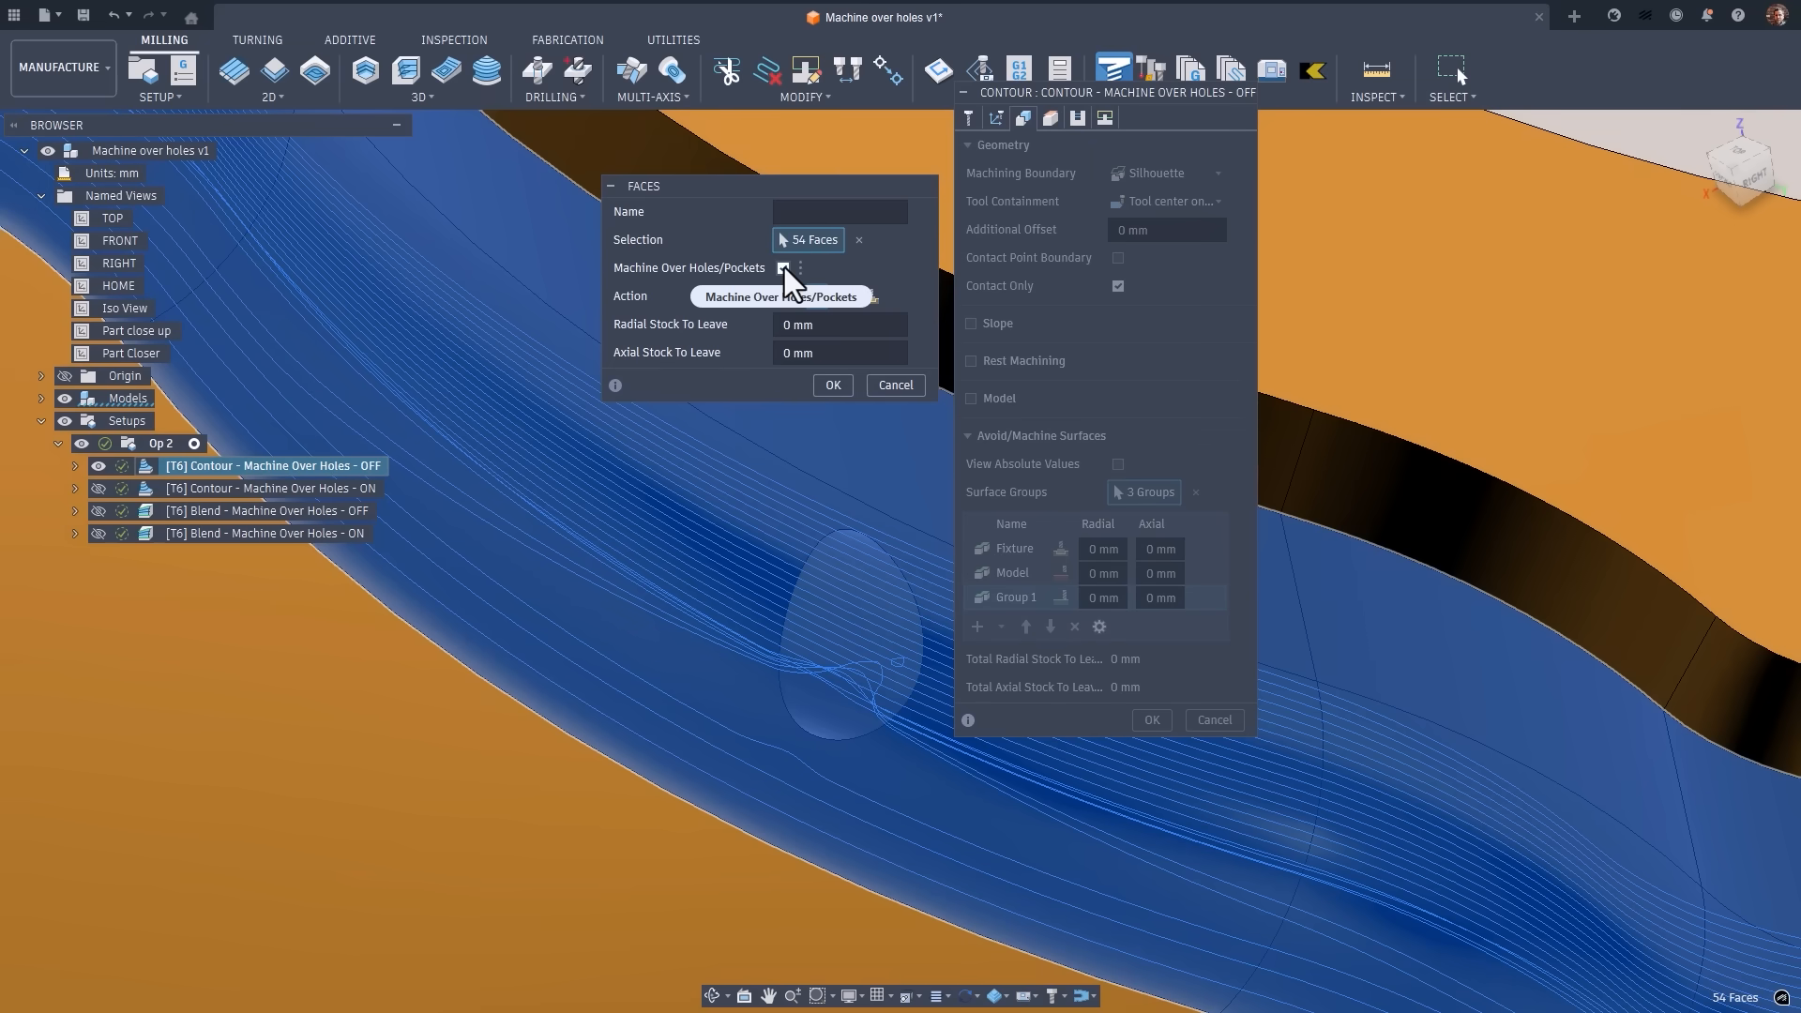
{"action": "left_click", "coordinate": [785, 267]}
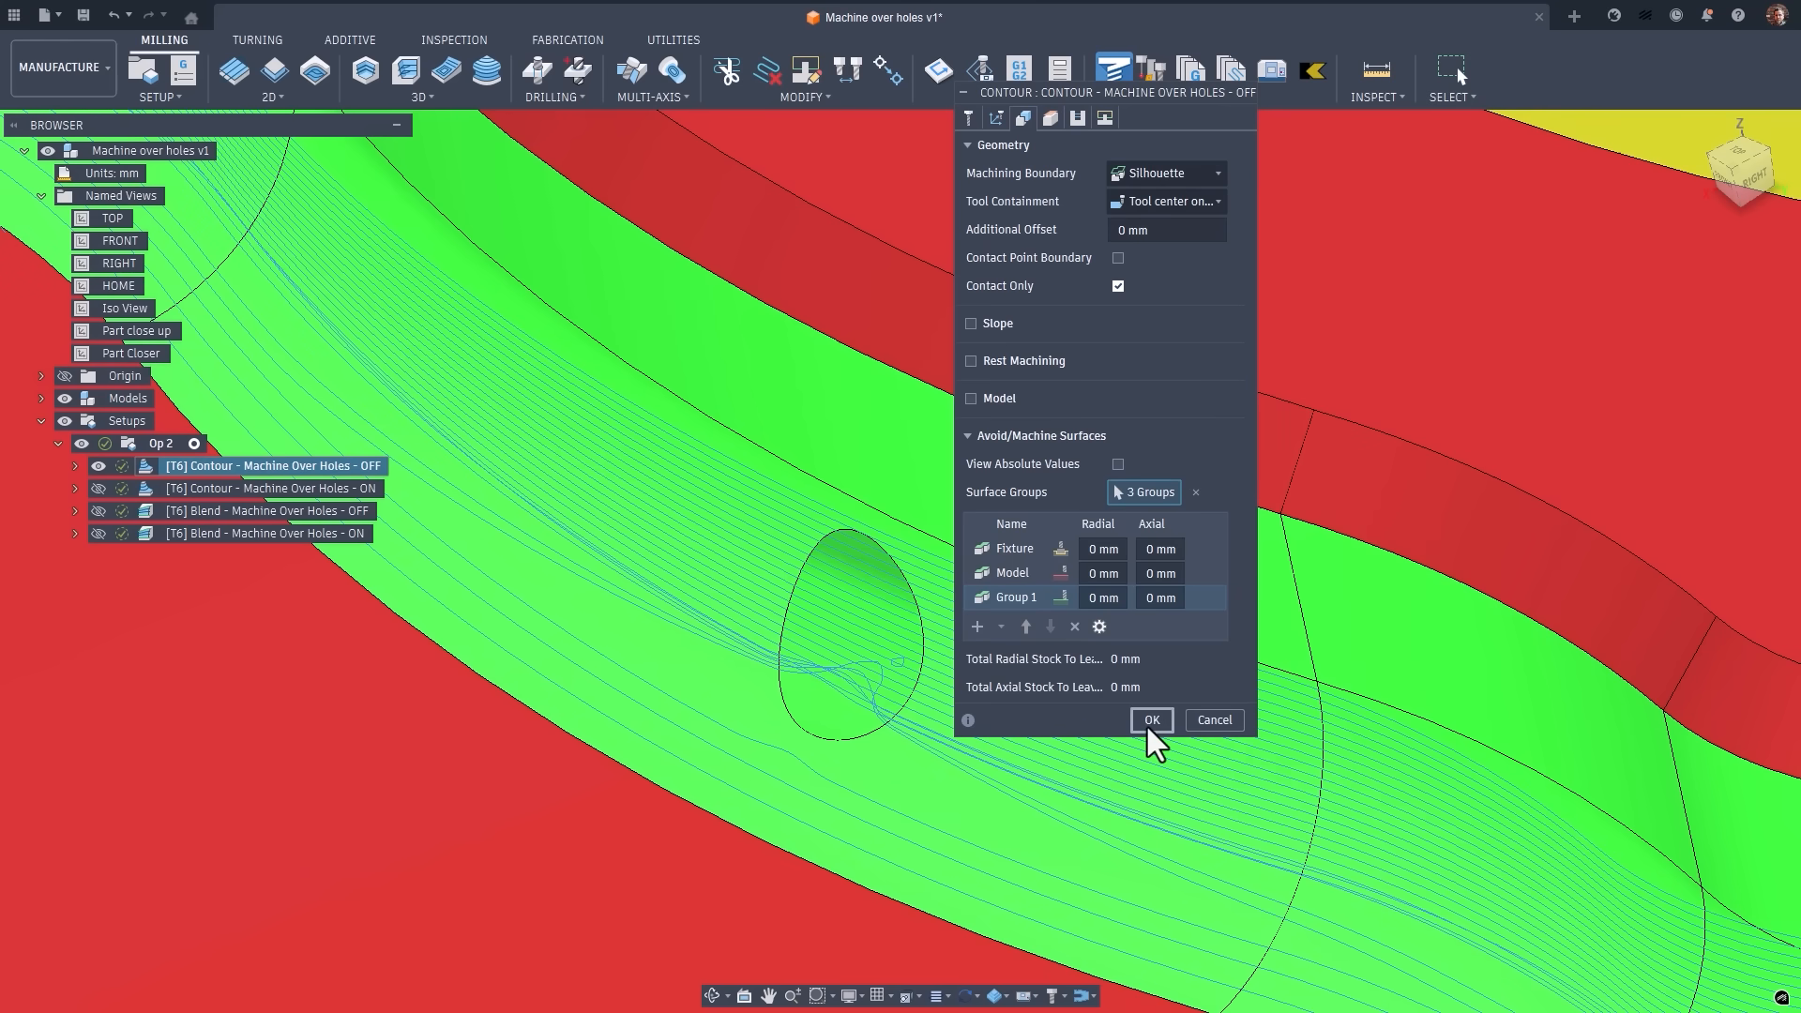
{"action": "left_click", "coordinate": [1150, 720]}
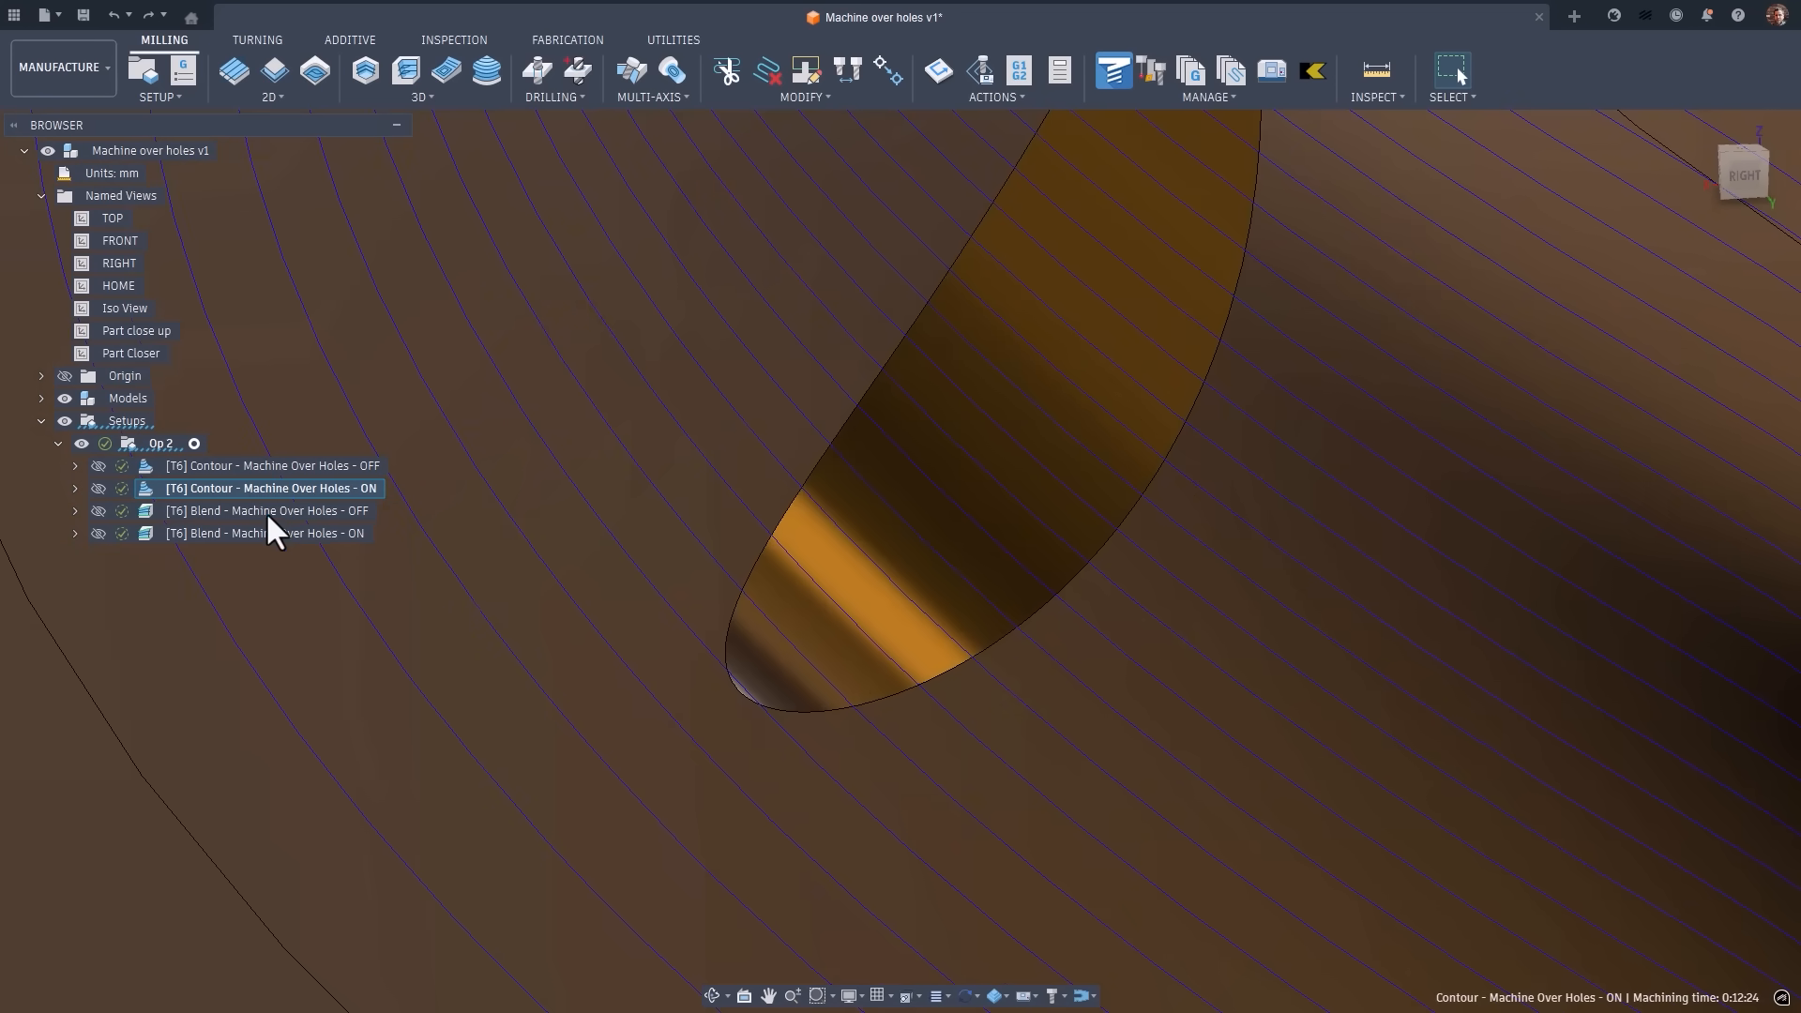
Turn on machining over holes for the Blend operation and compare the OFF and ON toolpaths.
{"action": "left_click", "coordinate": [268, 510]}
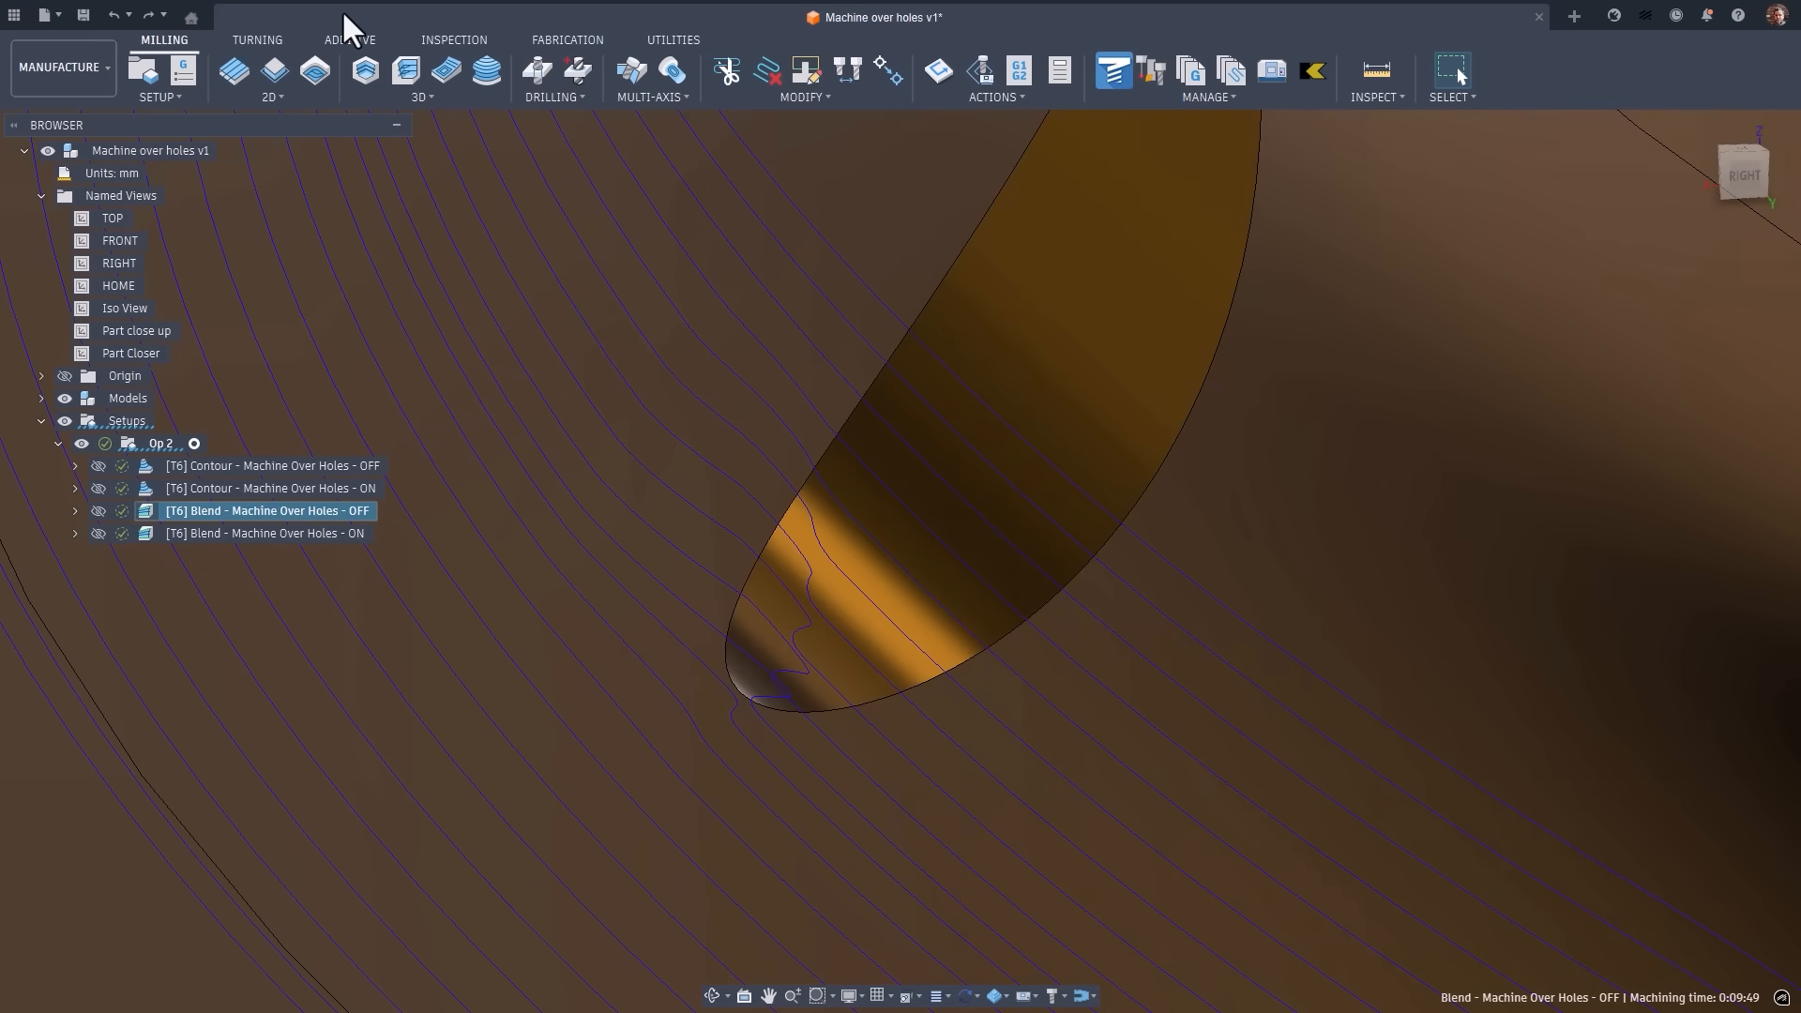
{"action": "double_click", "coordinate": [266, 510]}
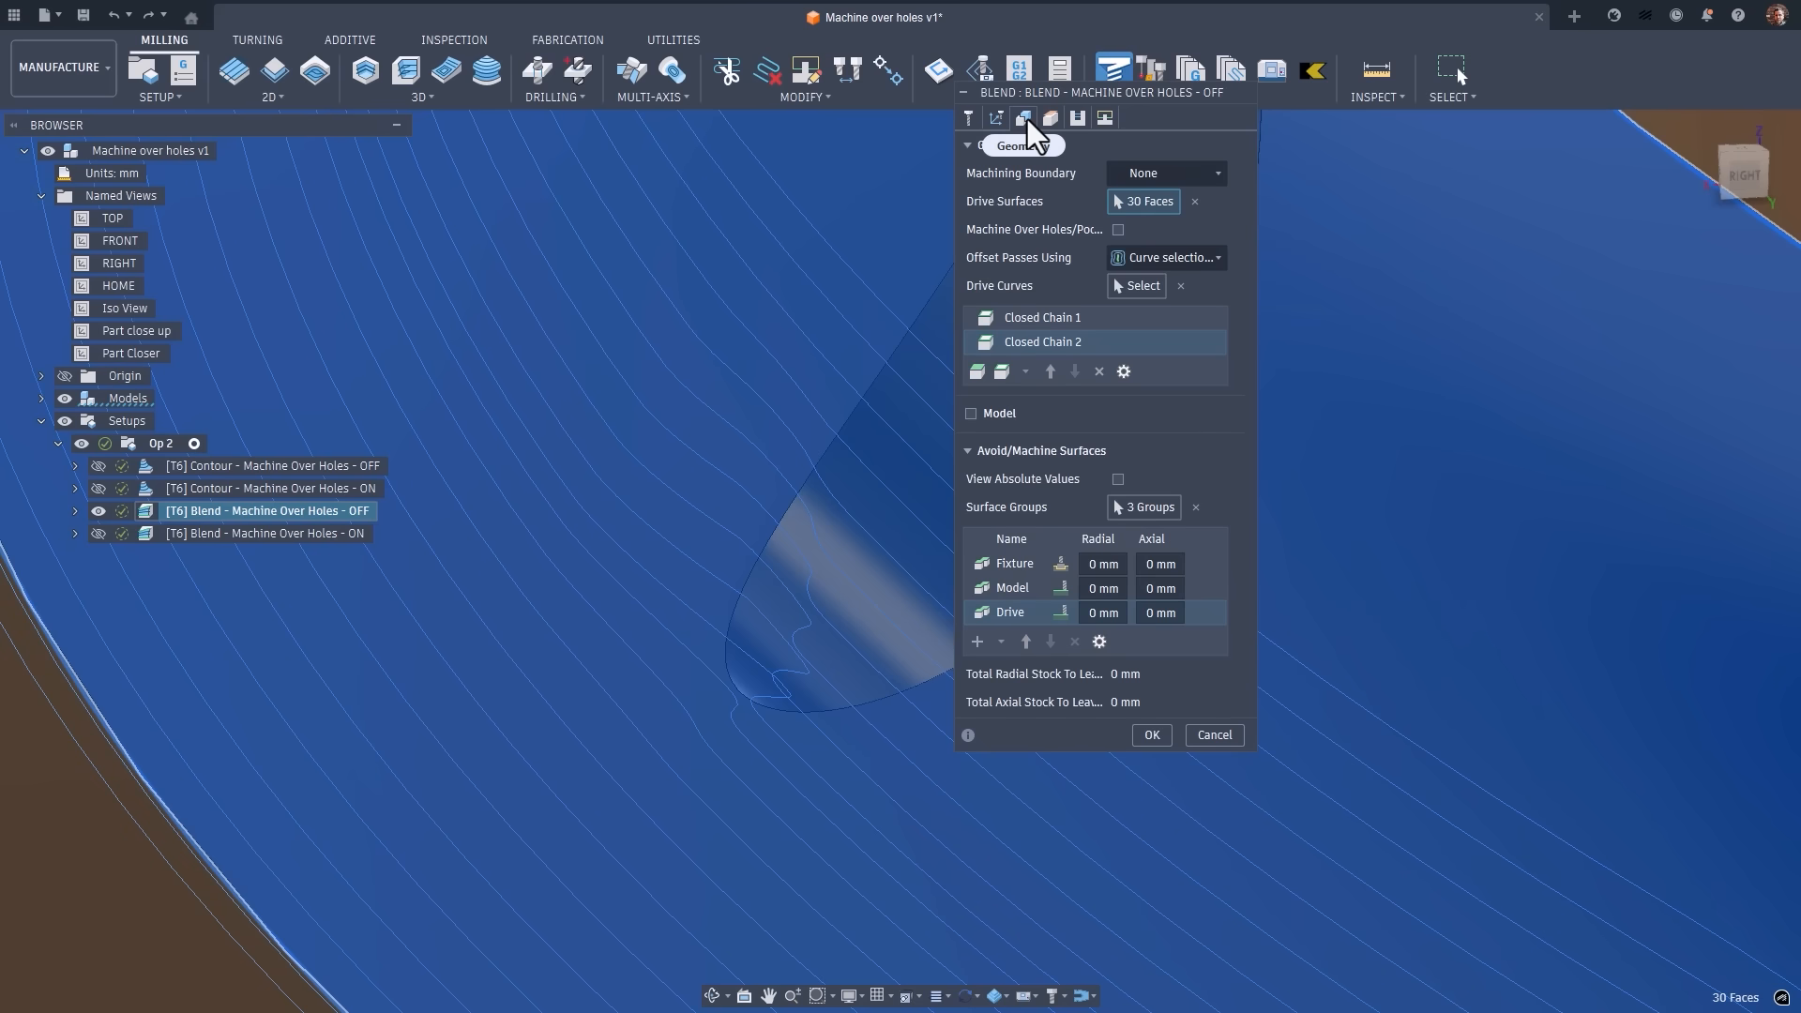
{"action": "mouse_move", "coordinate": [1118, 230]}
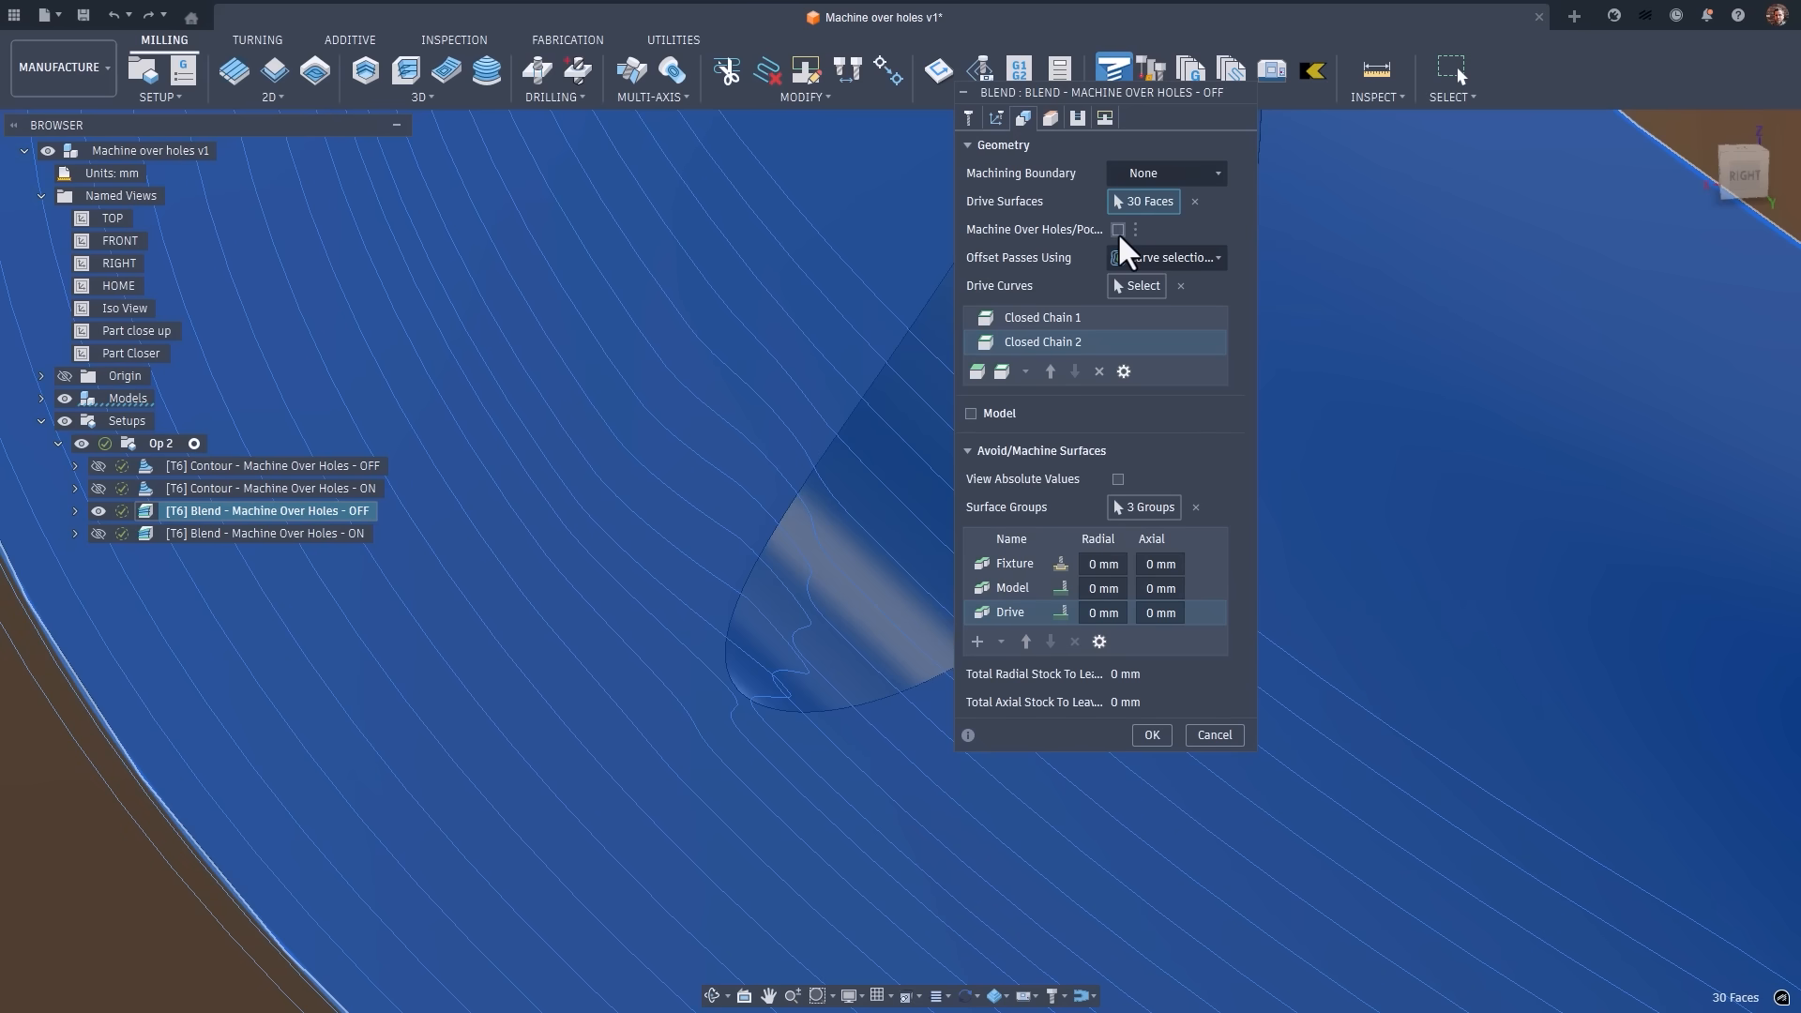
{"action": "left_click", "coordinate": [1116, 229]}
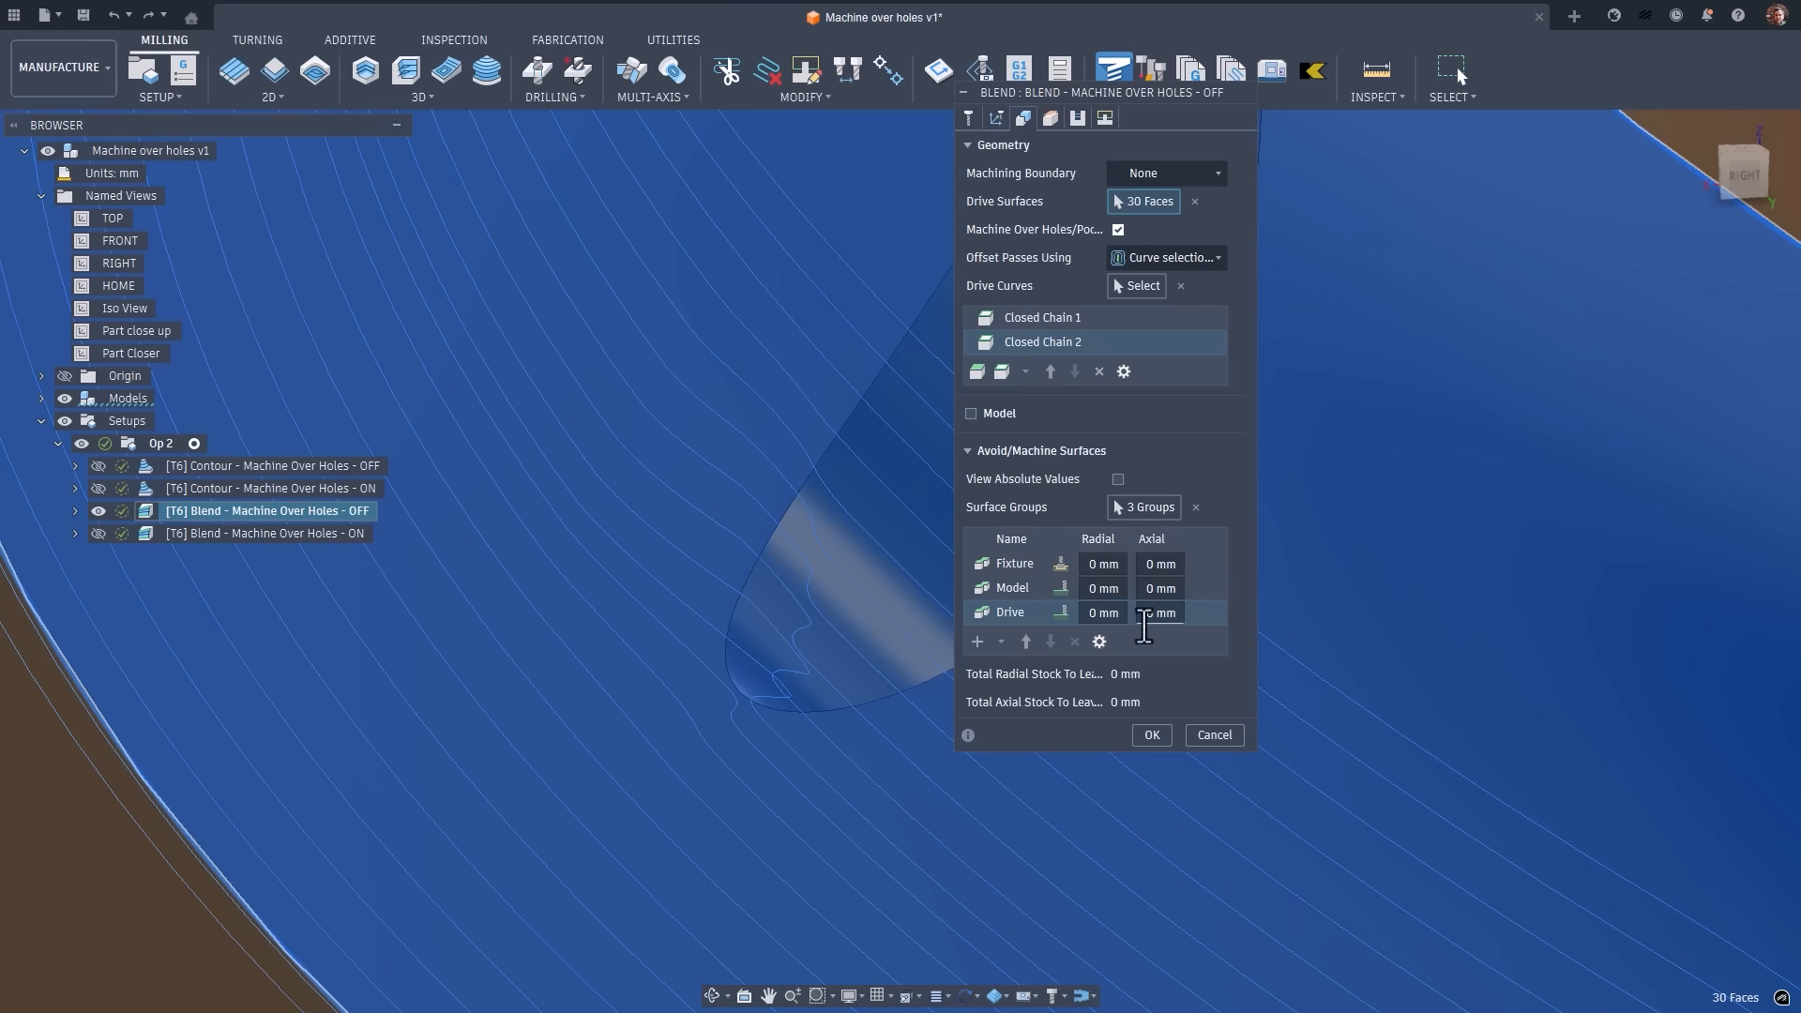
{"action": "left_click", "coordinate": [1150, 735]}
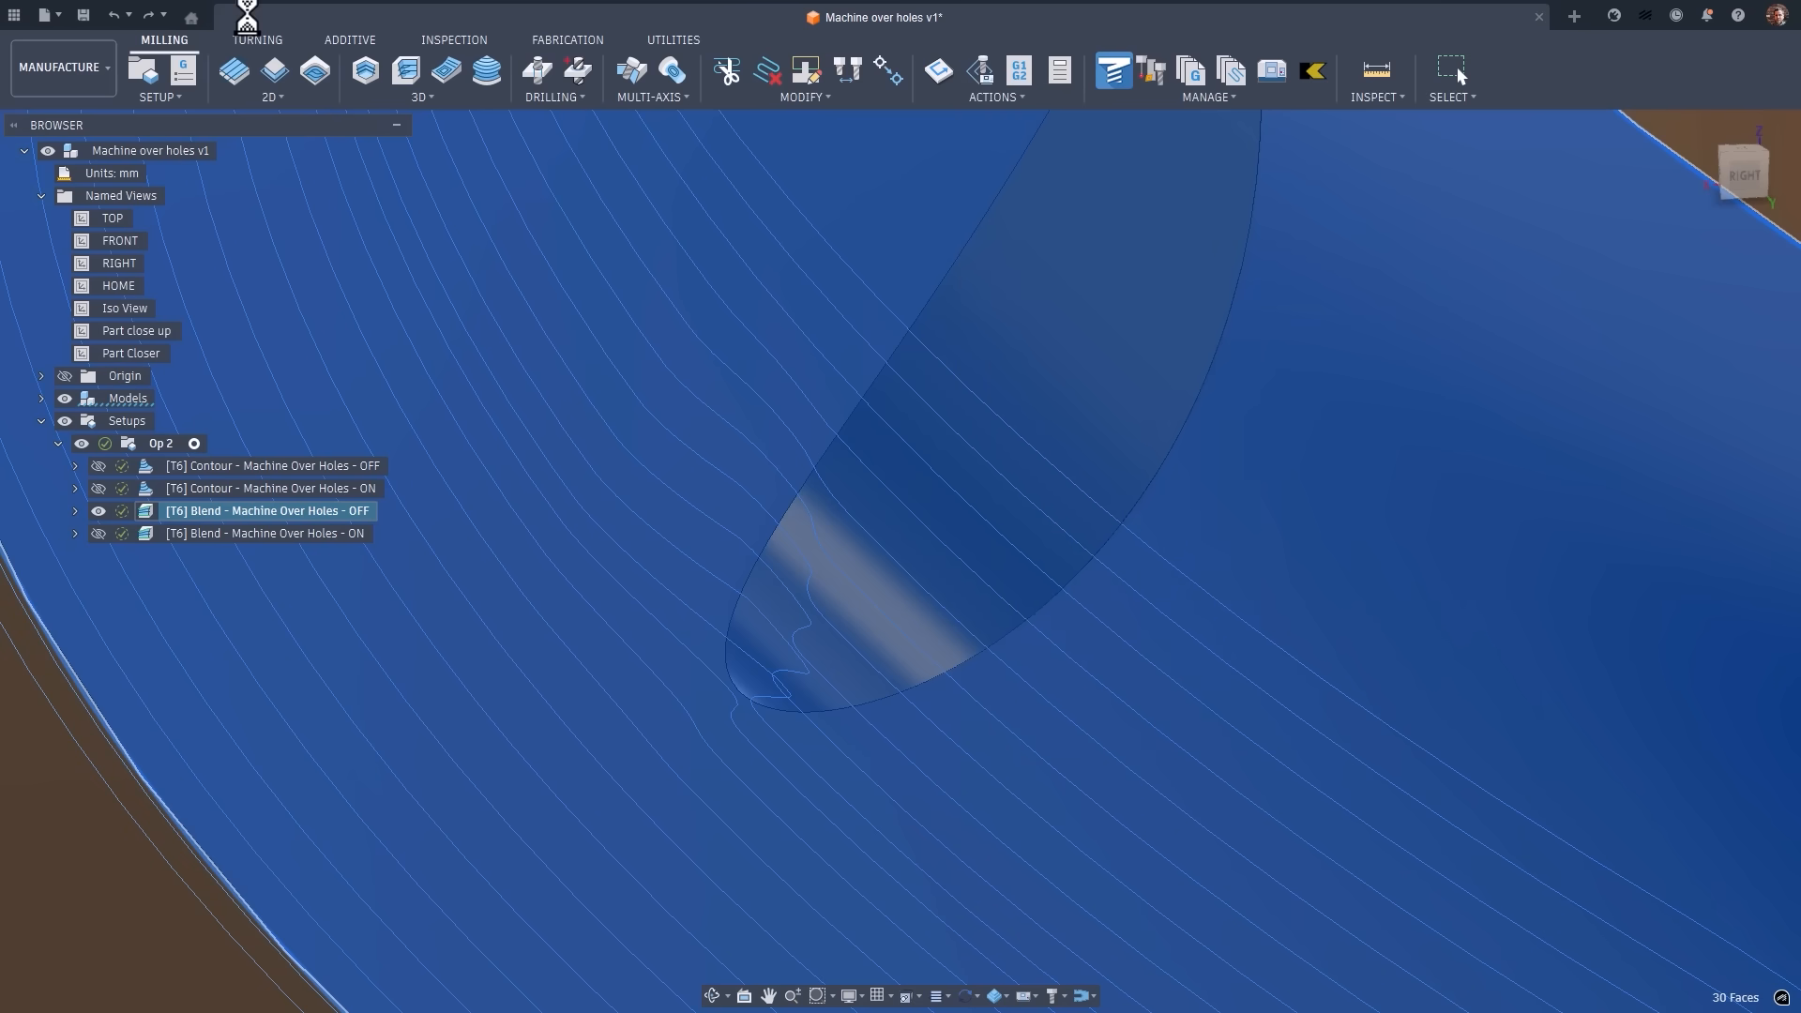
{"action": "left_click", "coordinate": [118, 15]}
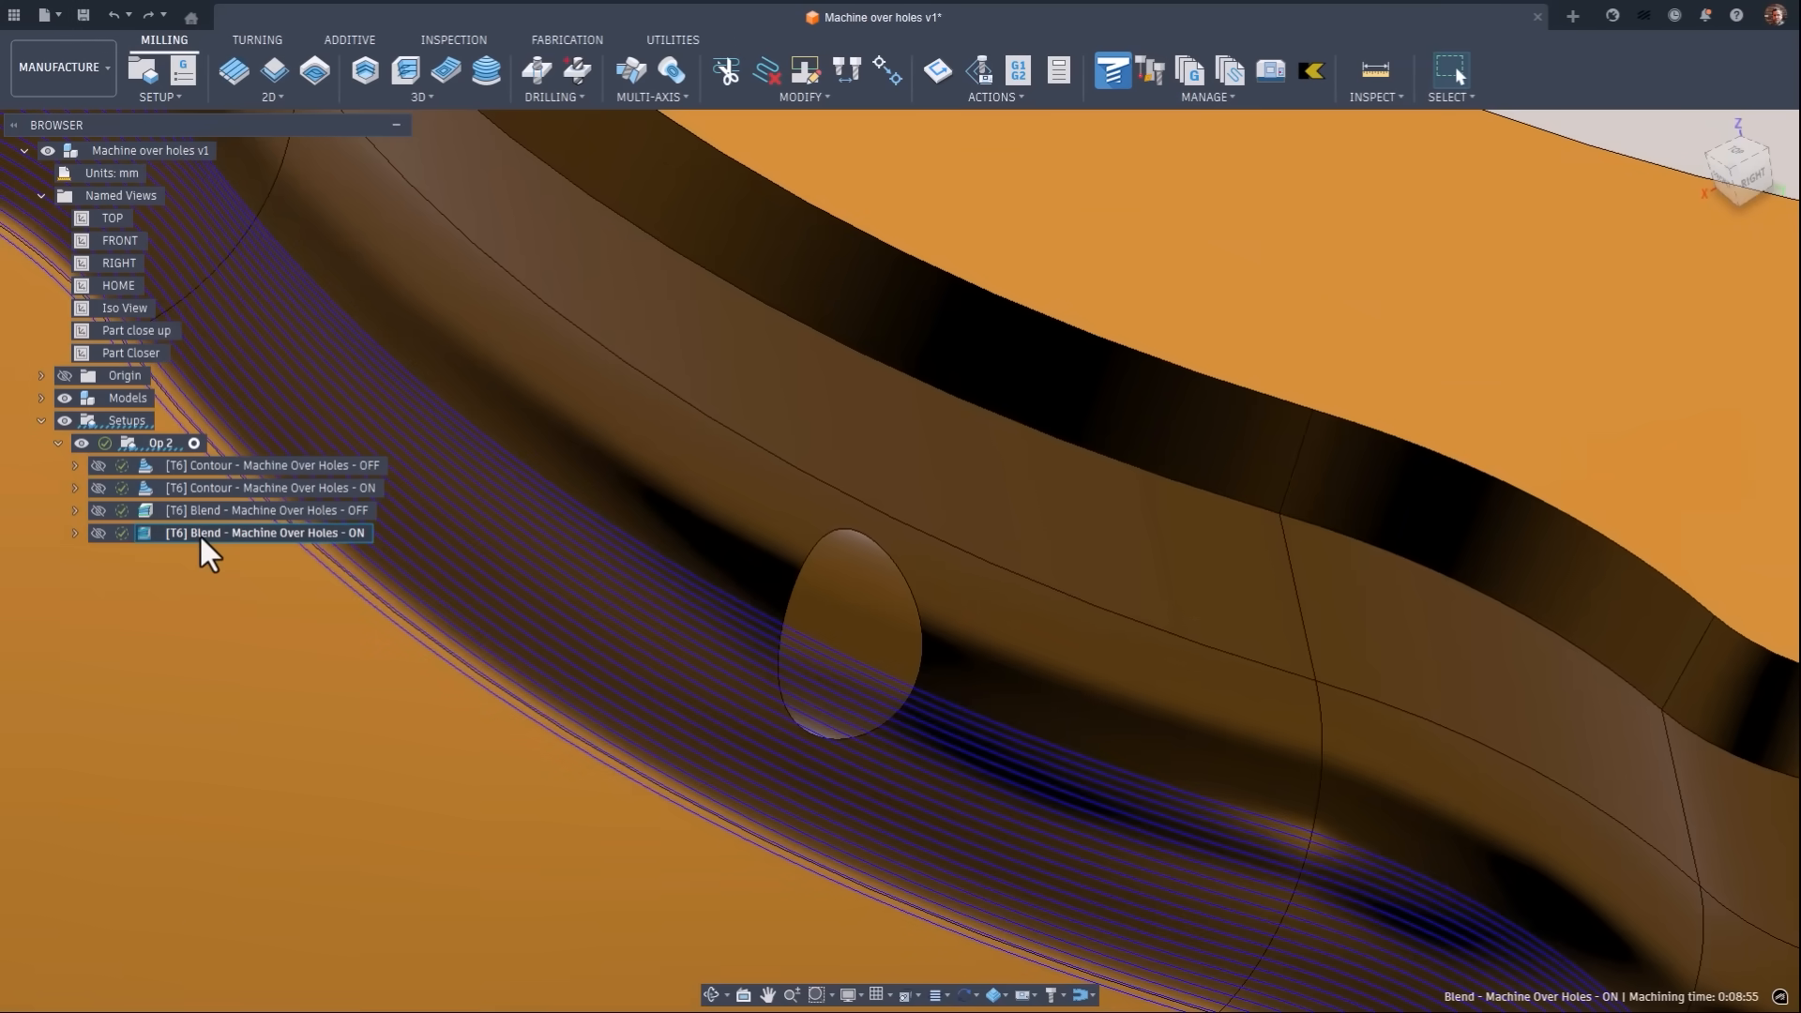
{"action": "left_click", "coordinate": [270, 487]}
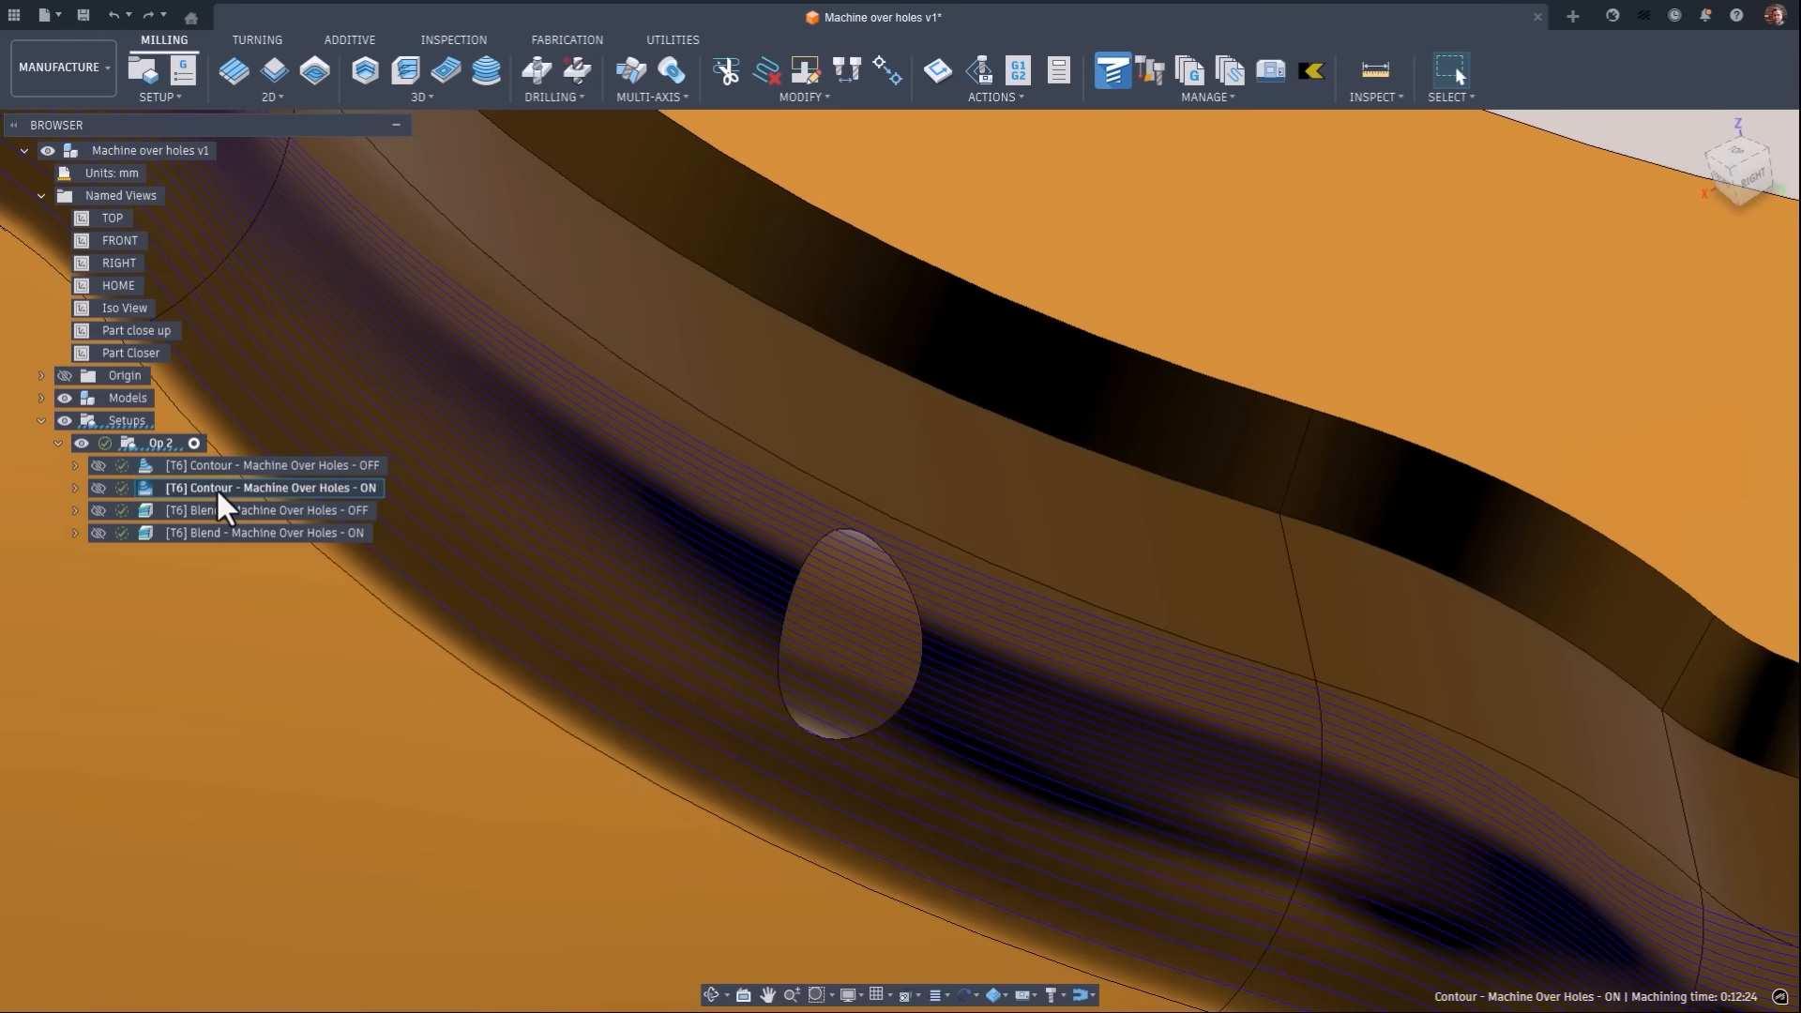
{"action": "left_click", "coordinate": [264, 510]}
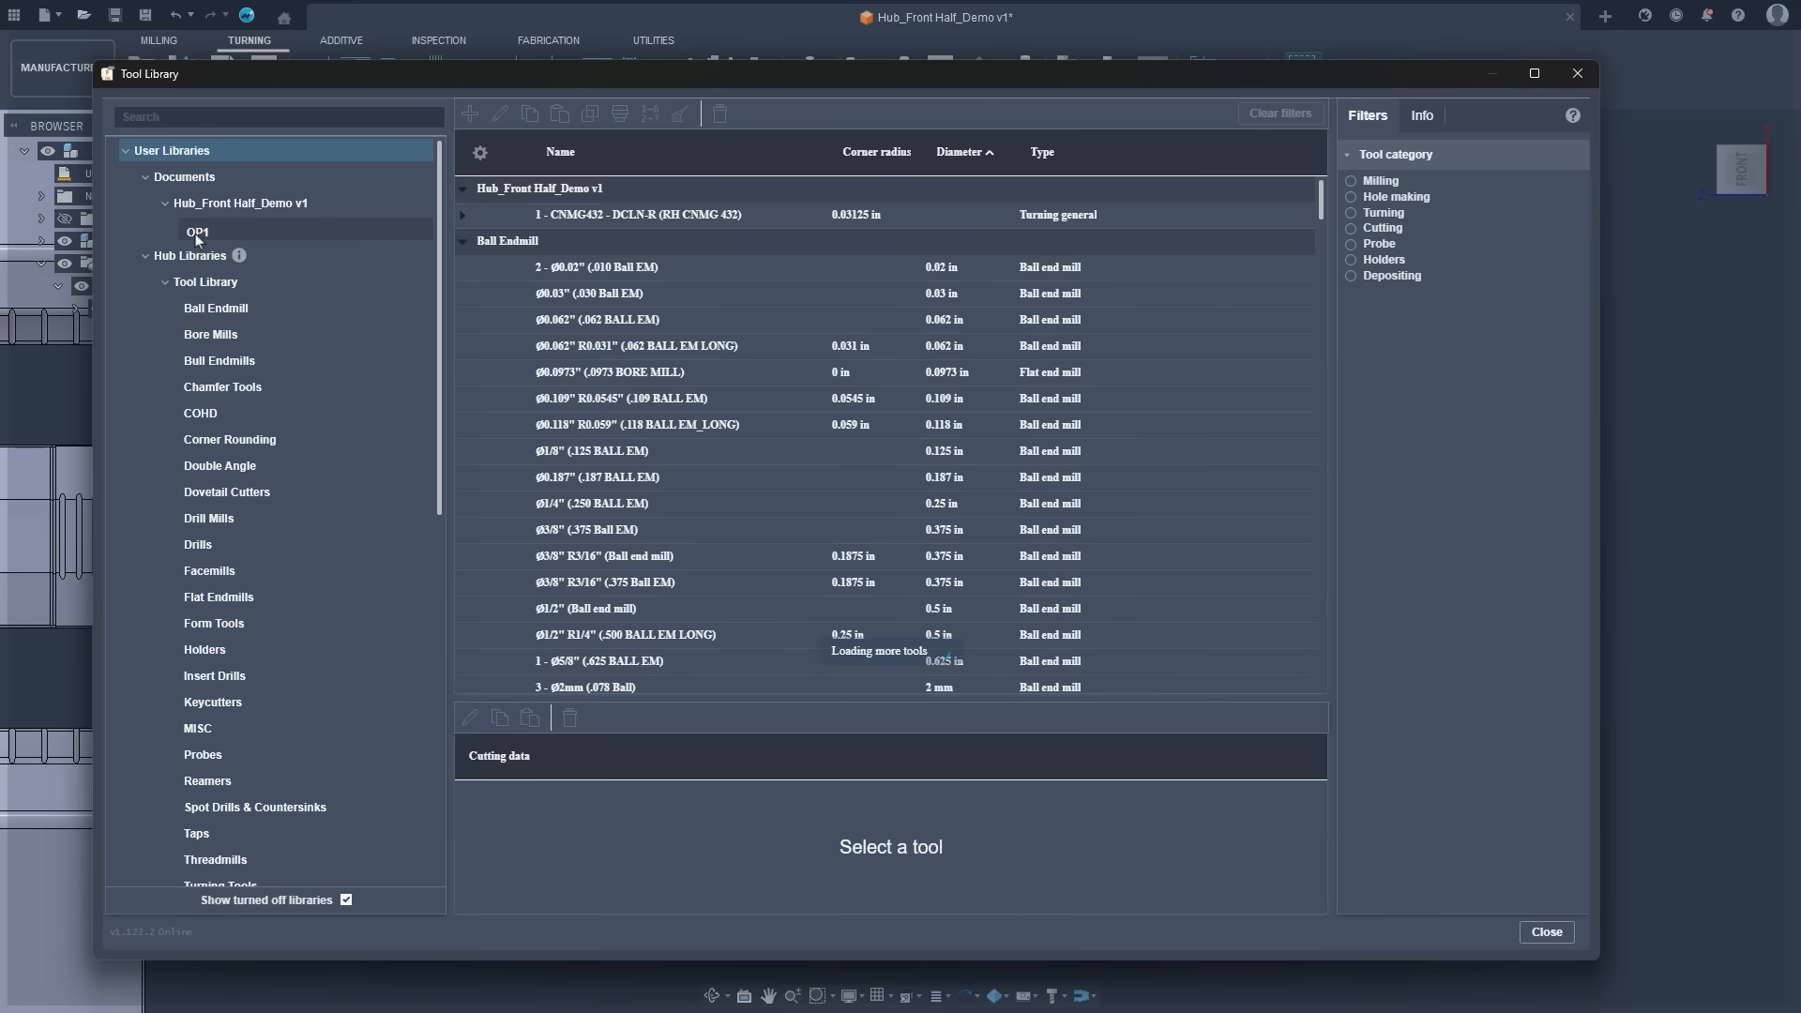
Add a new turning tool with a 35° diamond insert and 1/64 in corner radius.
{"action": "left_click", "coordinate": [246, 202]}
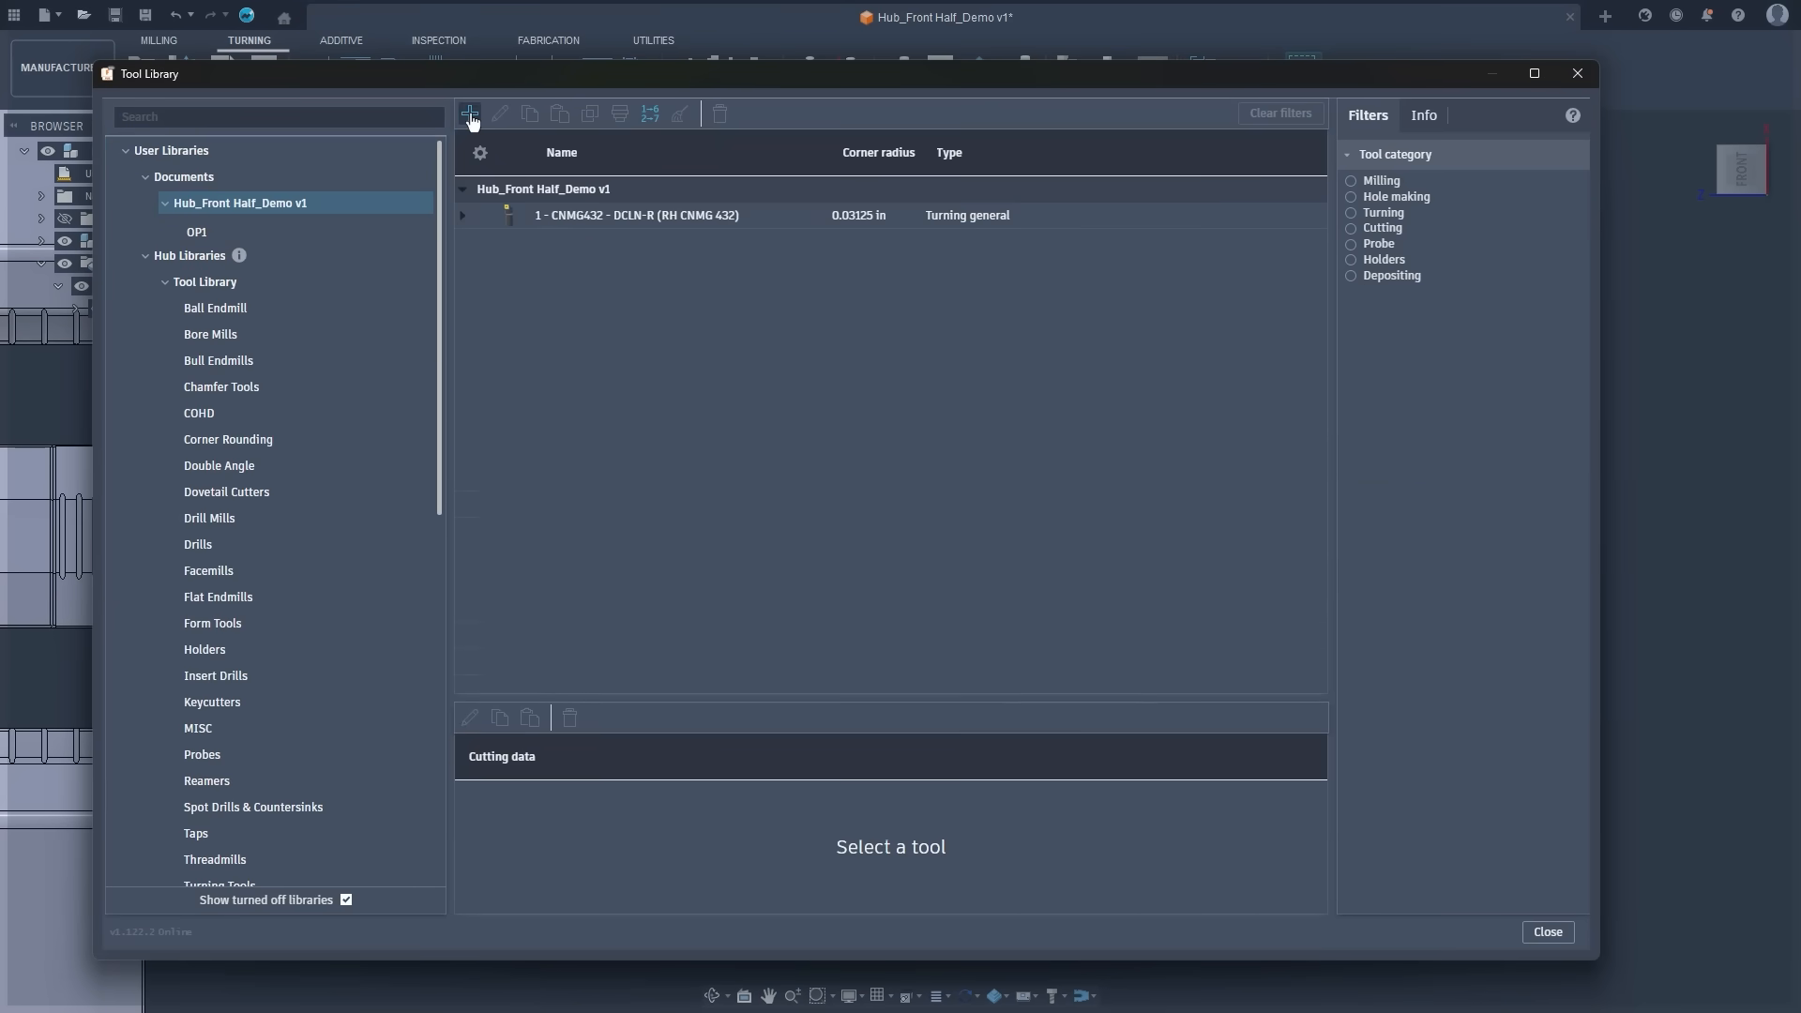
{"action": "left_click", "coordinate": [469, 112]}
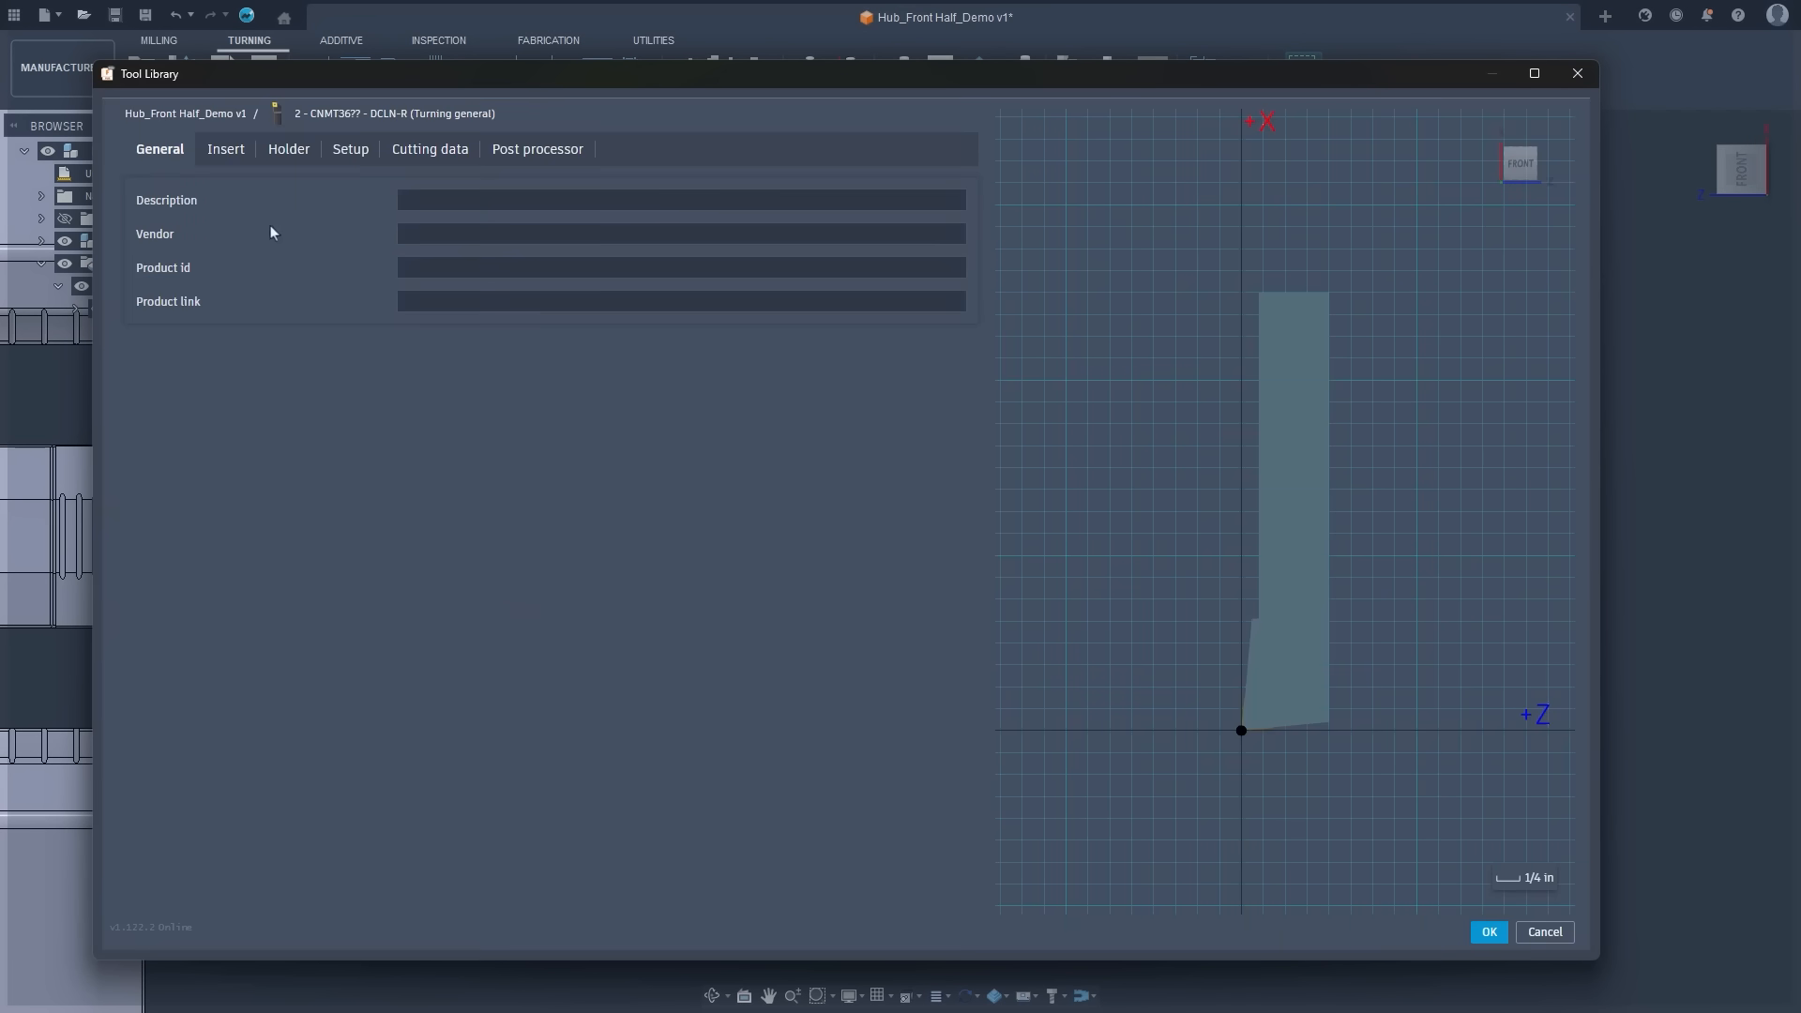
{"action": "left_click", "coordinate": [225, 149]}
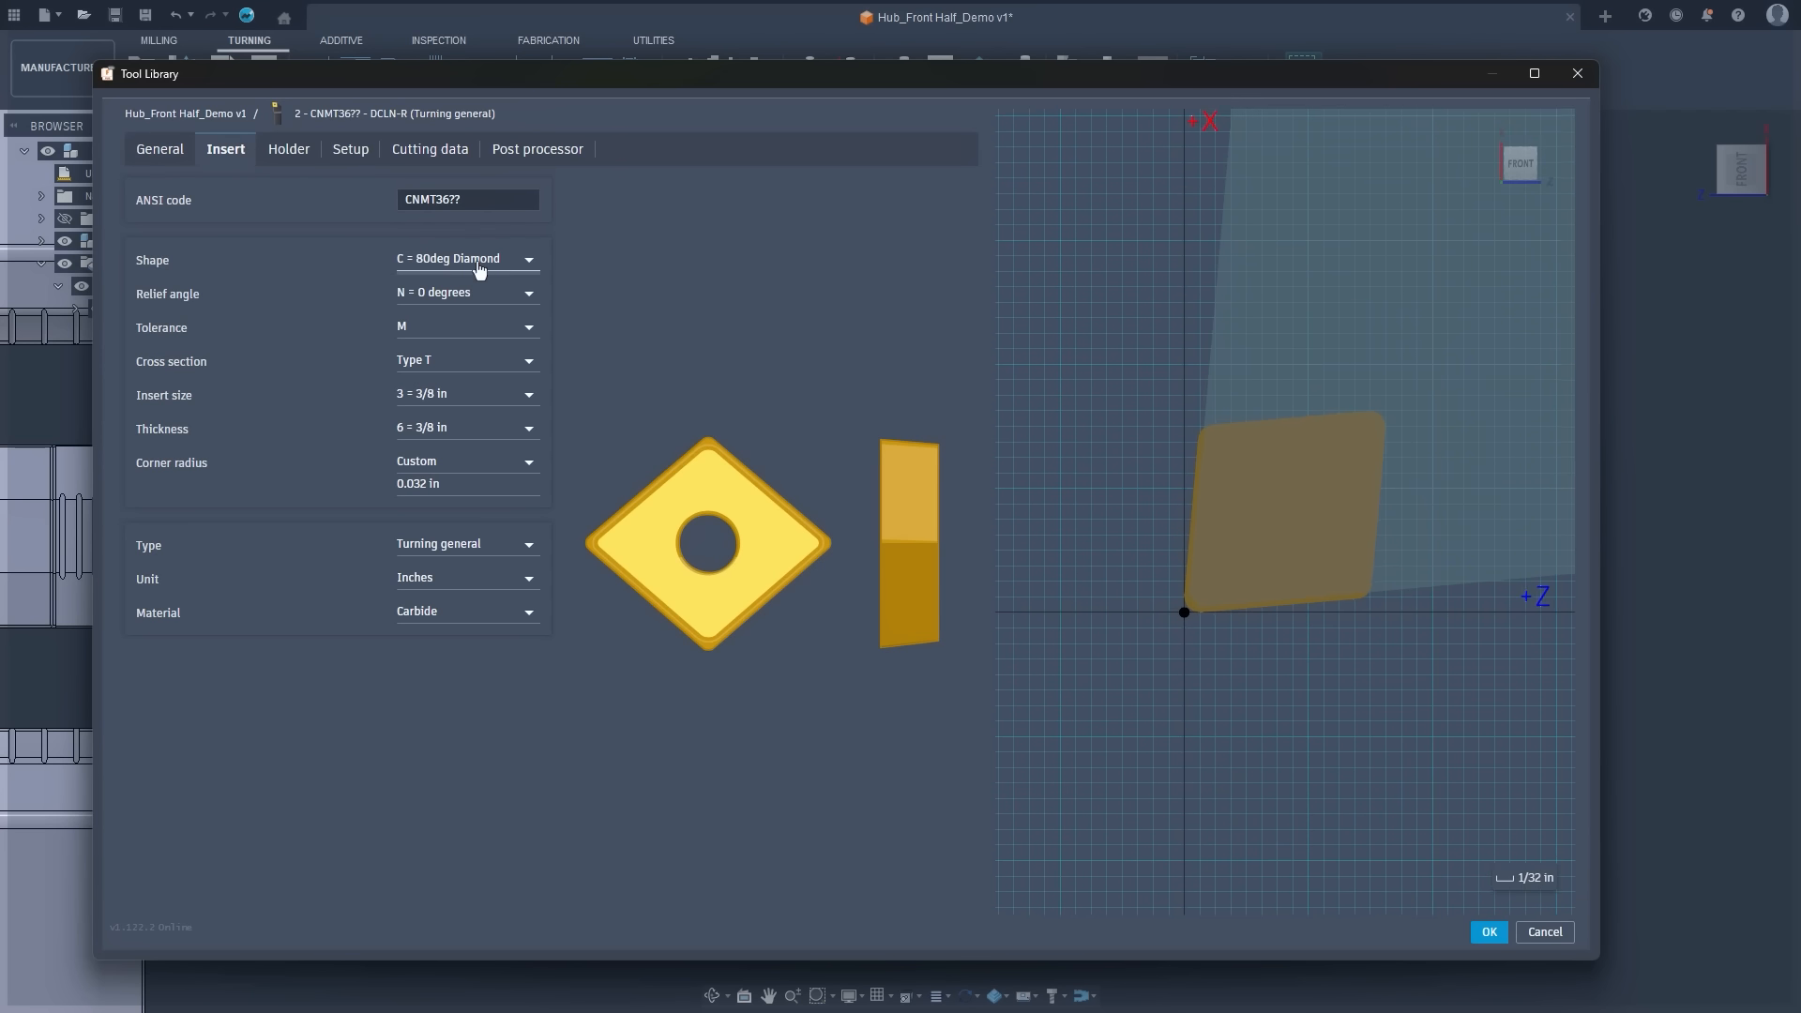
{"action": "left_click", "coordinate": [465, 257]}
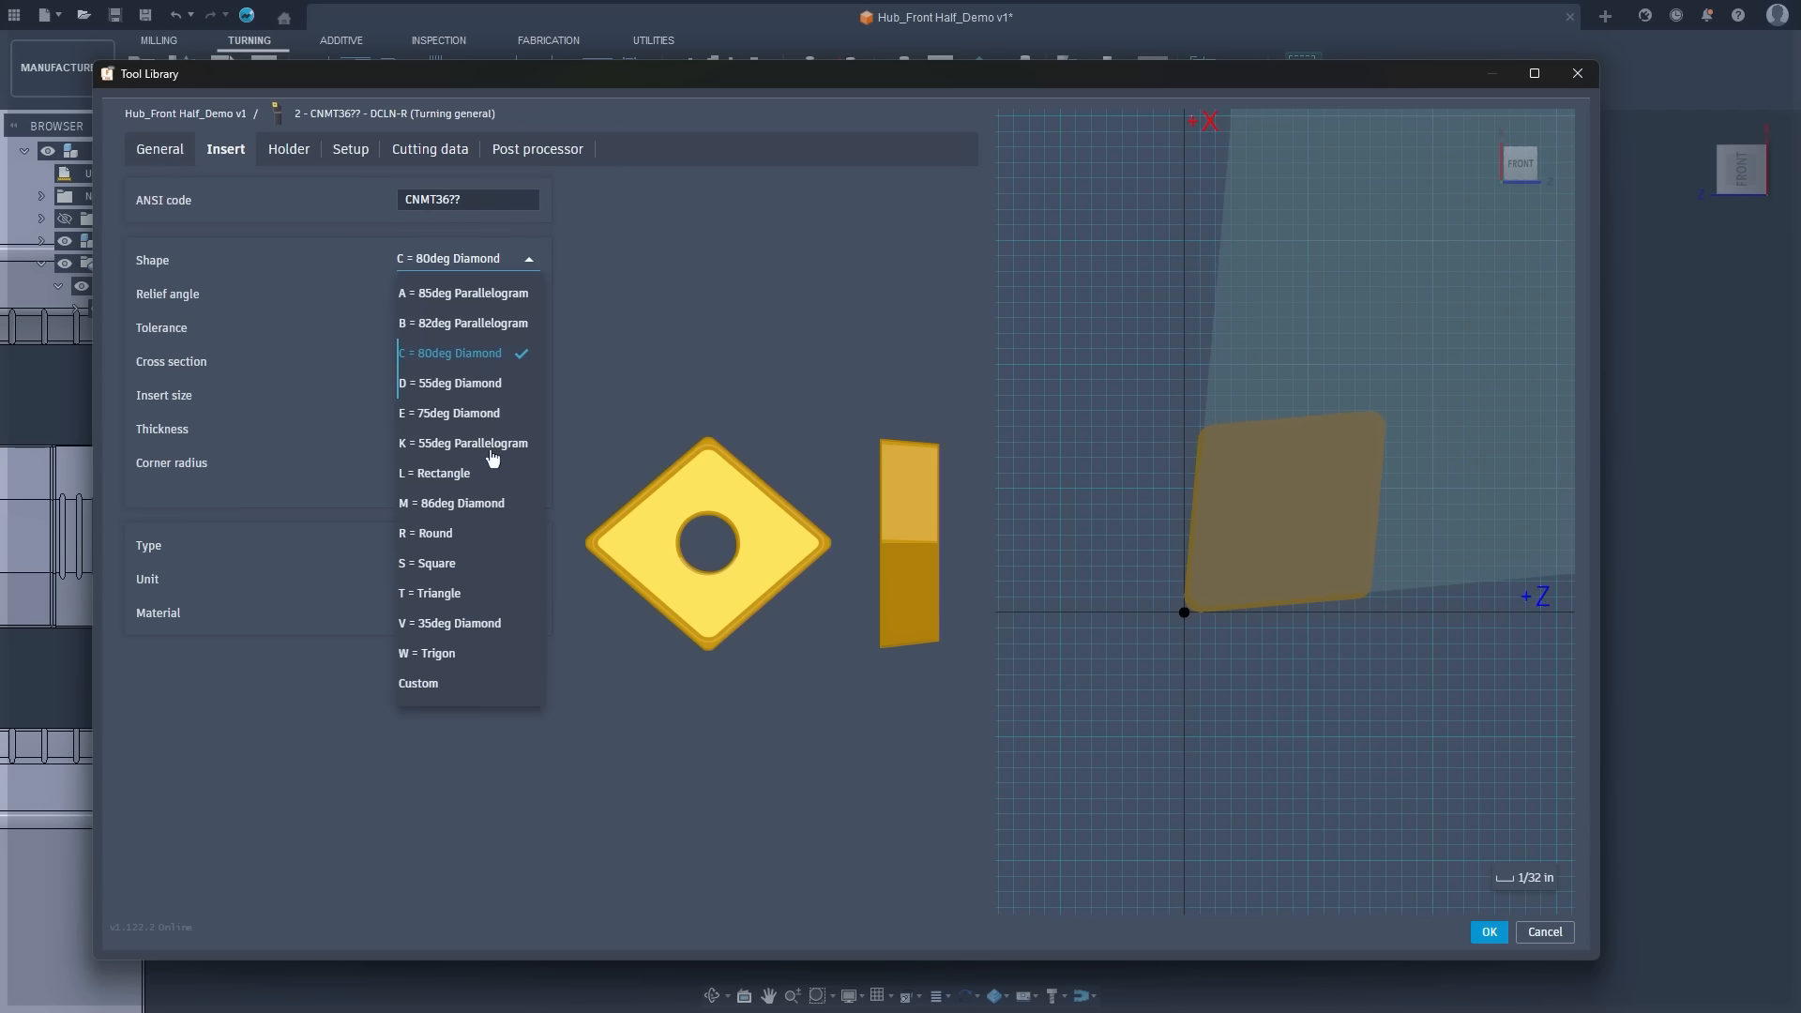
{"action": "mouse_move", "coordinate": [470, 623]}
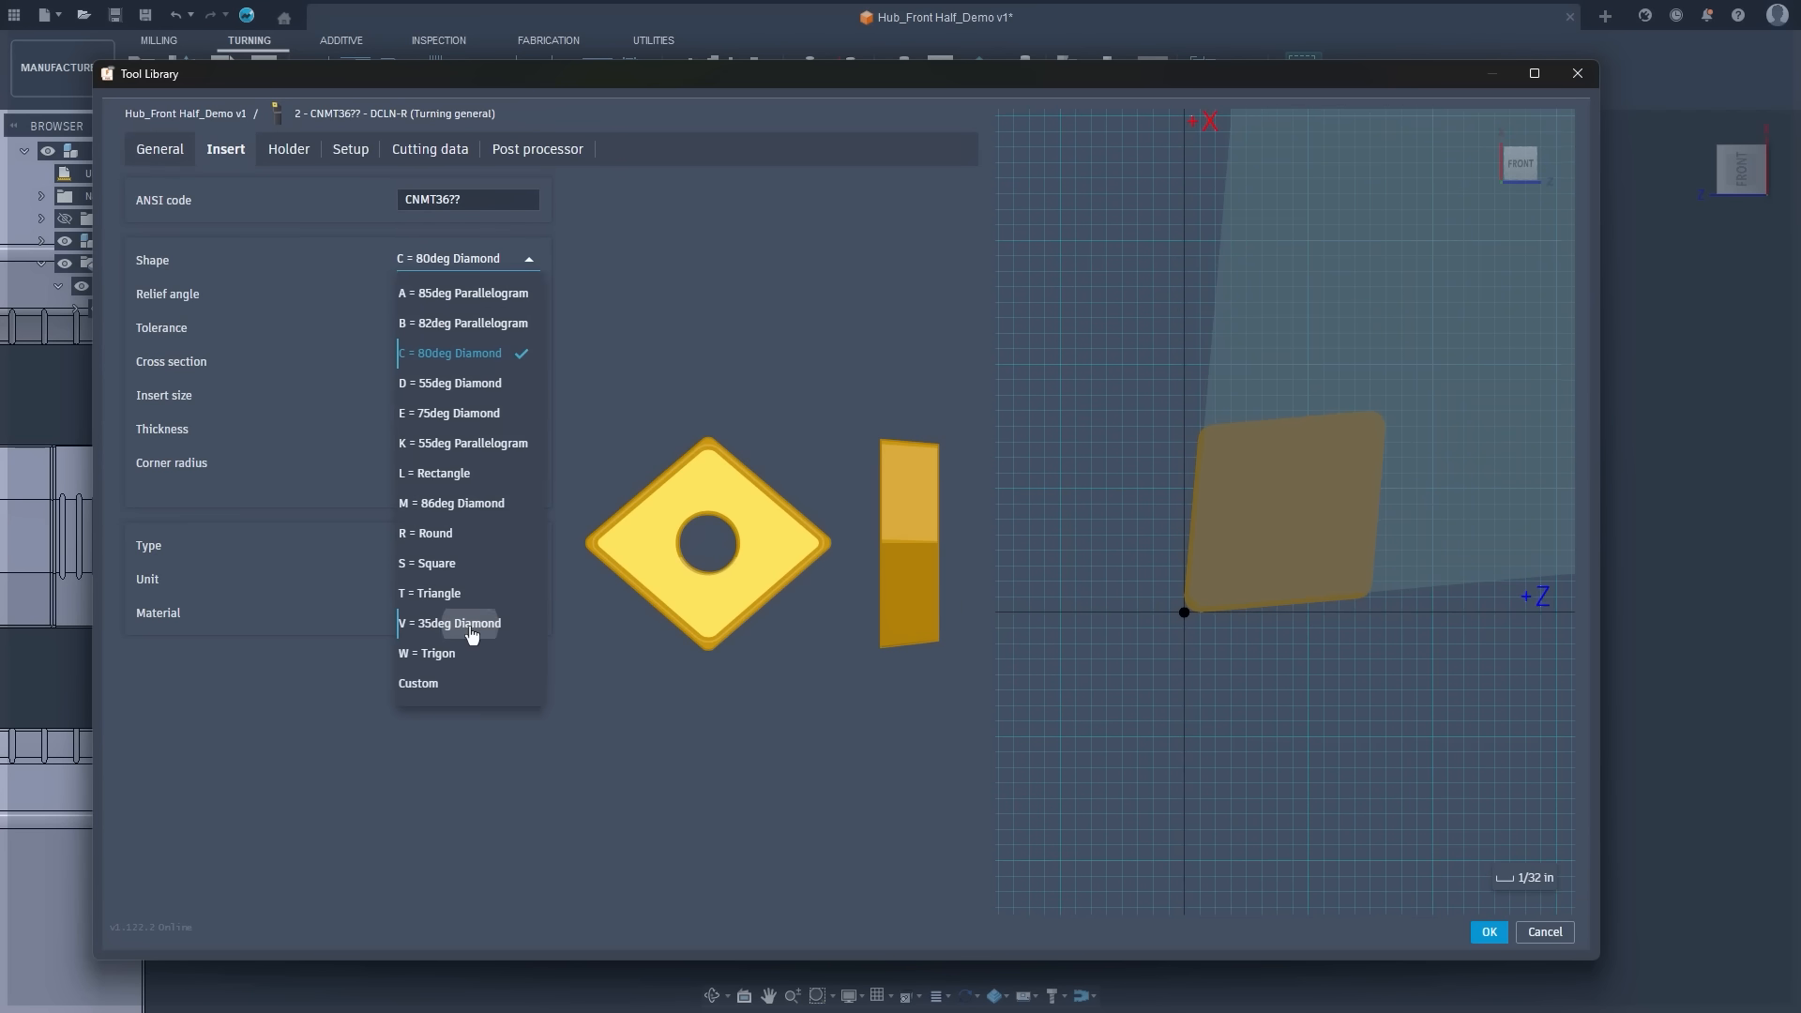
{"action": "left_click", "coordinate": [449, 623]}
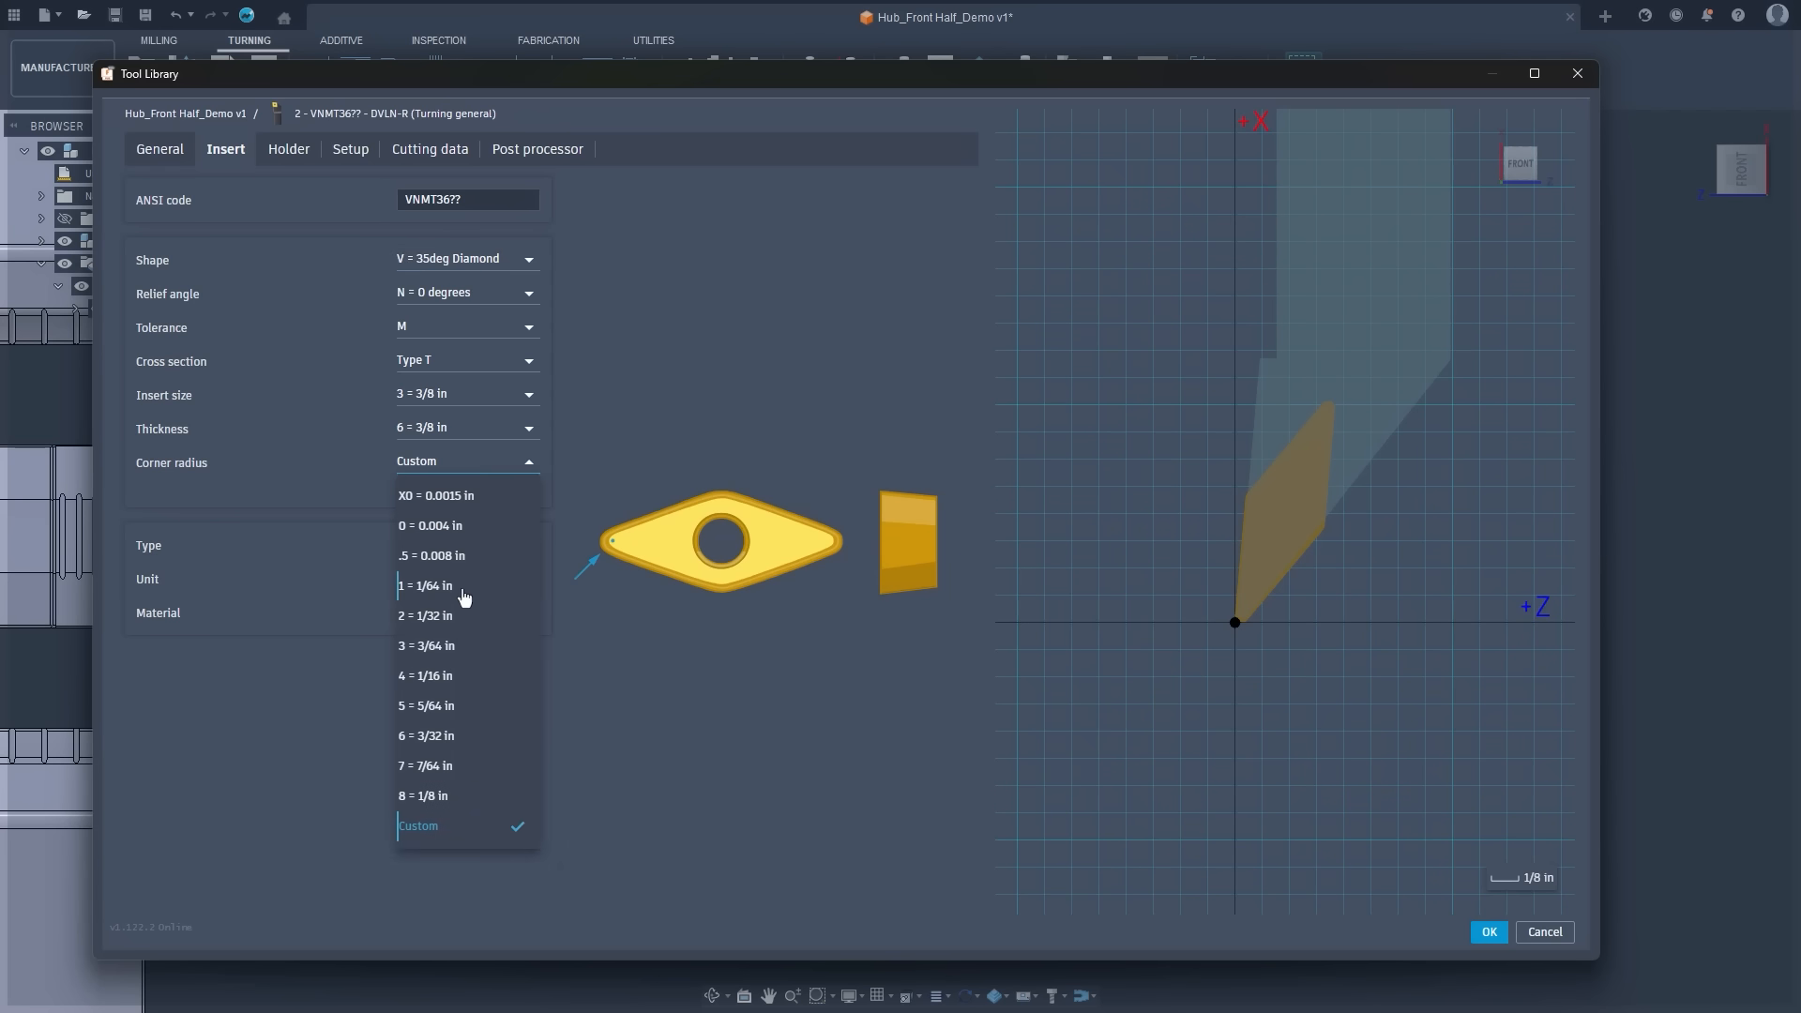
{"action": "left_click", "coordinate": [424, 584]}
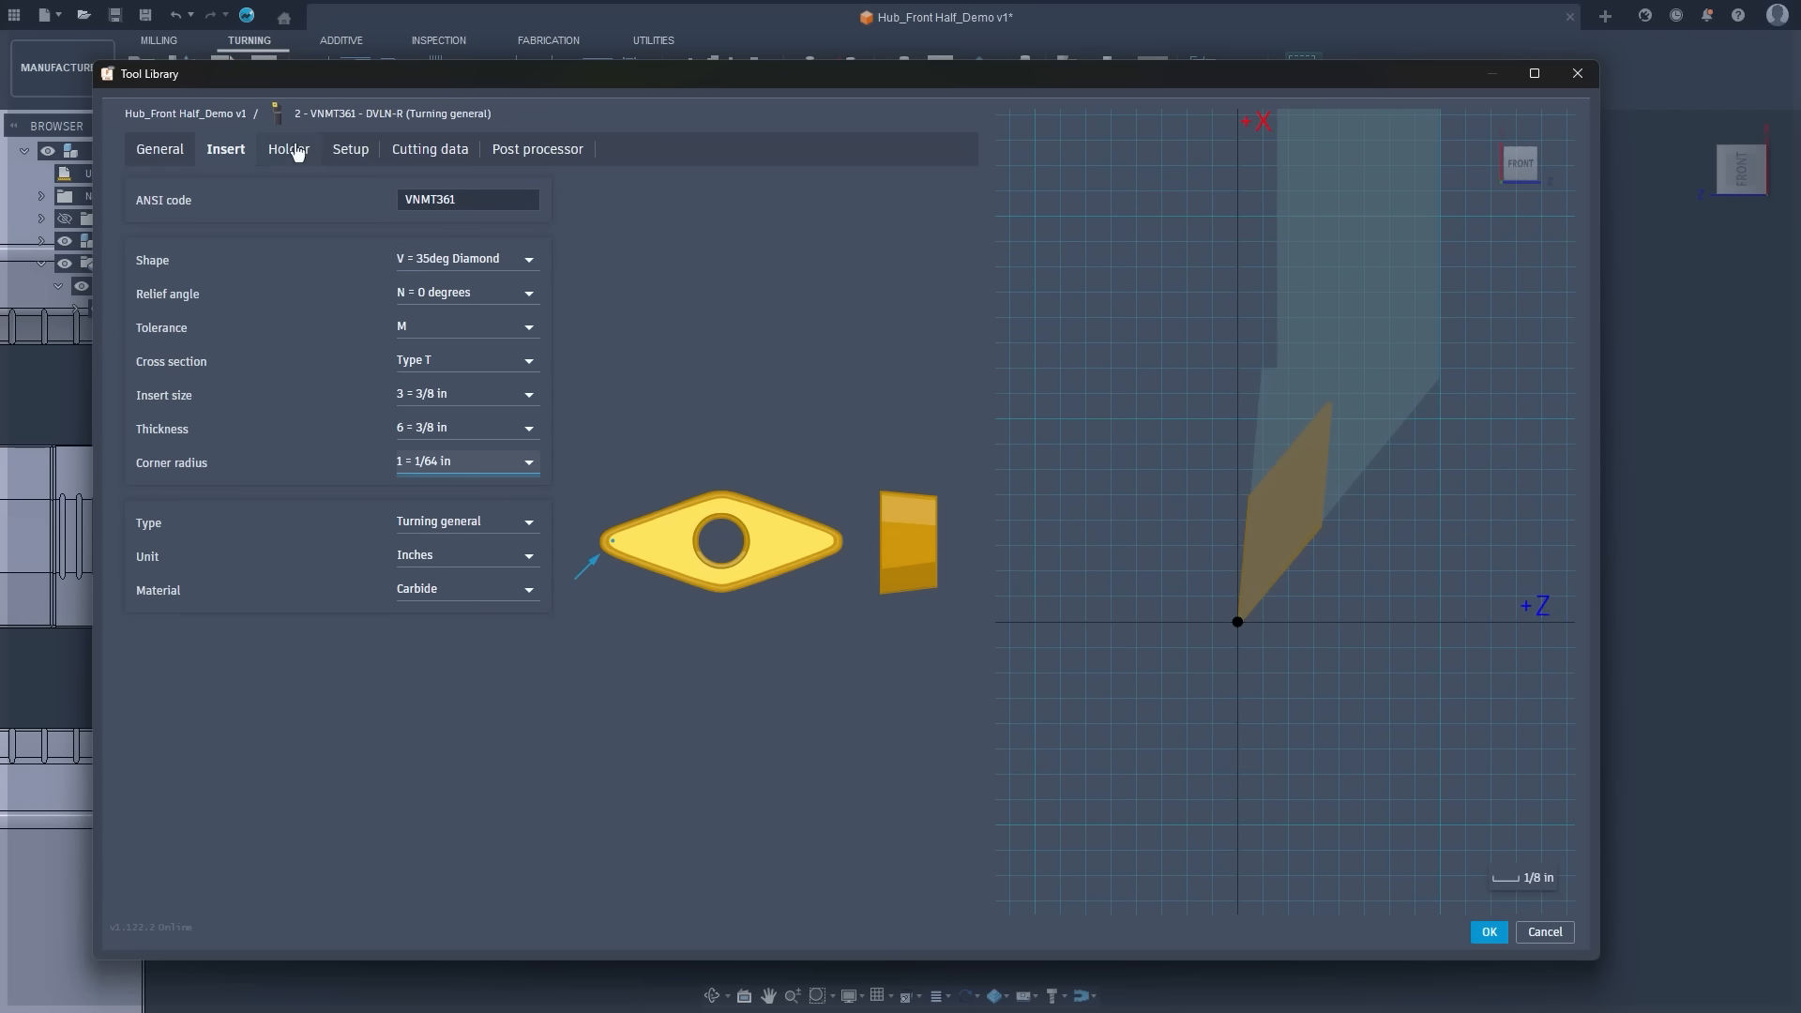
Set the VNMT361 tool to 180° flipped turret orientation, save it, and close the library.
{"action": "left_click", "coordinate": [350, 148]}
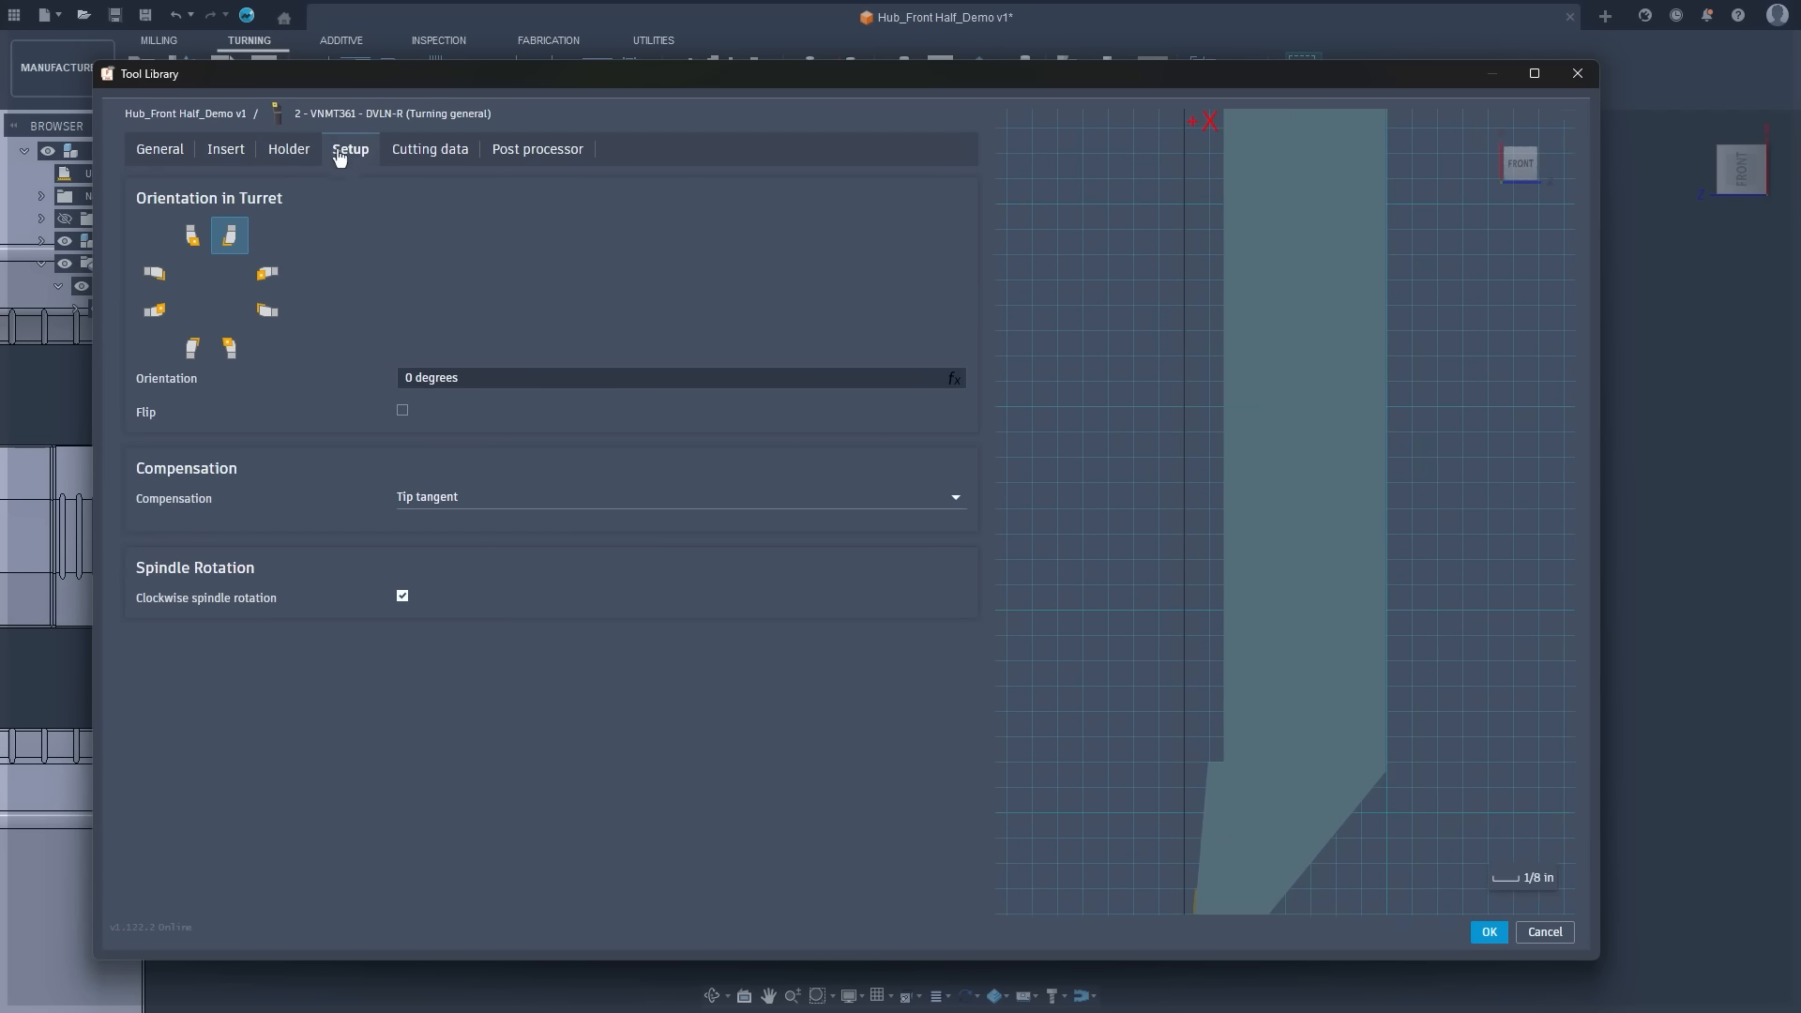
{"action": "left_click", "coordinate": [229, 348]}
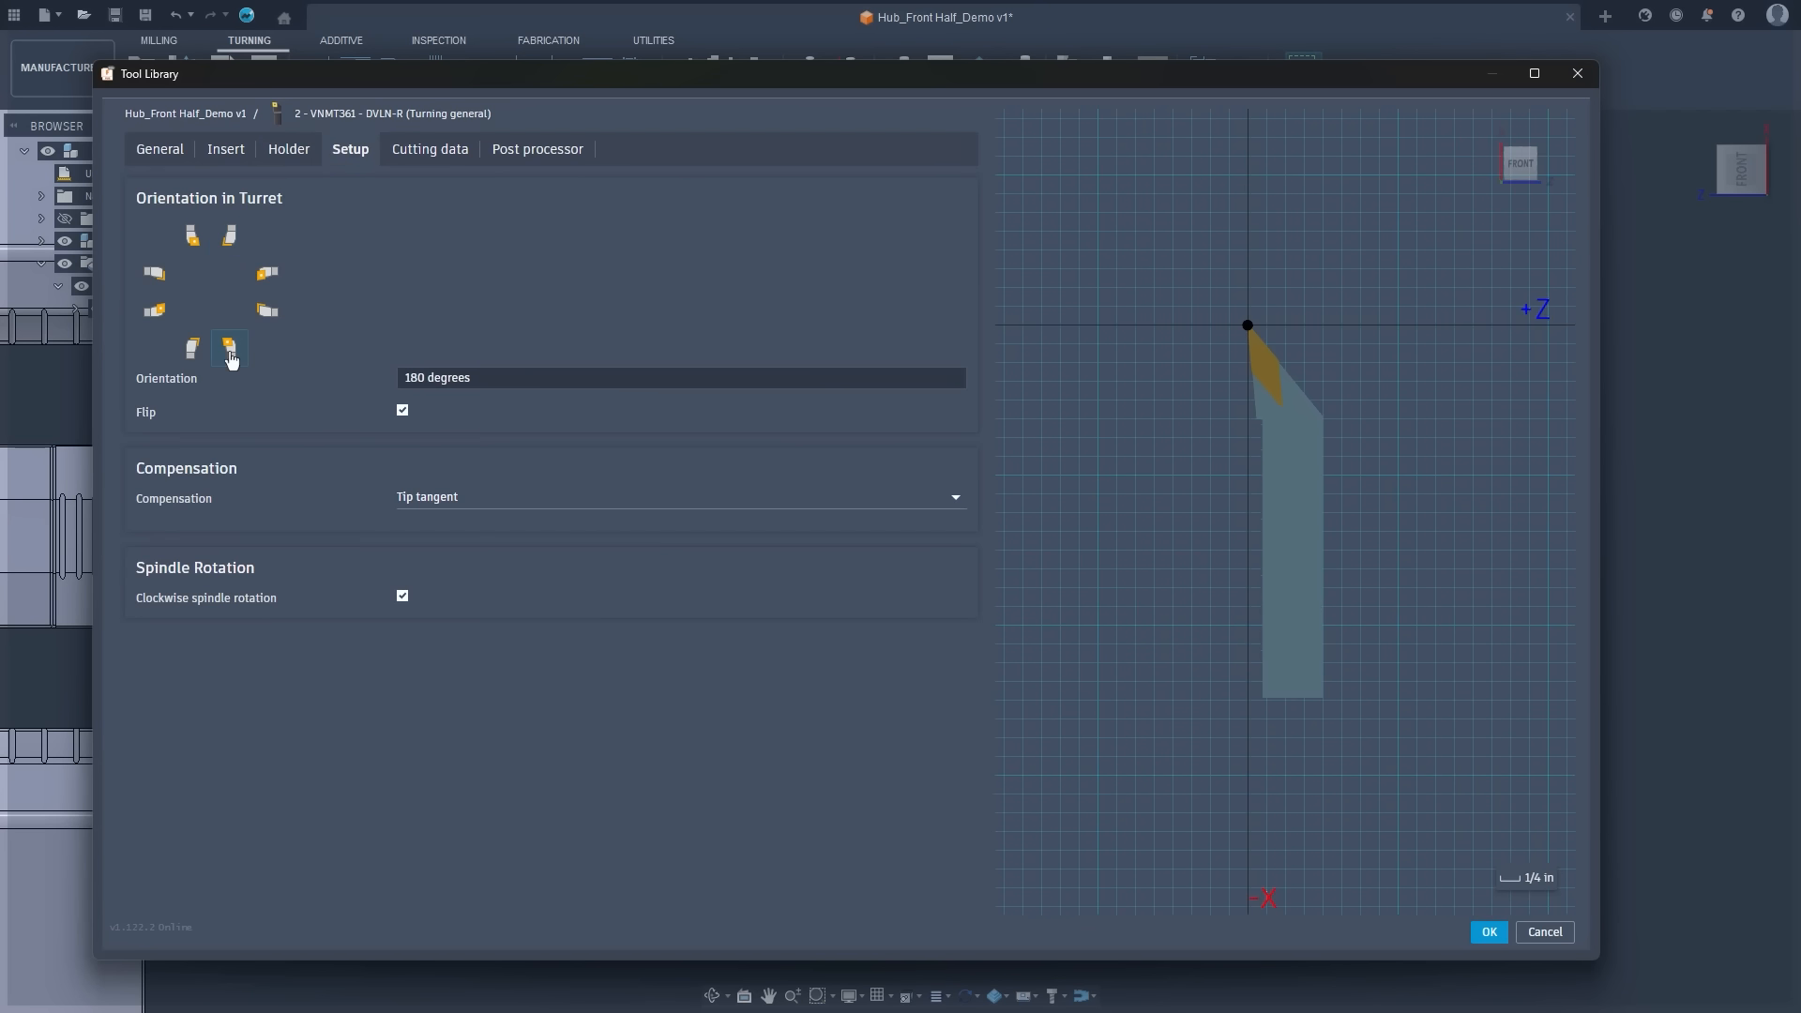
{"action": "left_click", "coordinate": [228, 236]}
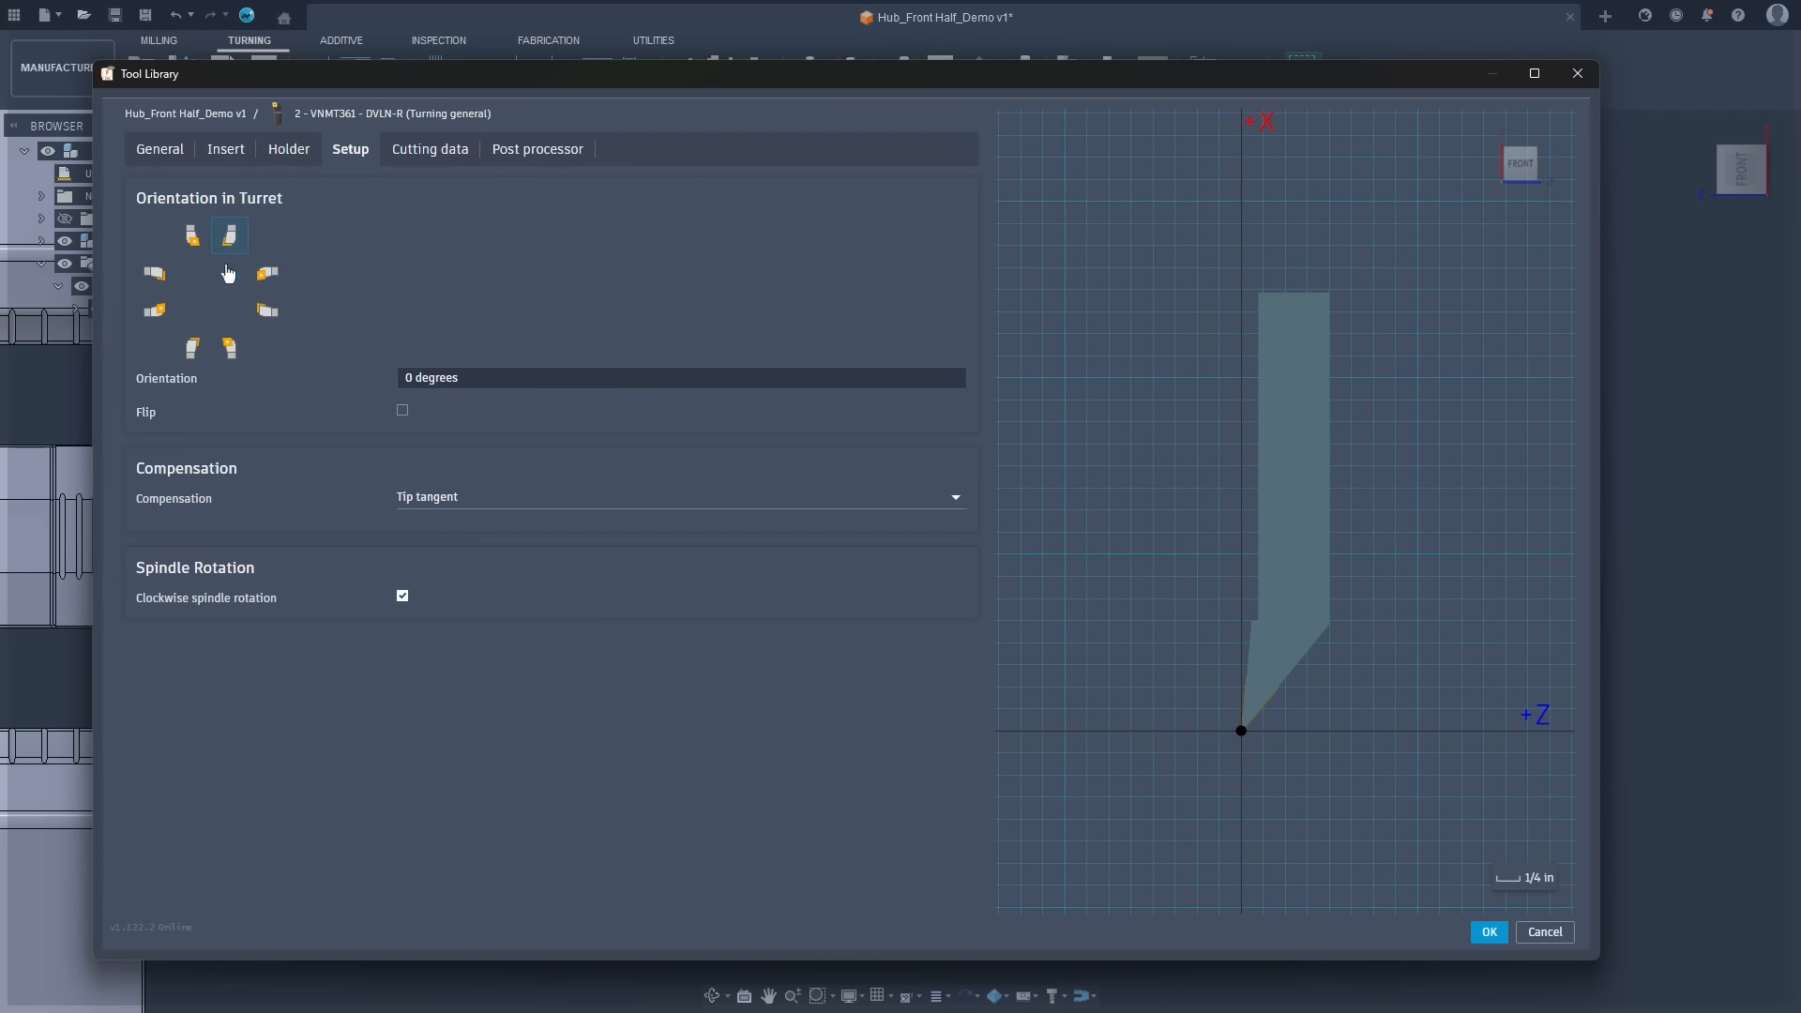
{"action": "left_click", "coordinate": [229, 348]}
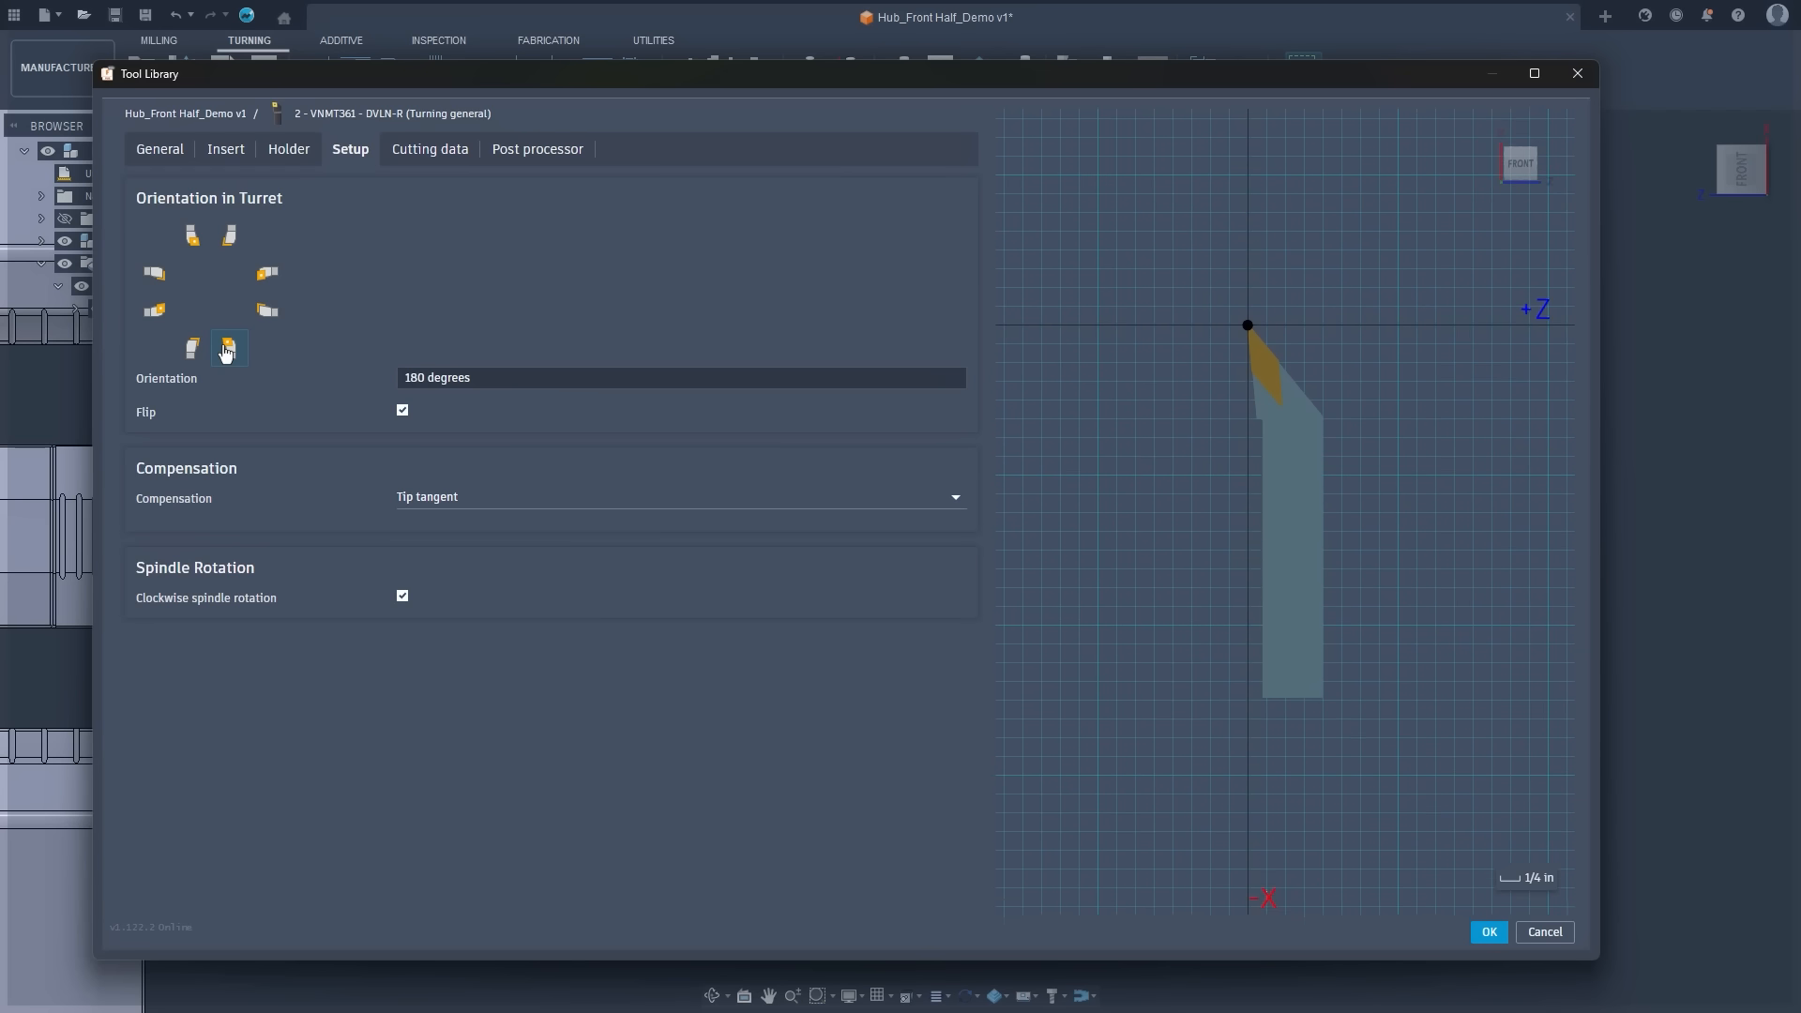
{"action": "left_click", "coordinate": [229, 348]}
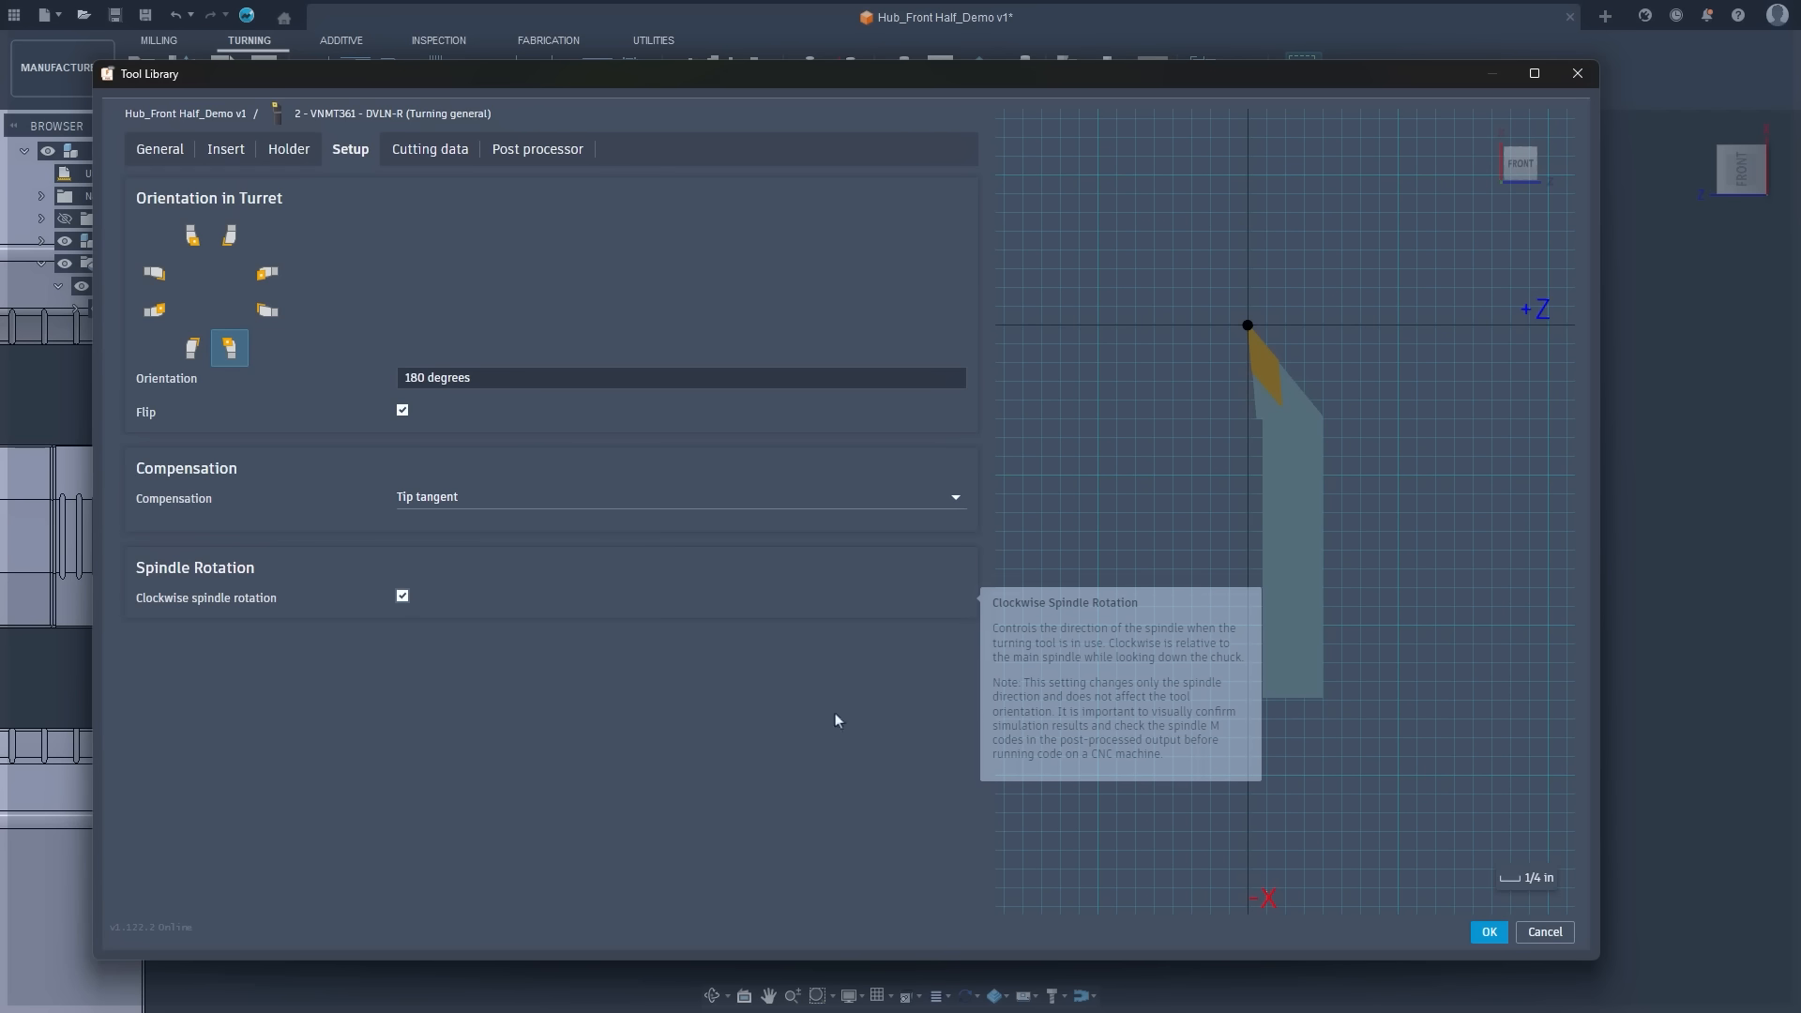
{"action": "left_click", "coordinate": [1489, 932]}
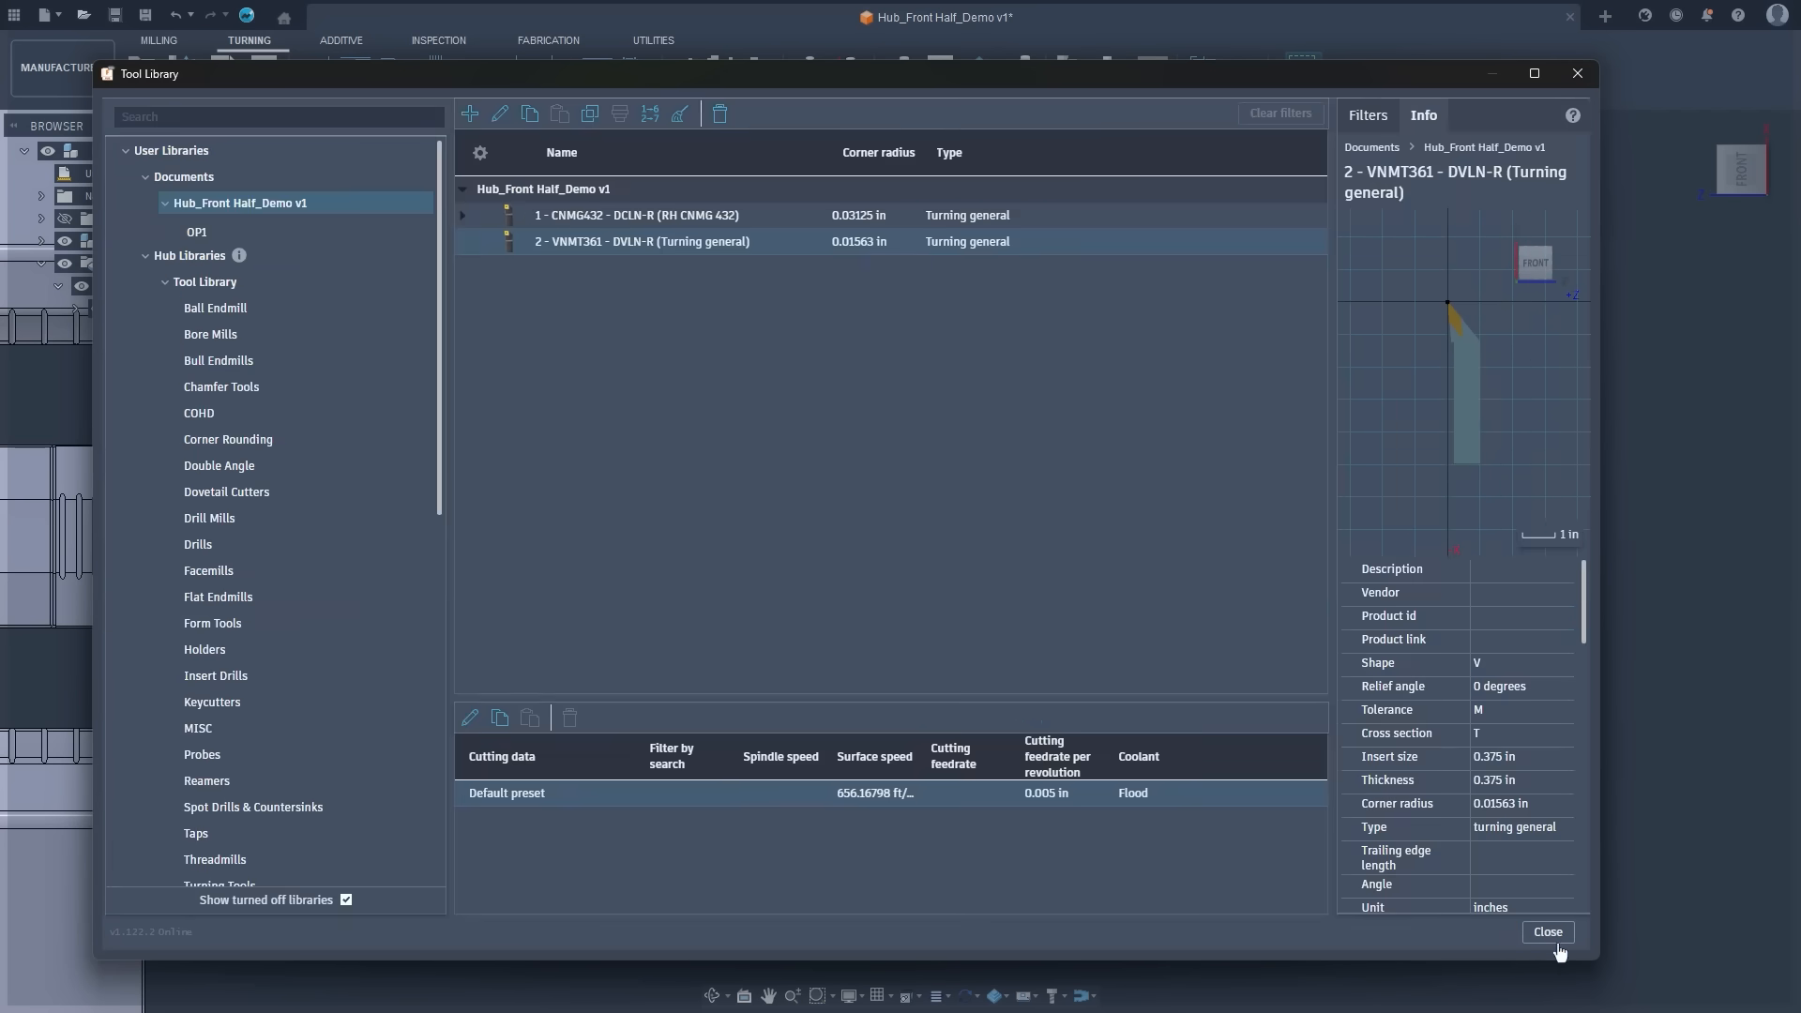
{"action": "left_click", "coordinate": [1547, 931]}
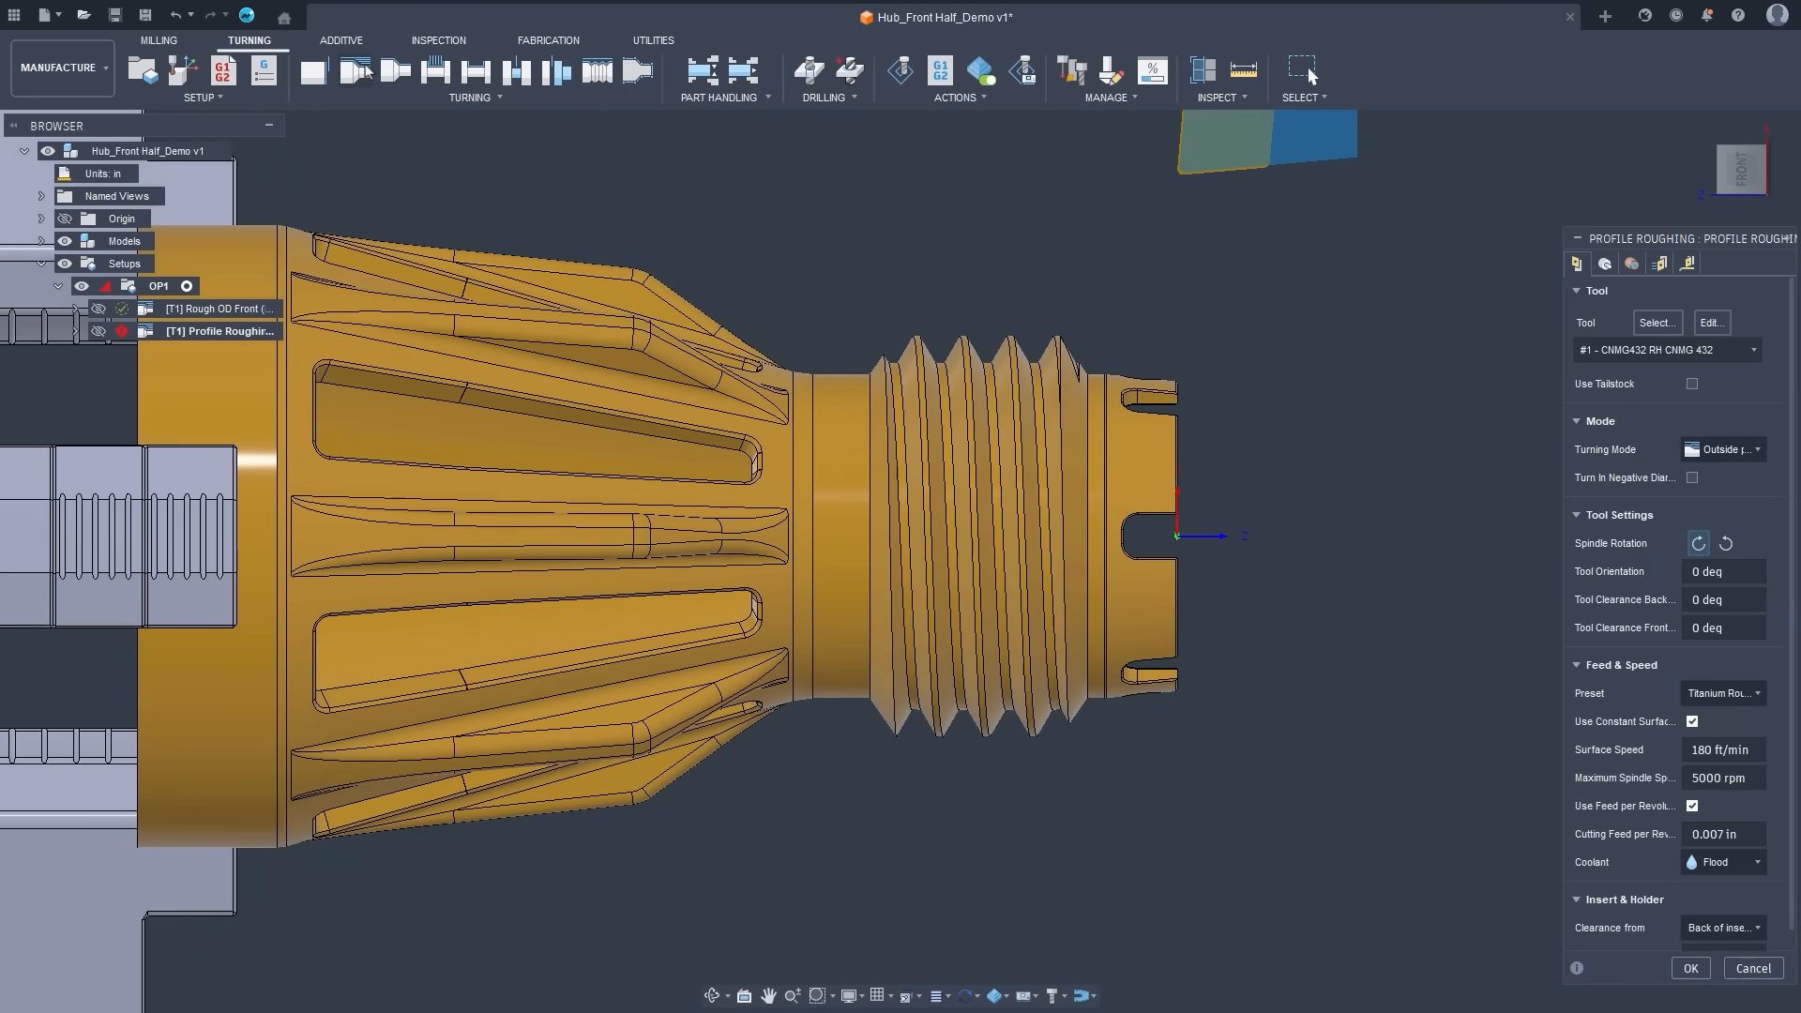
Set profile roughing to tool VNMT361, cutting in negative diameter with a front reference point.
{"action": "left_click", "coordinate": [1658, 323]}
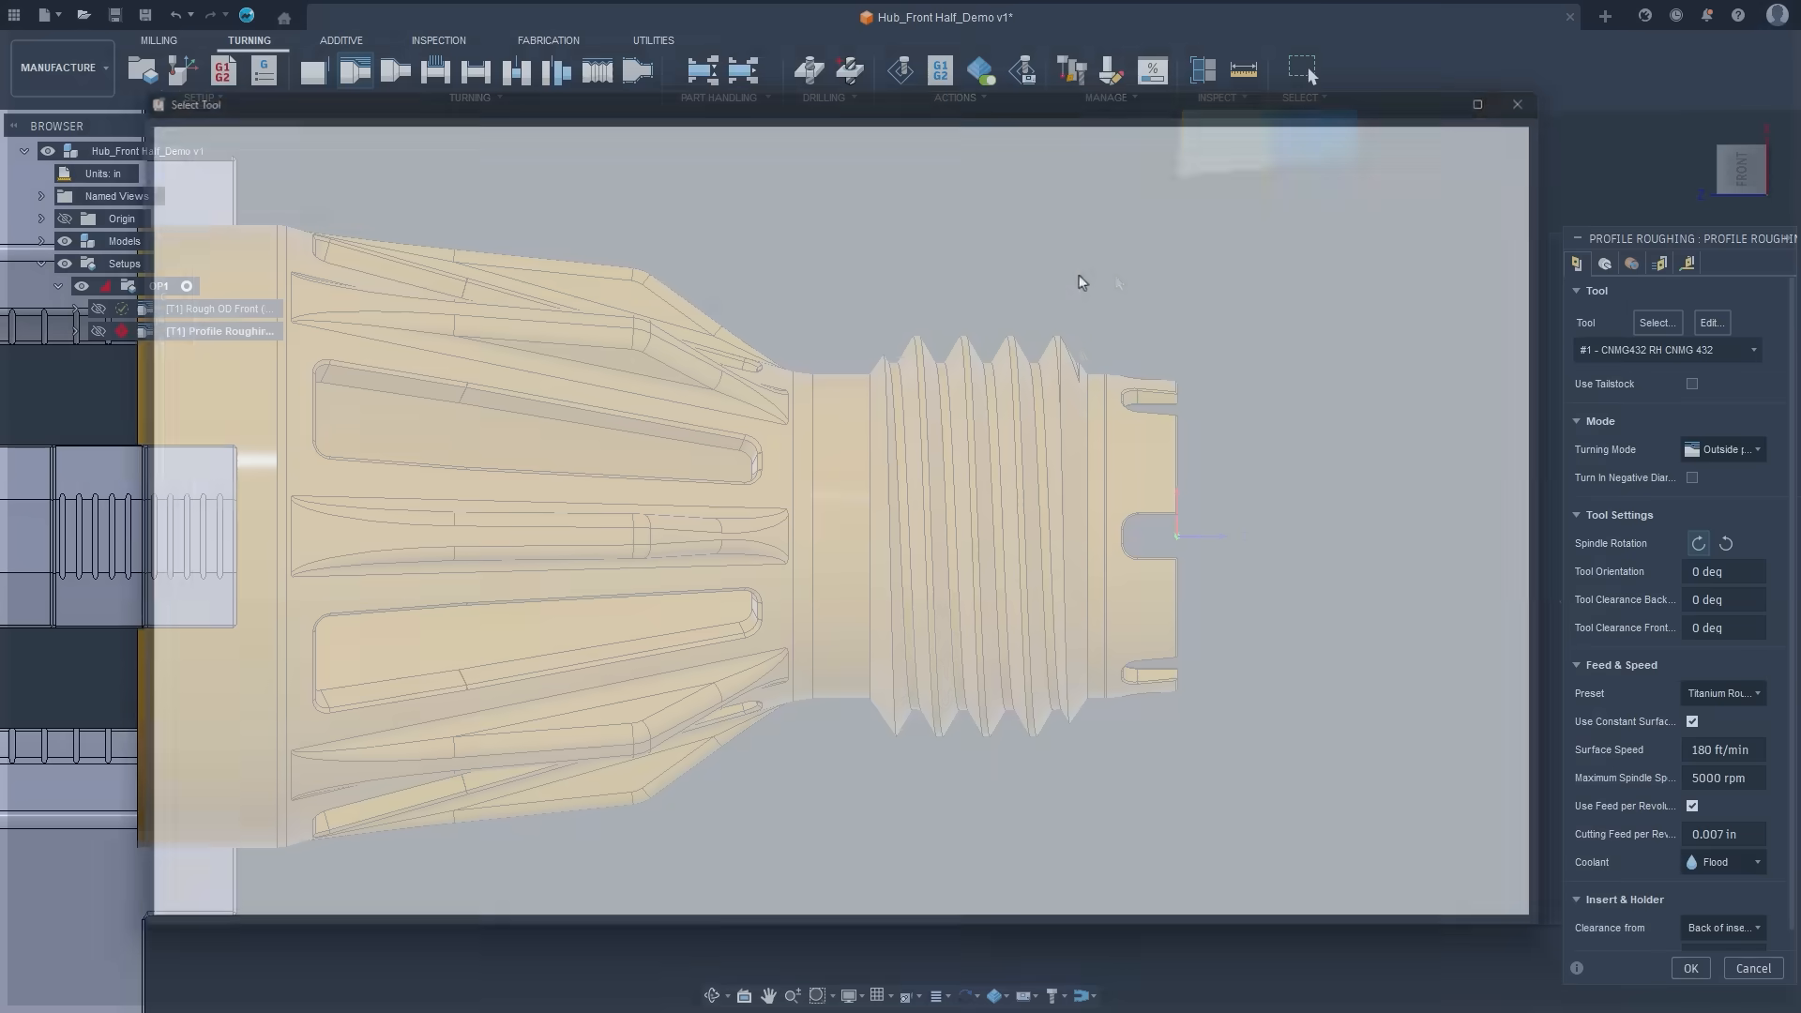
{"action": "left_click", "coordinate": [1657, 322]}
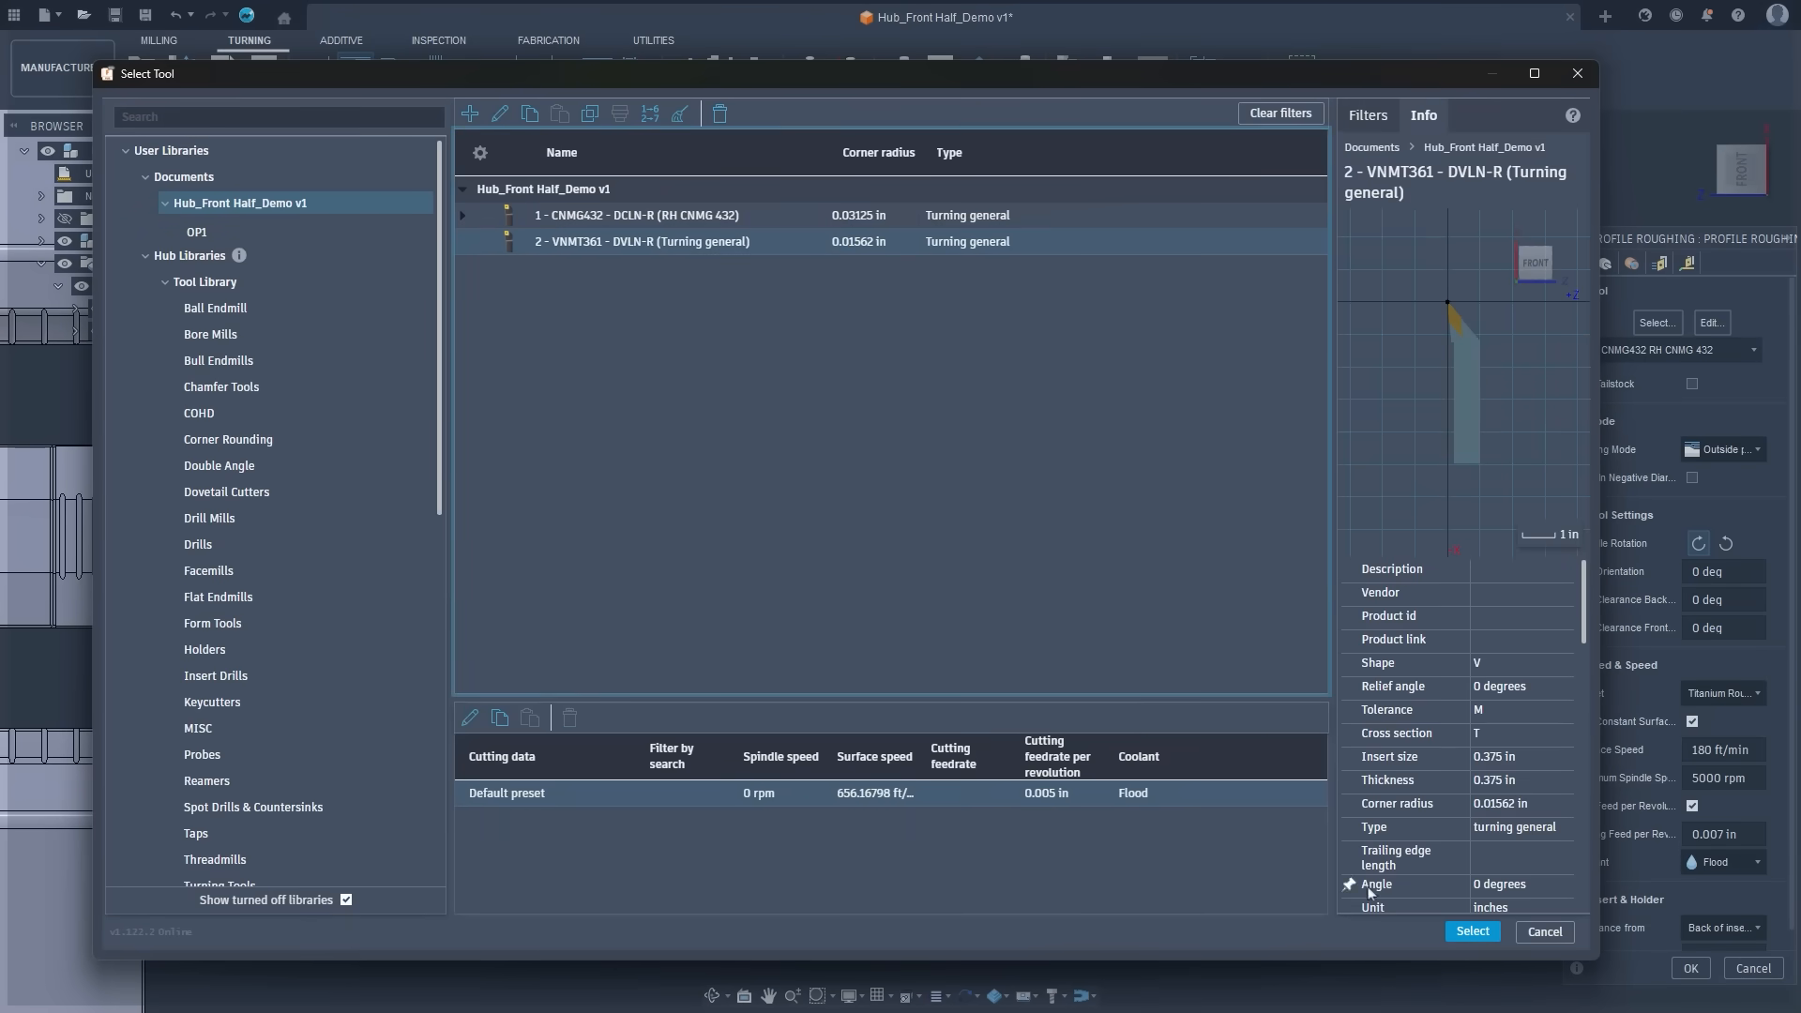
{"action": "left_click", "coordinate": [1473, 931]}
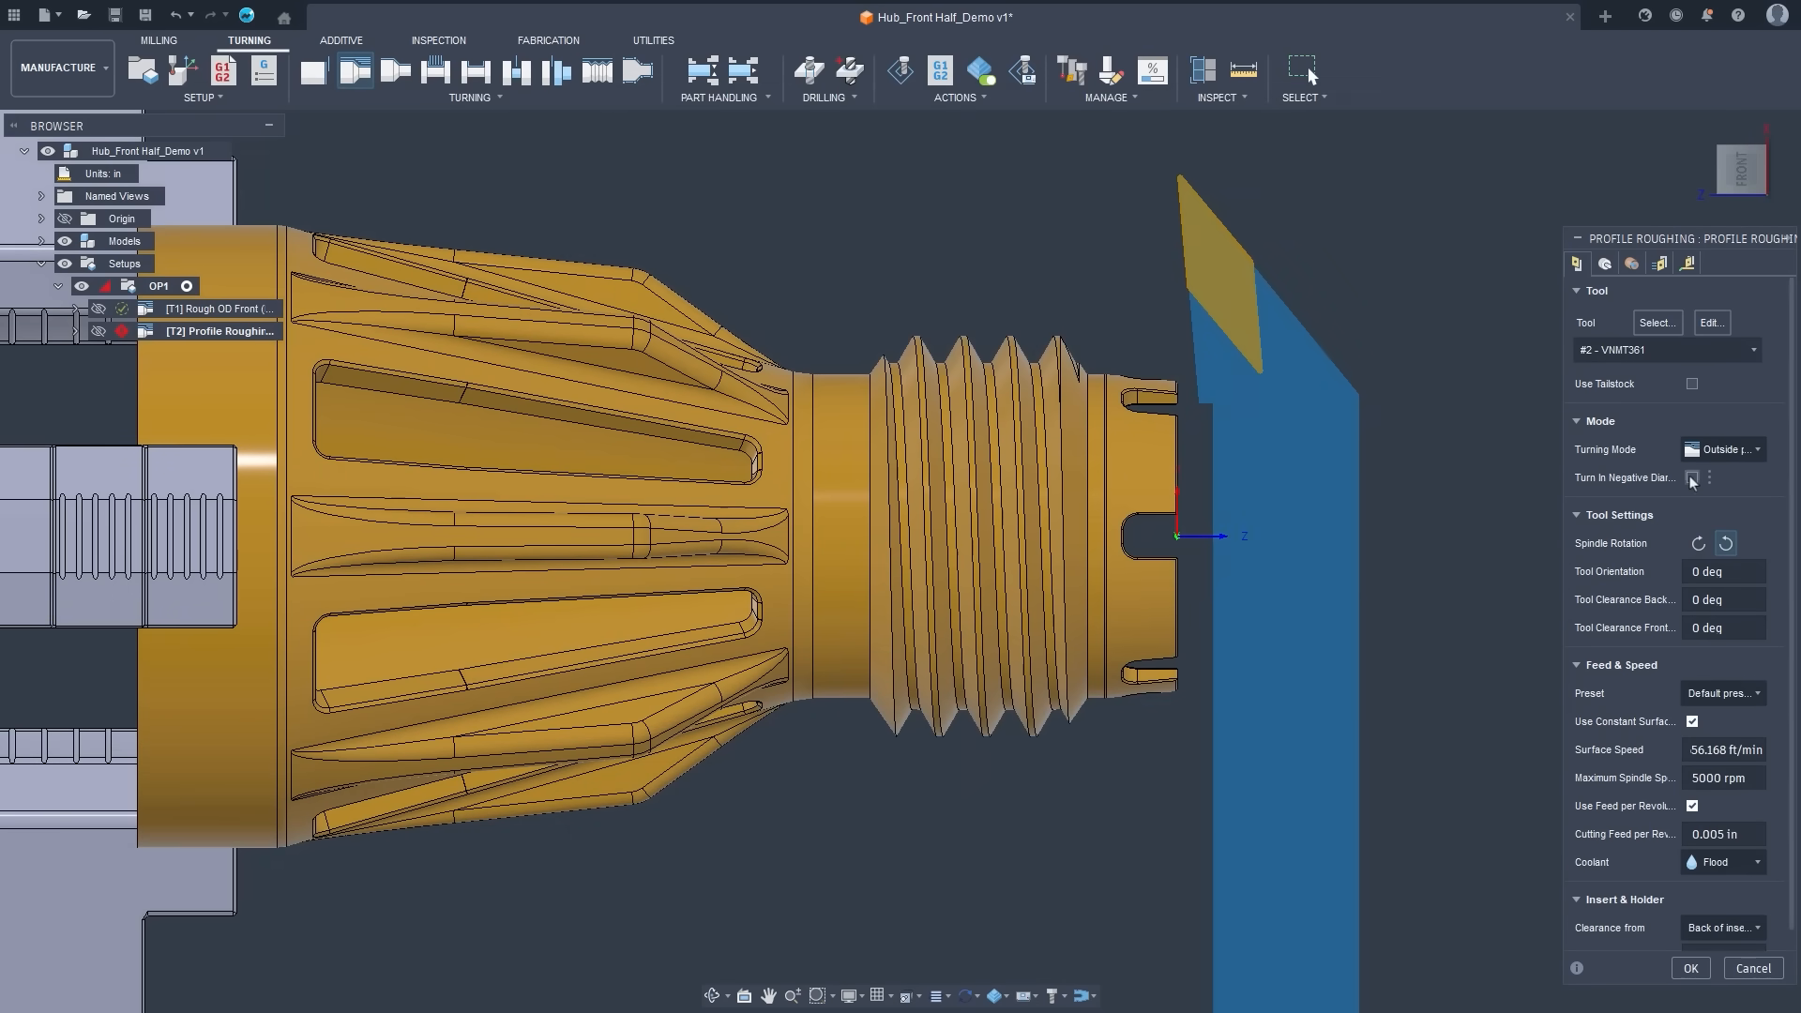
{"action": "left_click", "coordinate": [1692, 477]}
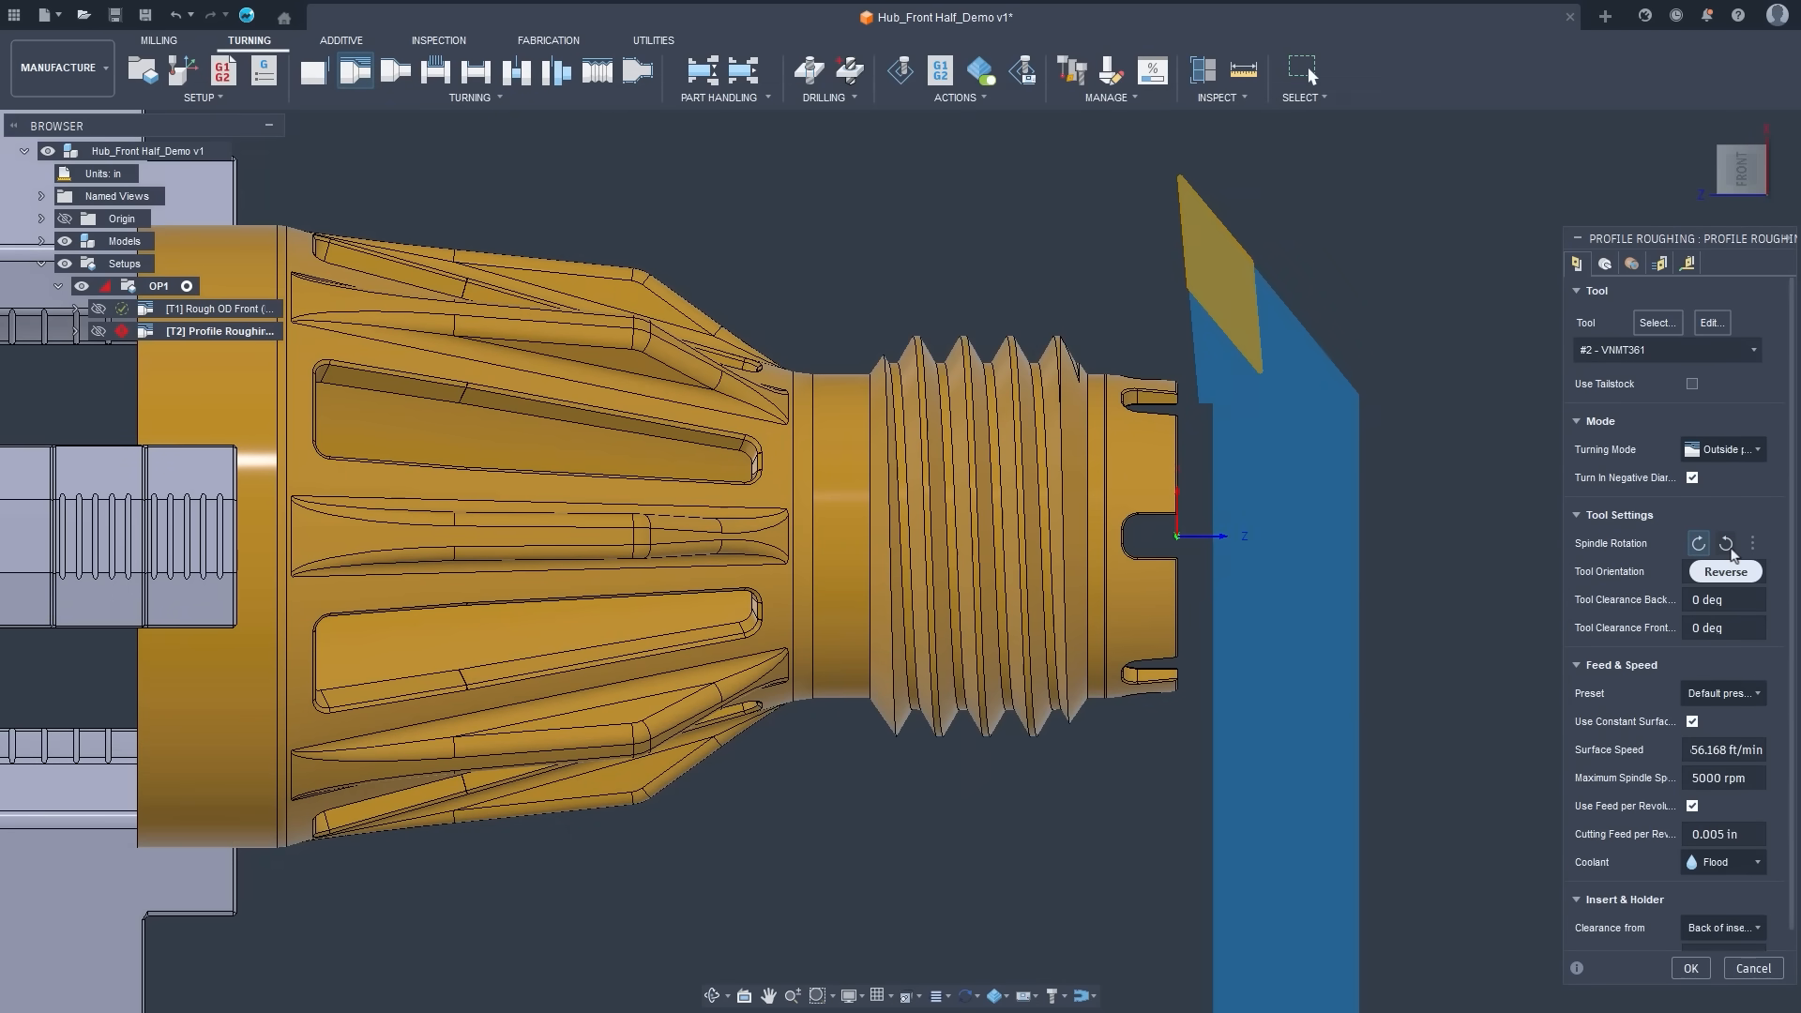
{"action": "left_click", "coordinate": [1700, 542]}
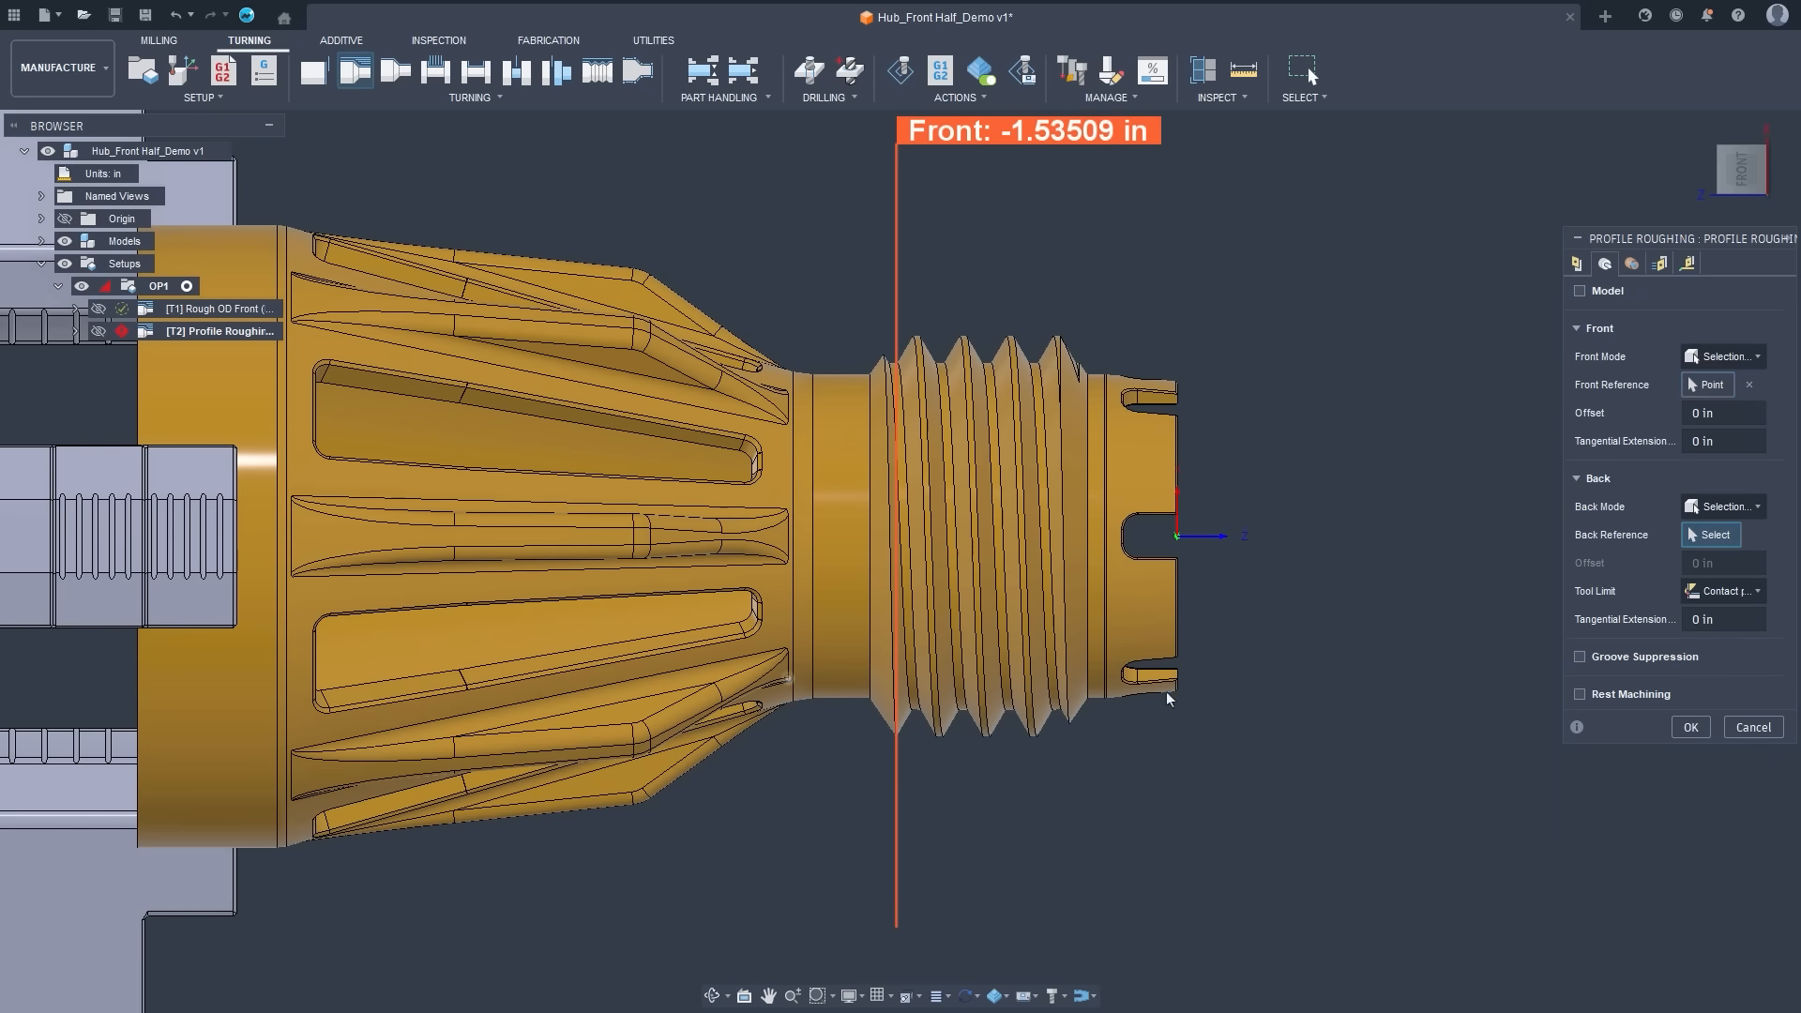
{"action": "left_click", "coordinate": [1689, 726]}
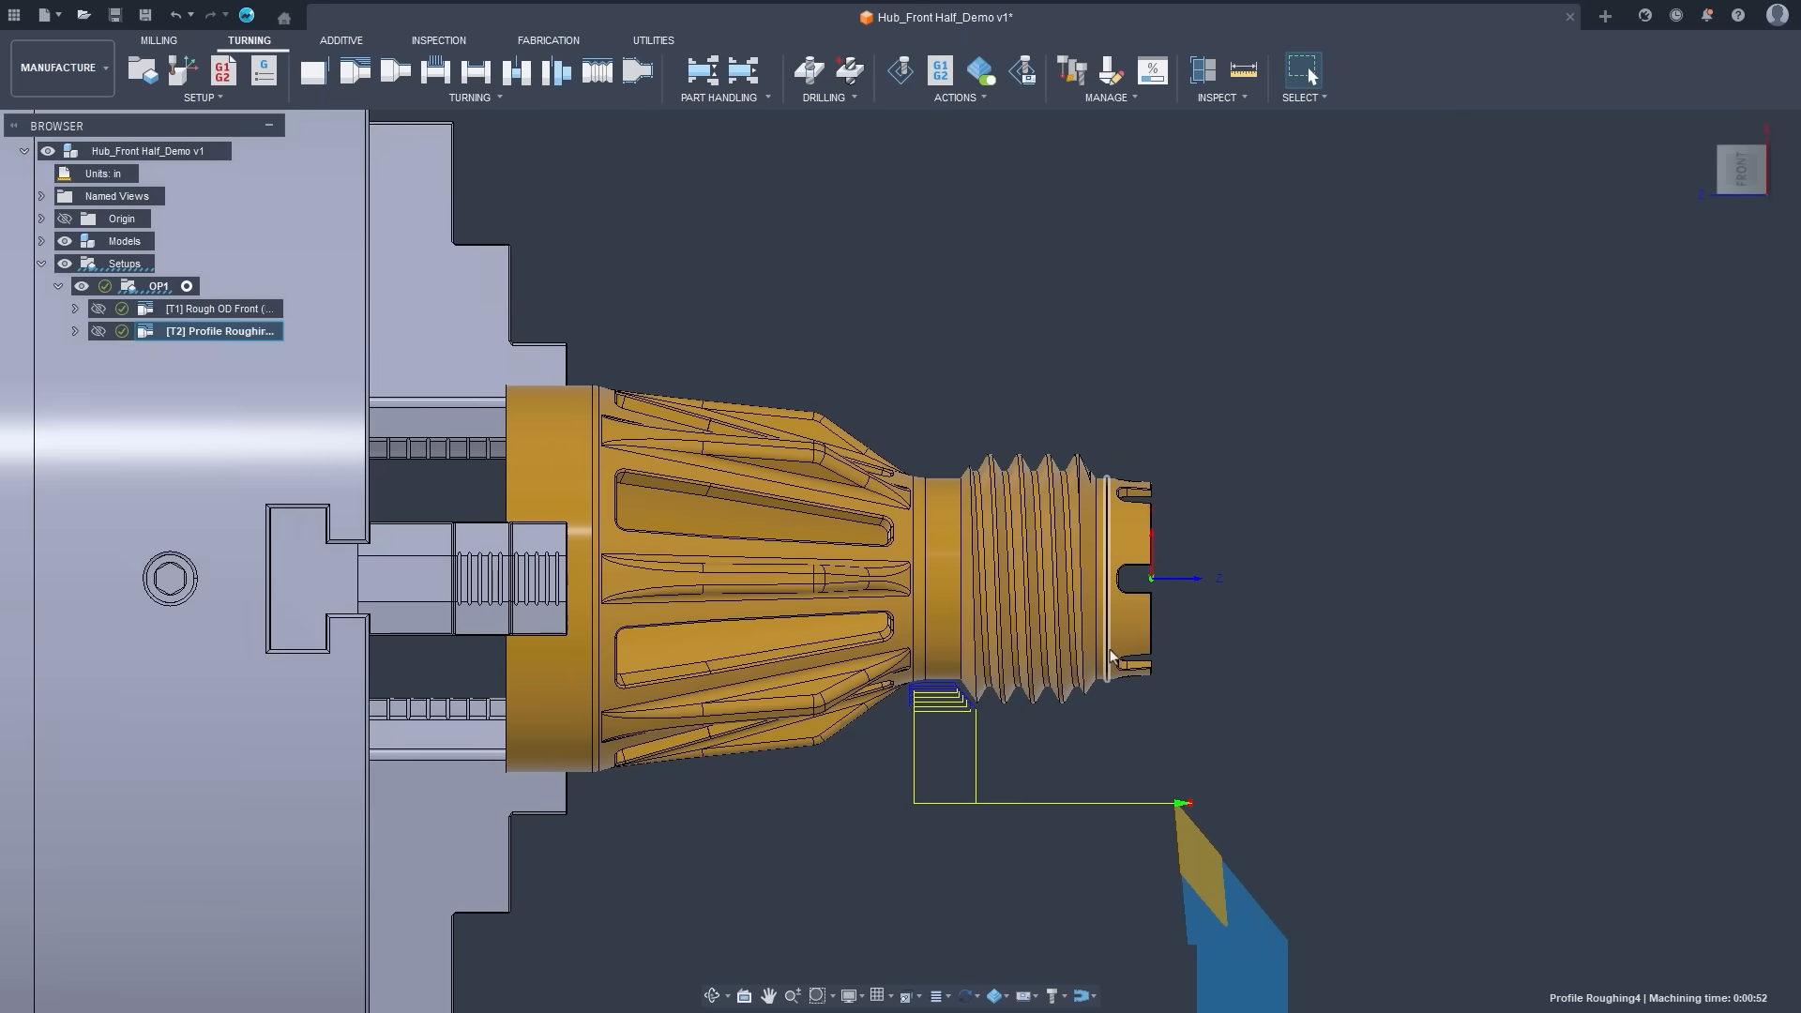
{"action": "left_click", "coordinate": [219, 308]}
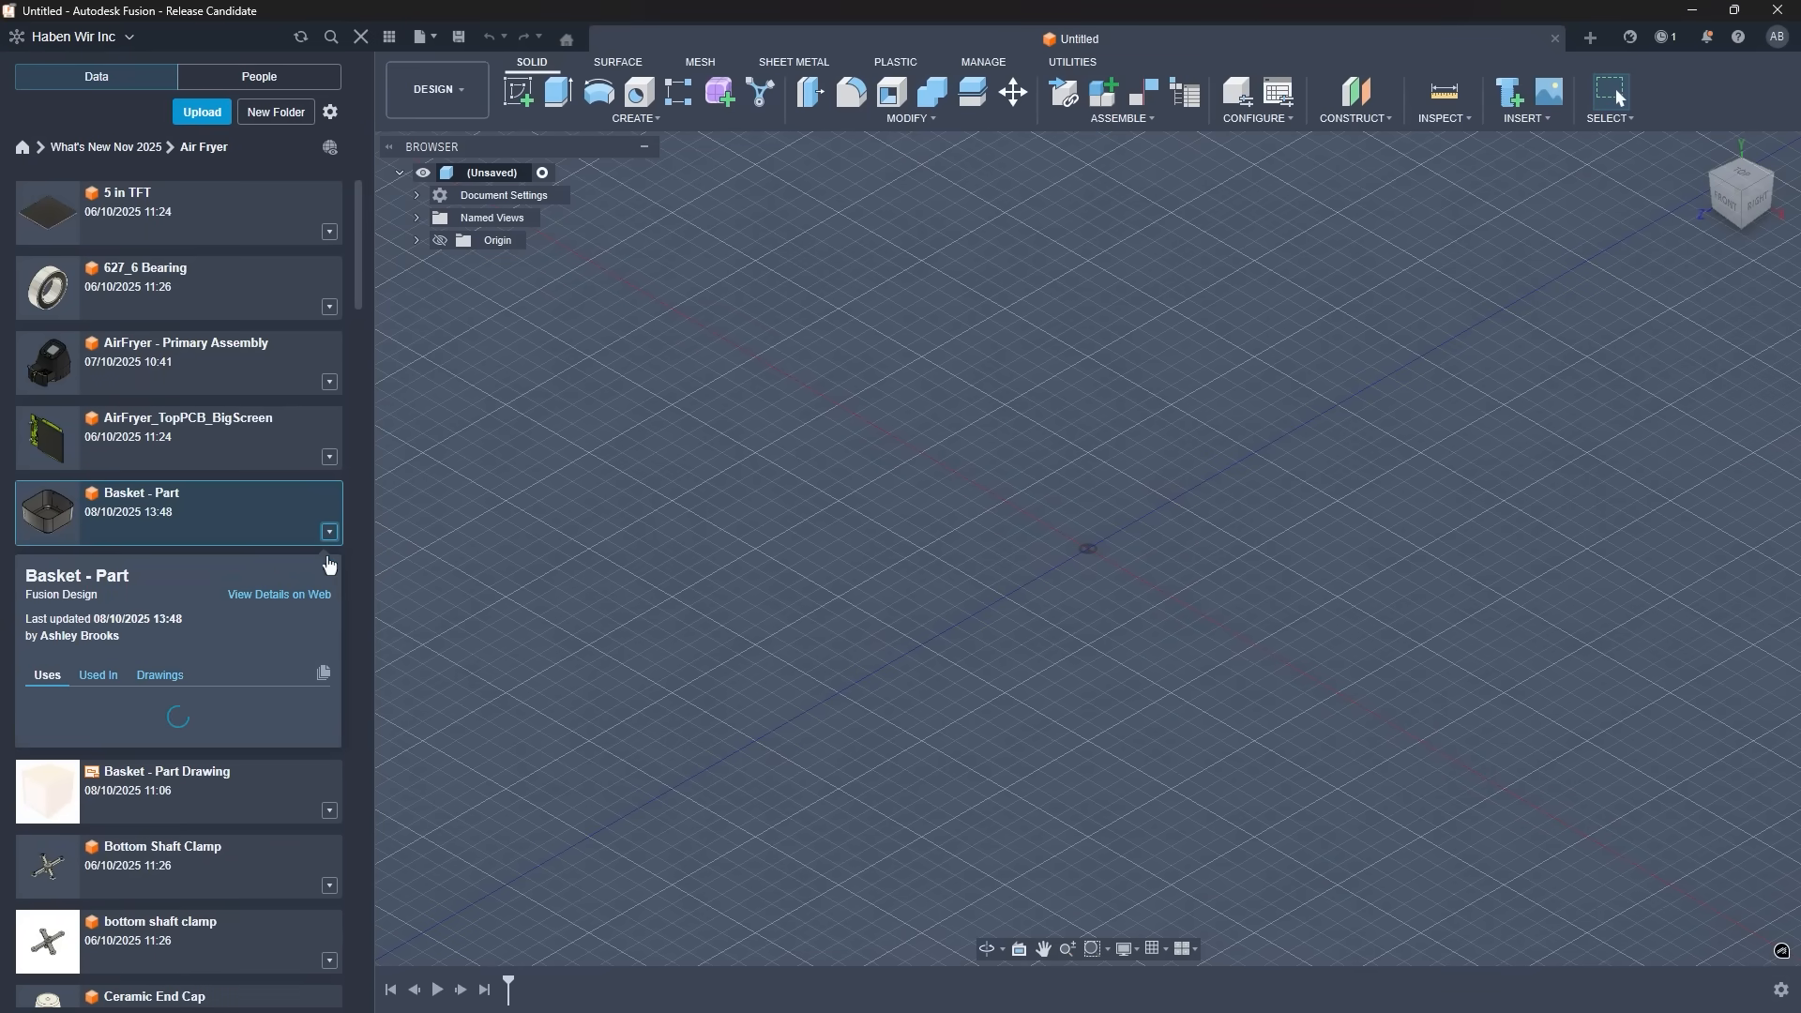
Review Basket - Part's Used In and Drawings tabs, then move it to Trash.
{"action": "left_click", "coordinate": [97, 676]}
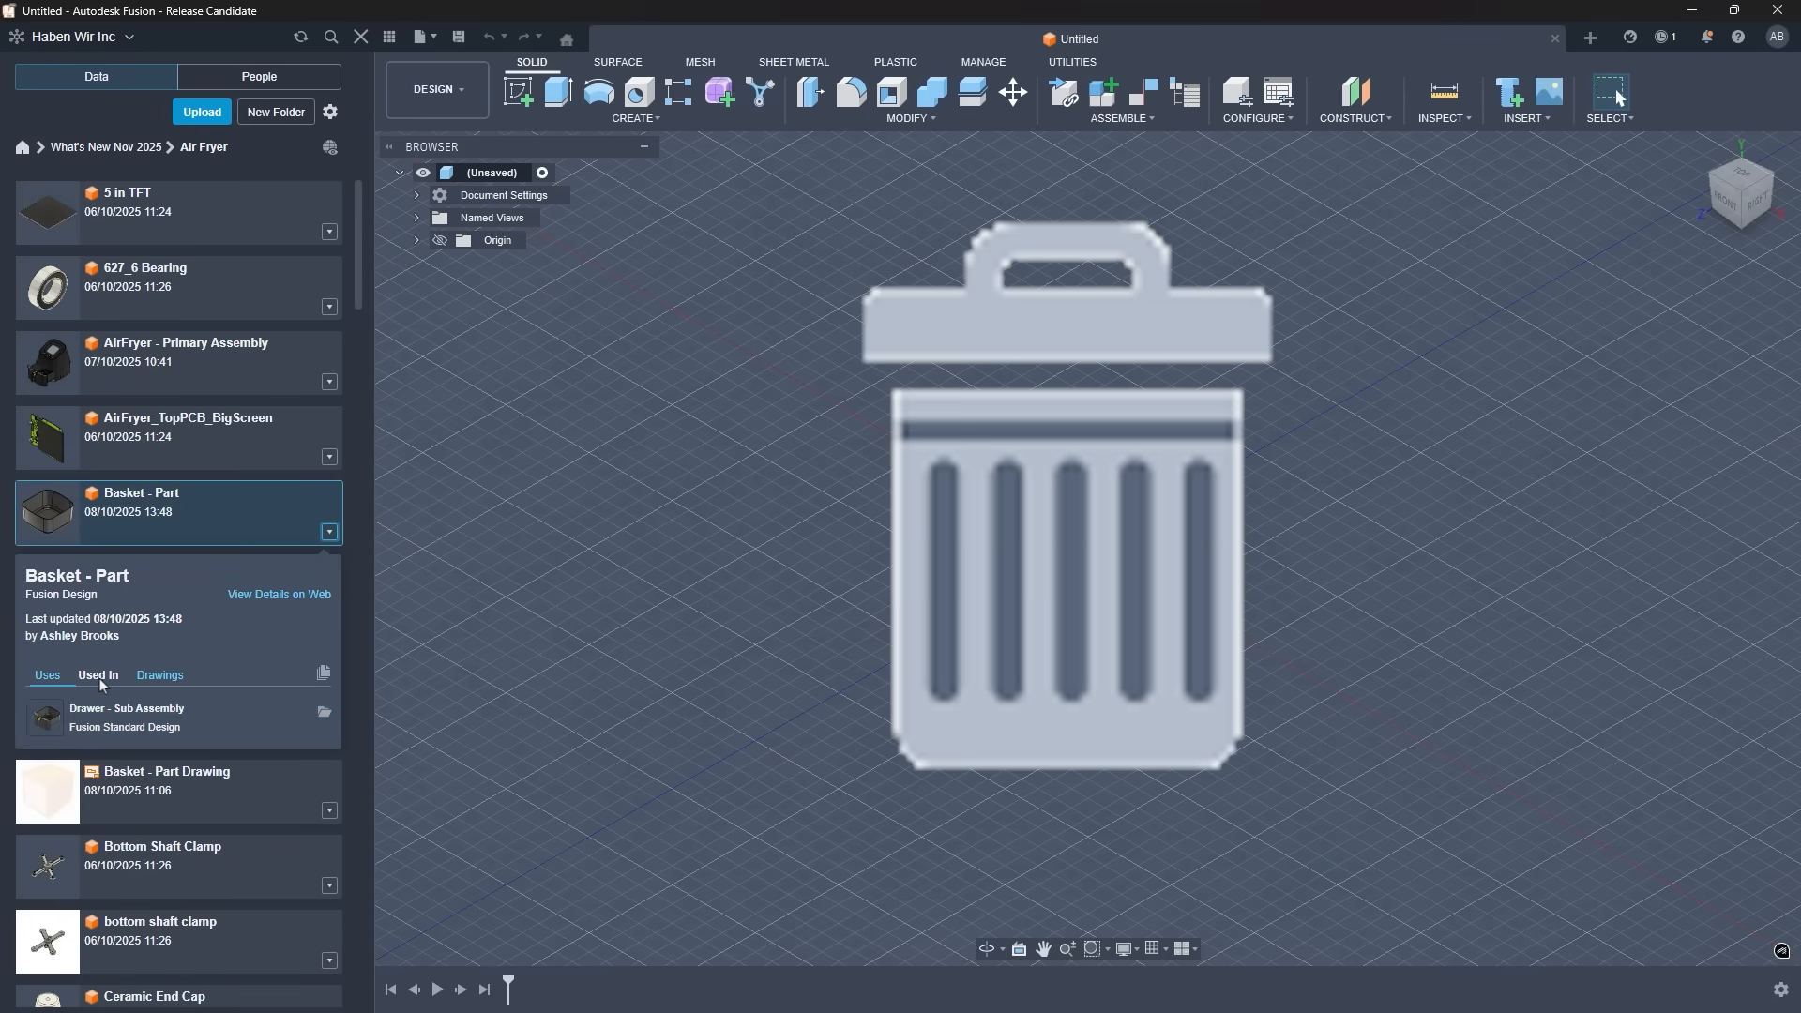
{"action": "left_click", "coordinate": [158, 676]}
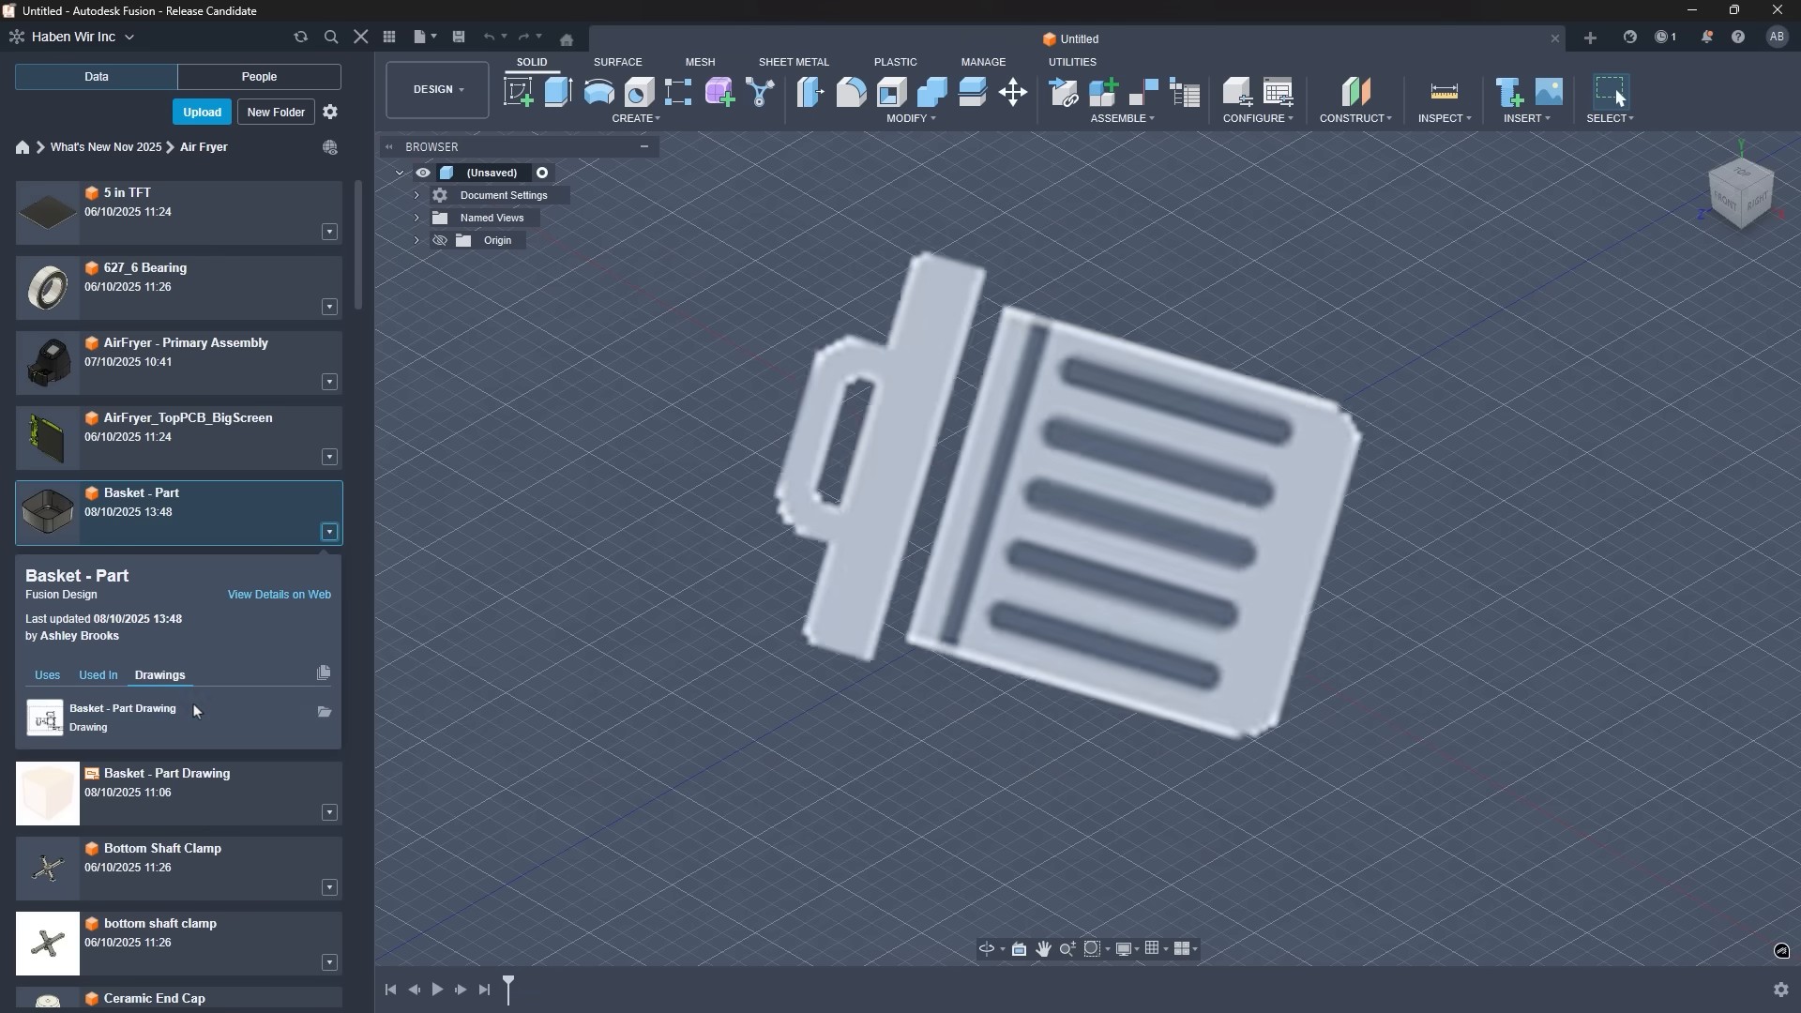
{"action": "right_click", "coordinate": [179, 511]}
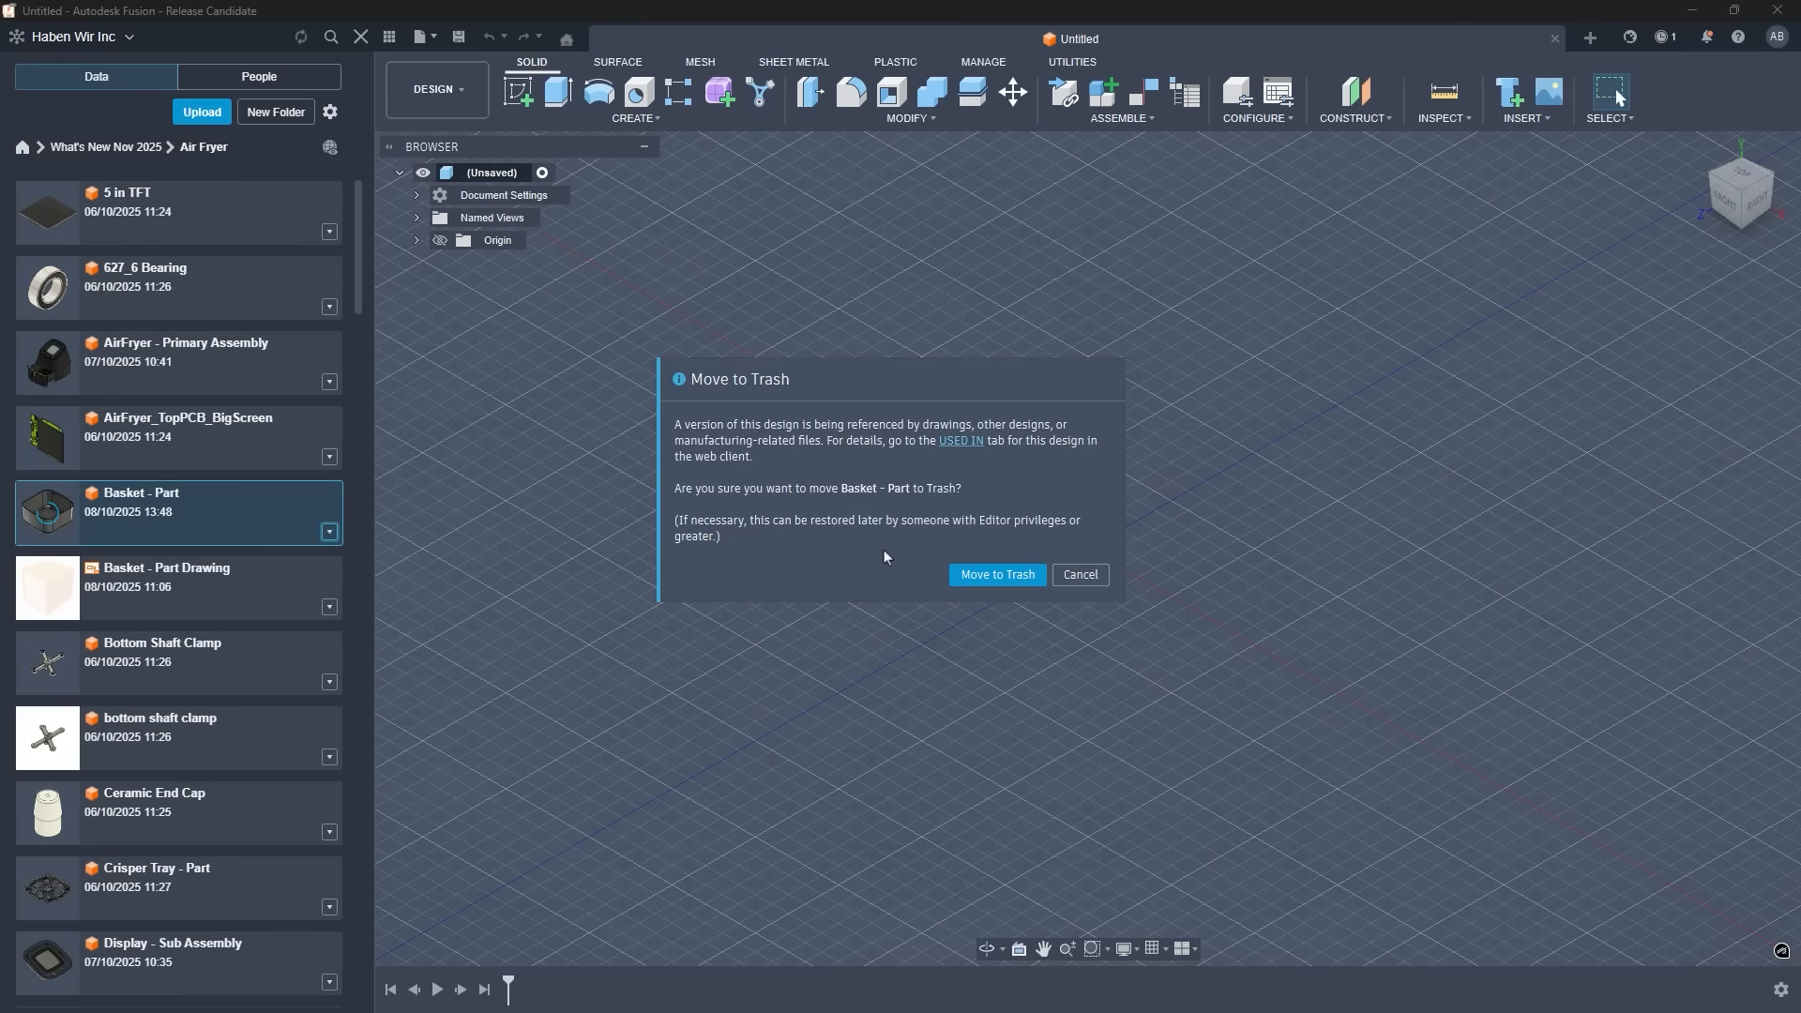
{"action": "left_click", "coordinate": [994, 575]}
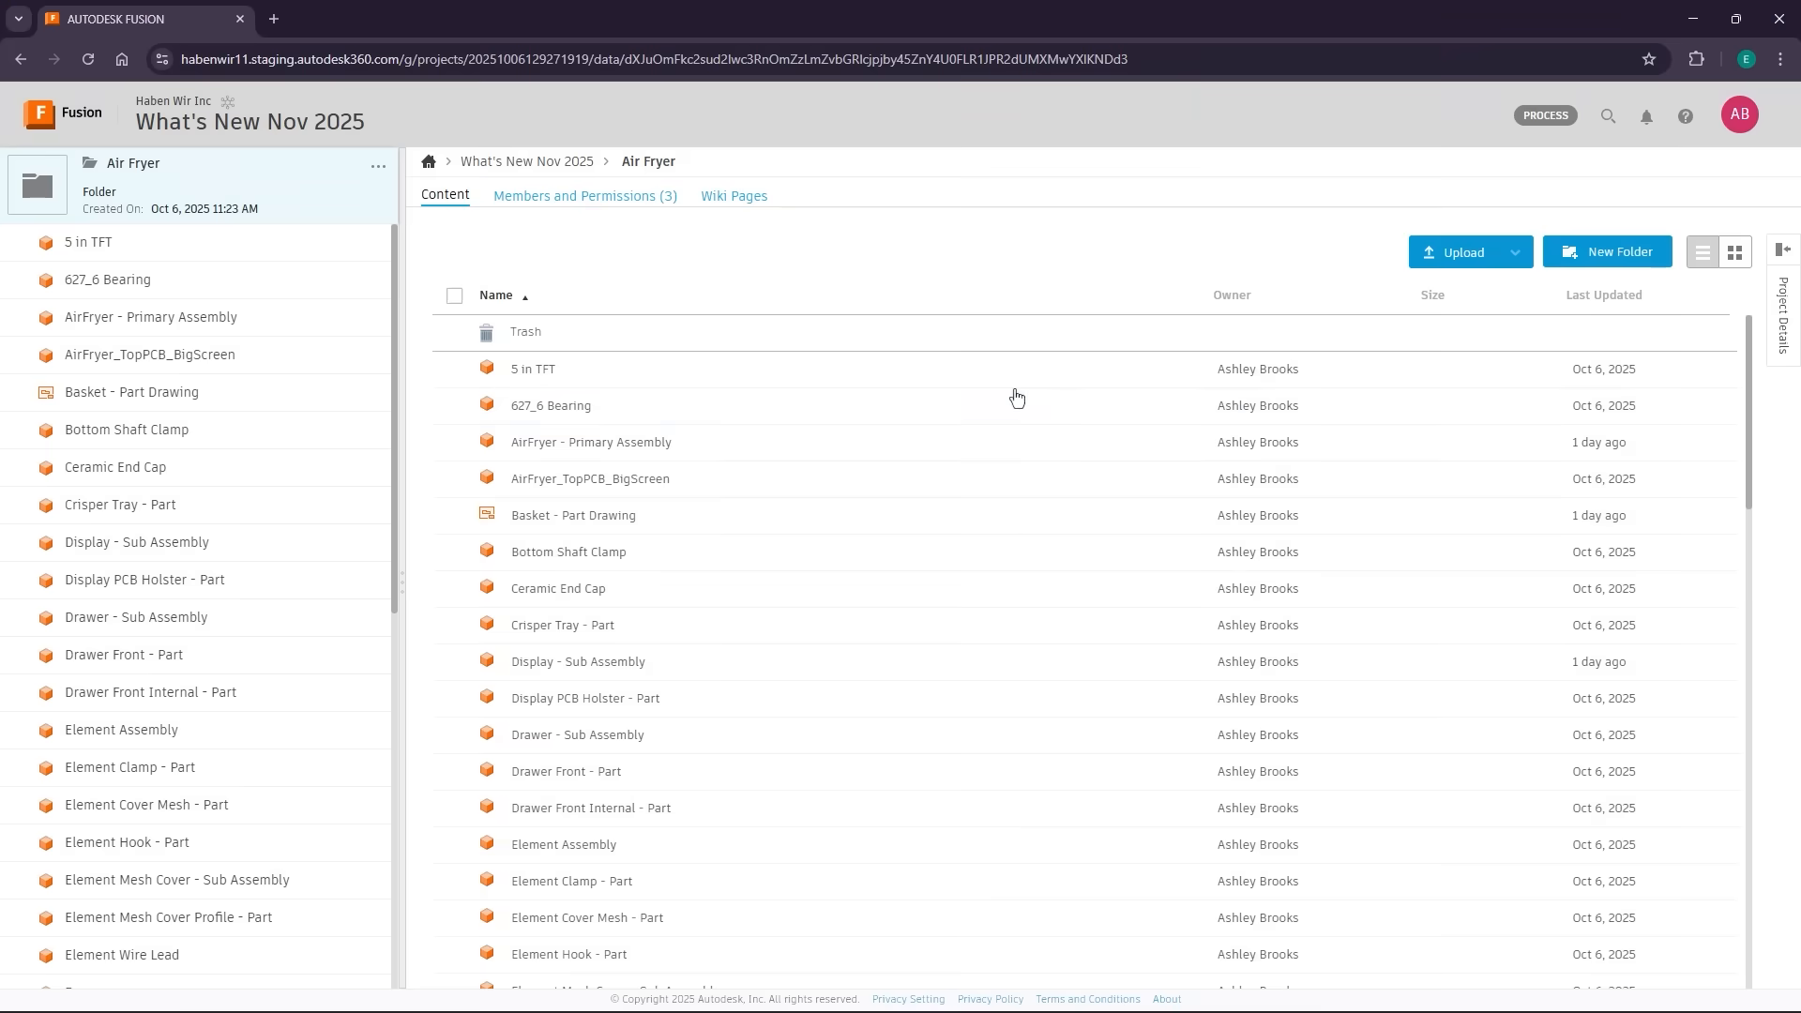
{"action": "mouse_move", "coordinate": [563, 380]}
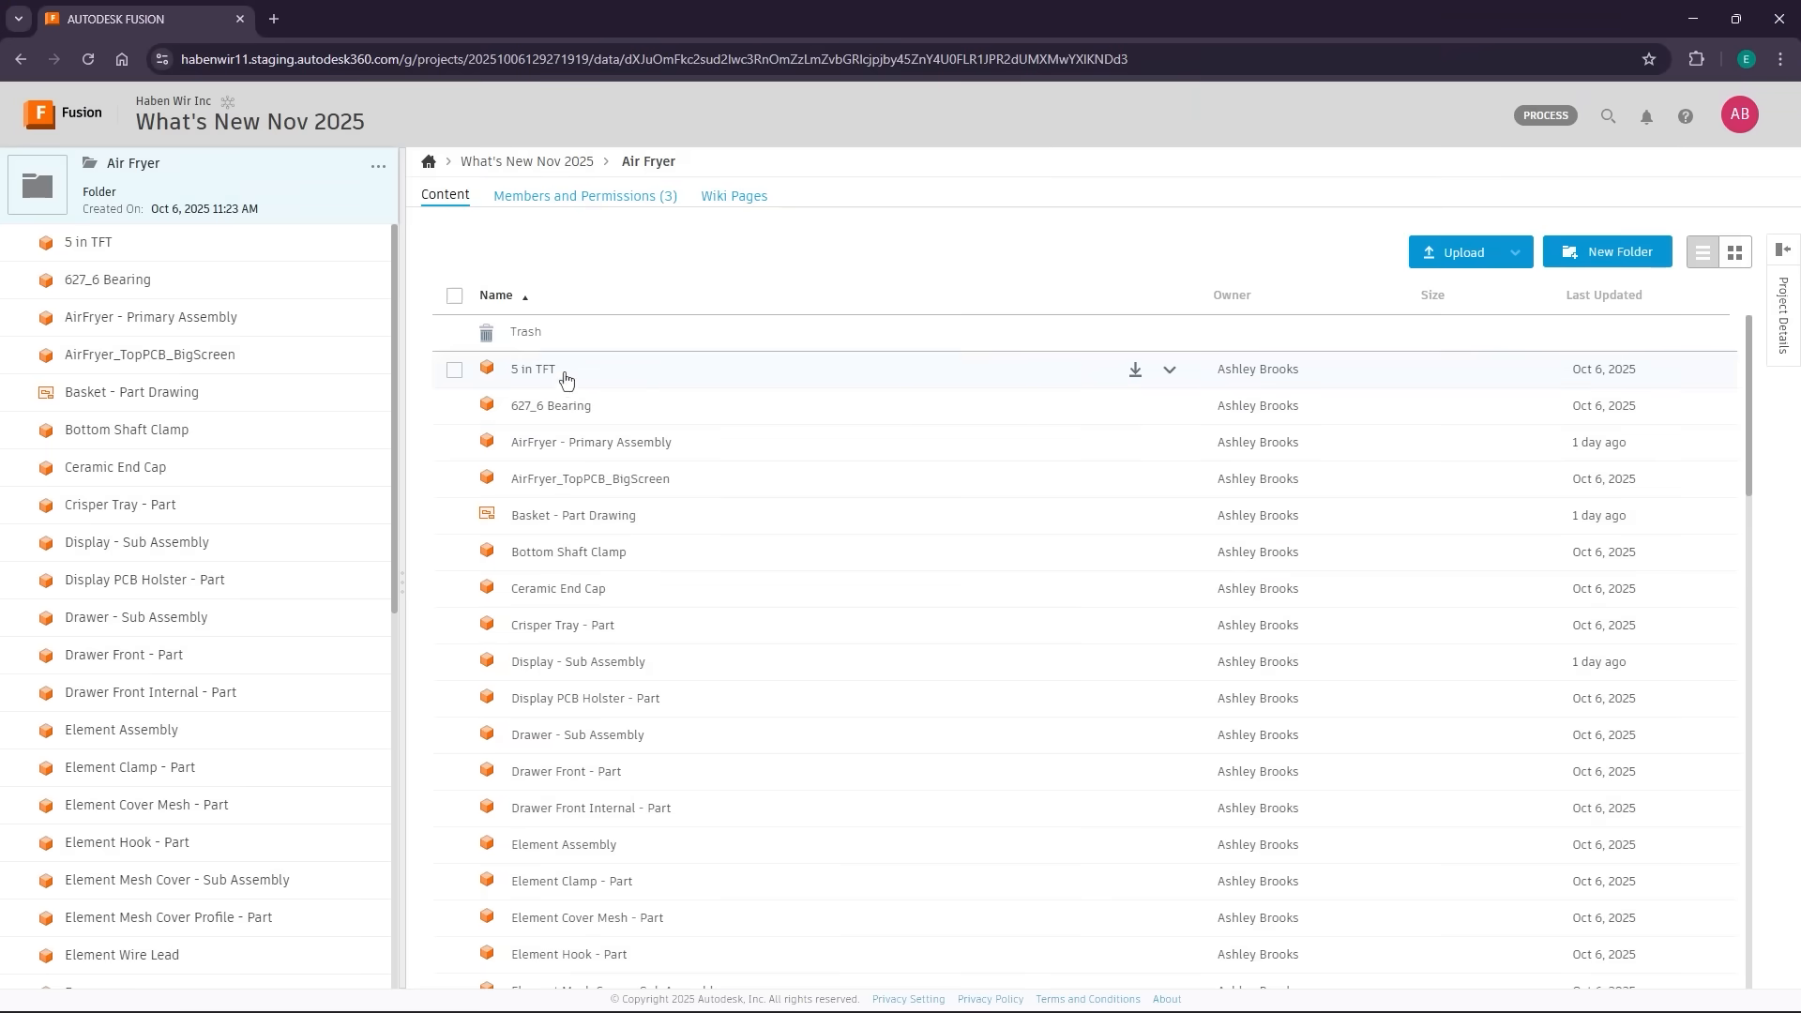
Open the Air Fryer Trash folder to see the trashed Basket - Part.
{"action": "left_click", "coordinate": [526, 332]}
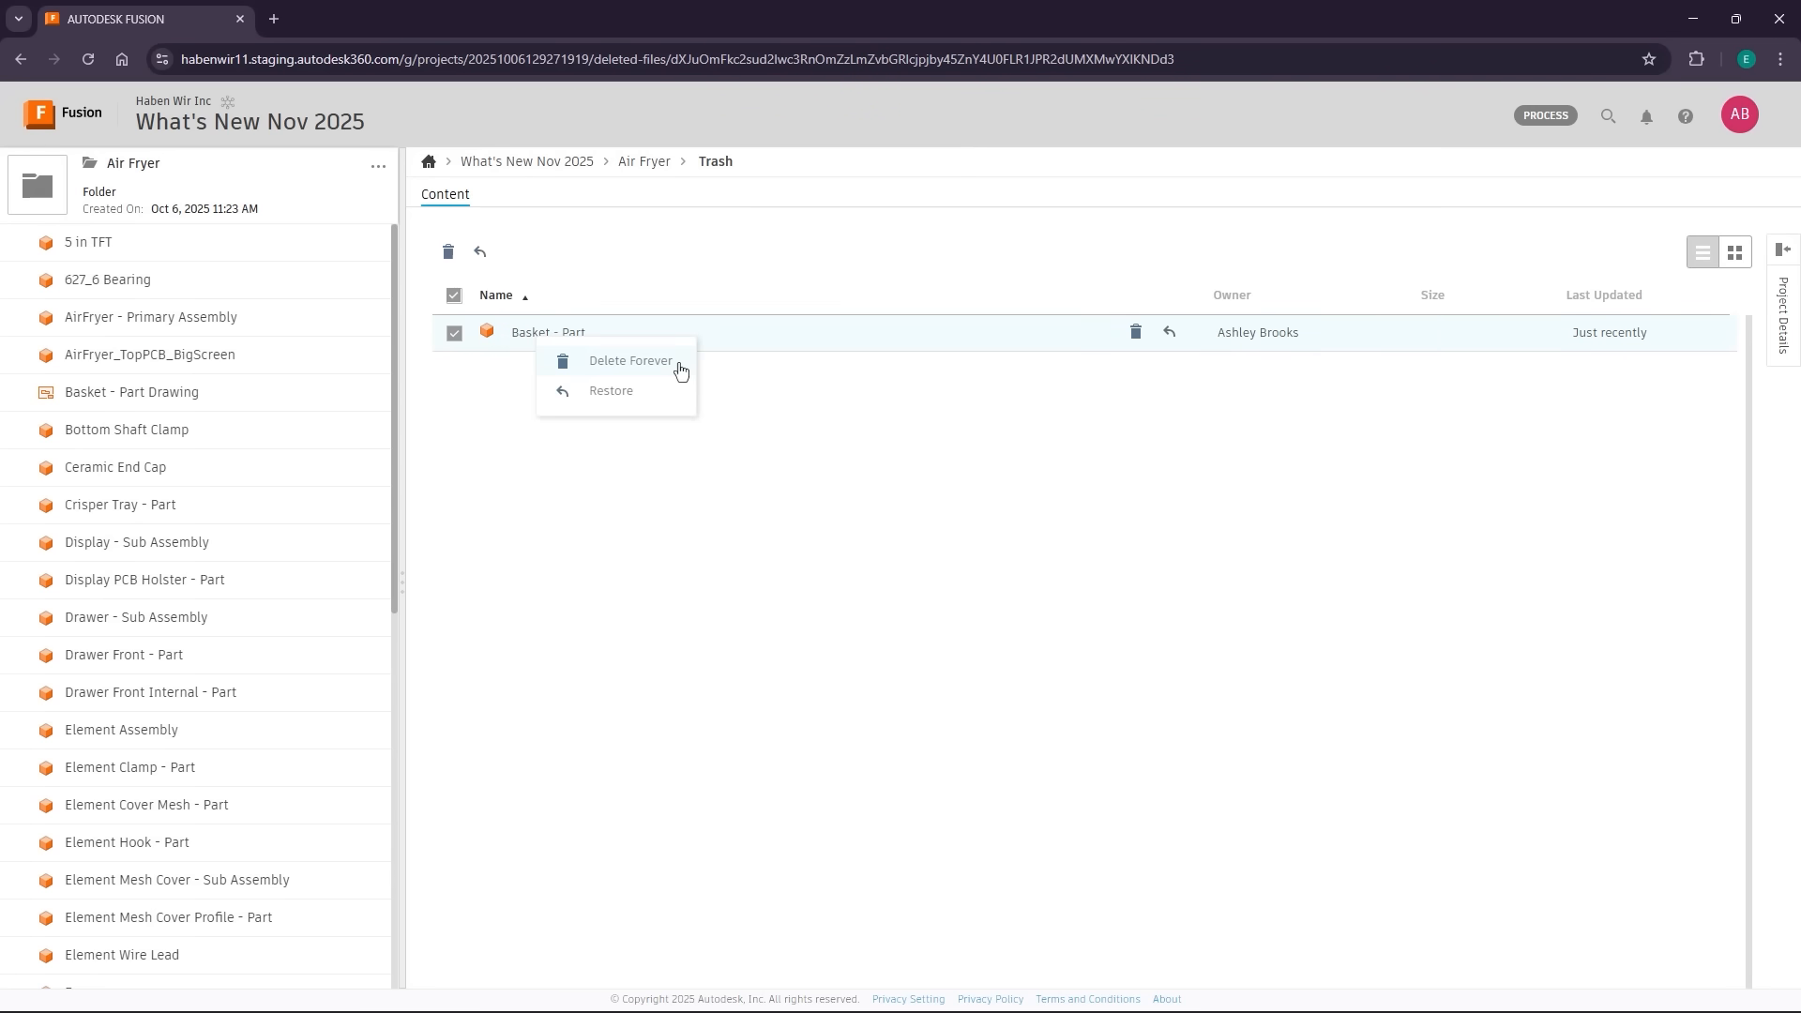
{"action": "mouse_move", "coordinate": [700, 389]}
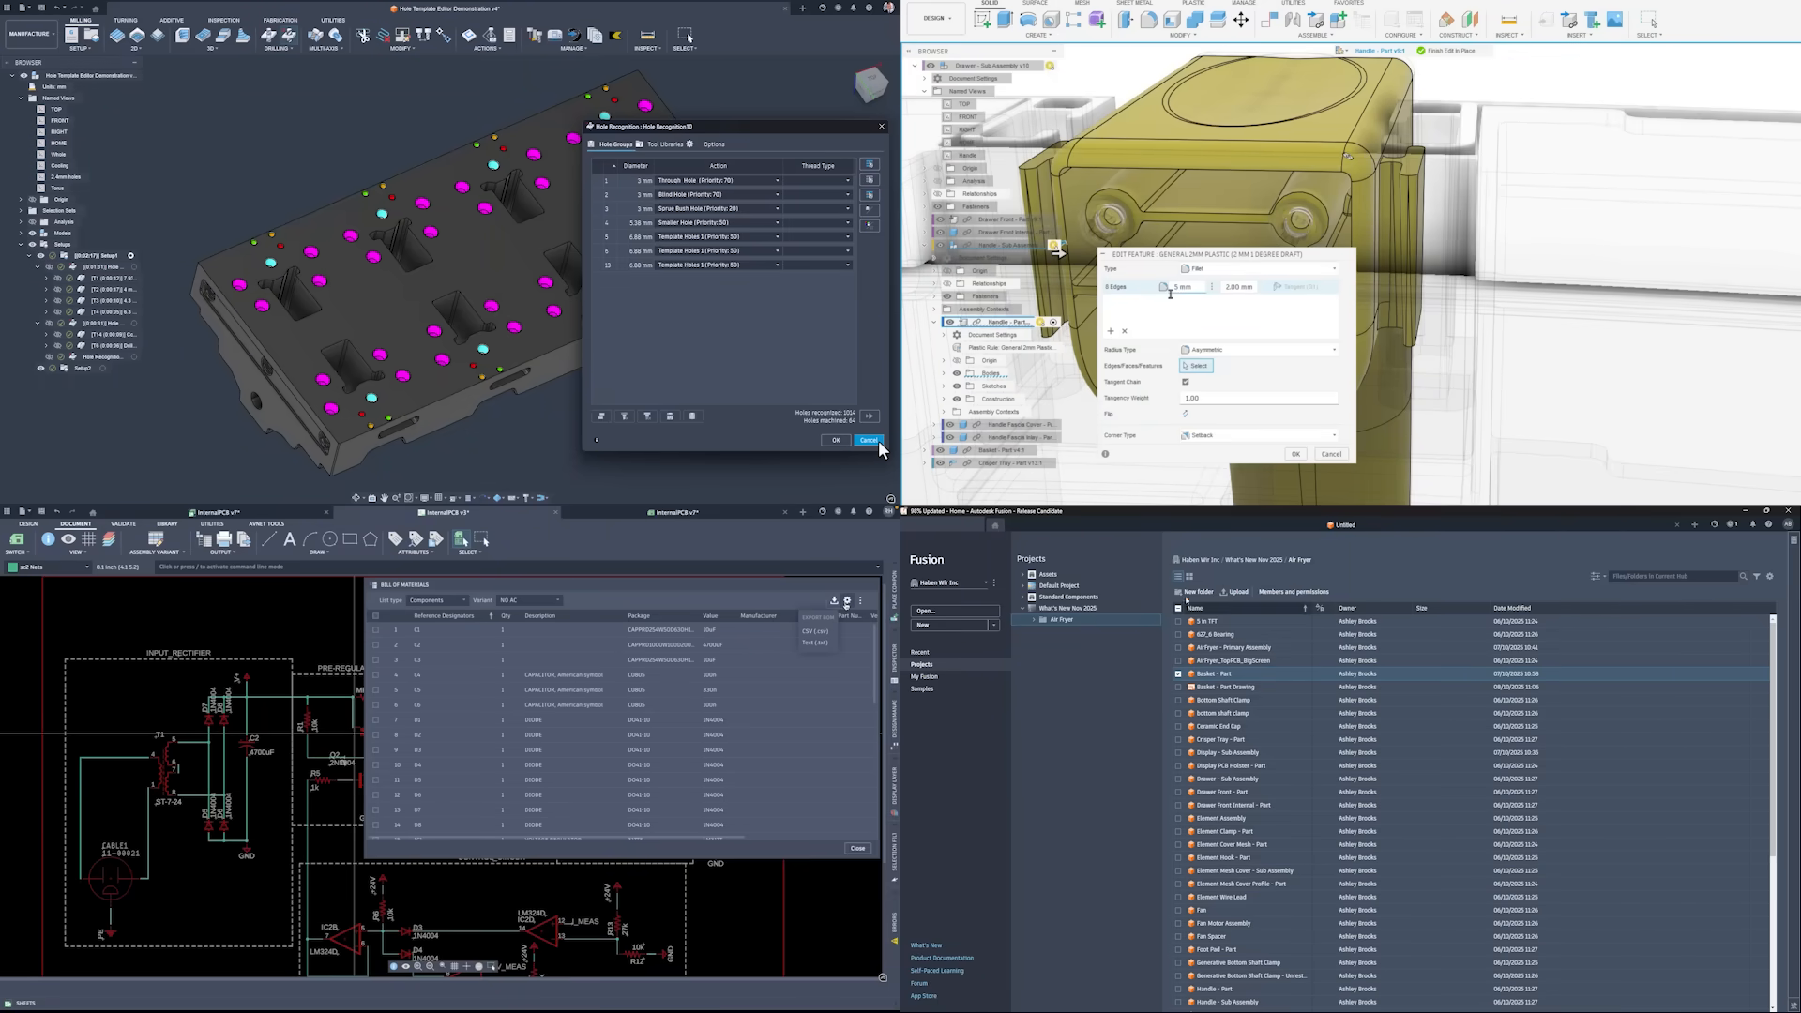
{"action": "left_click", "coordinate": [846, 599]}
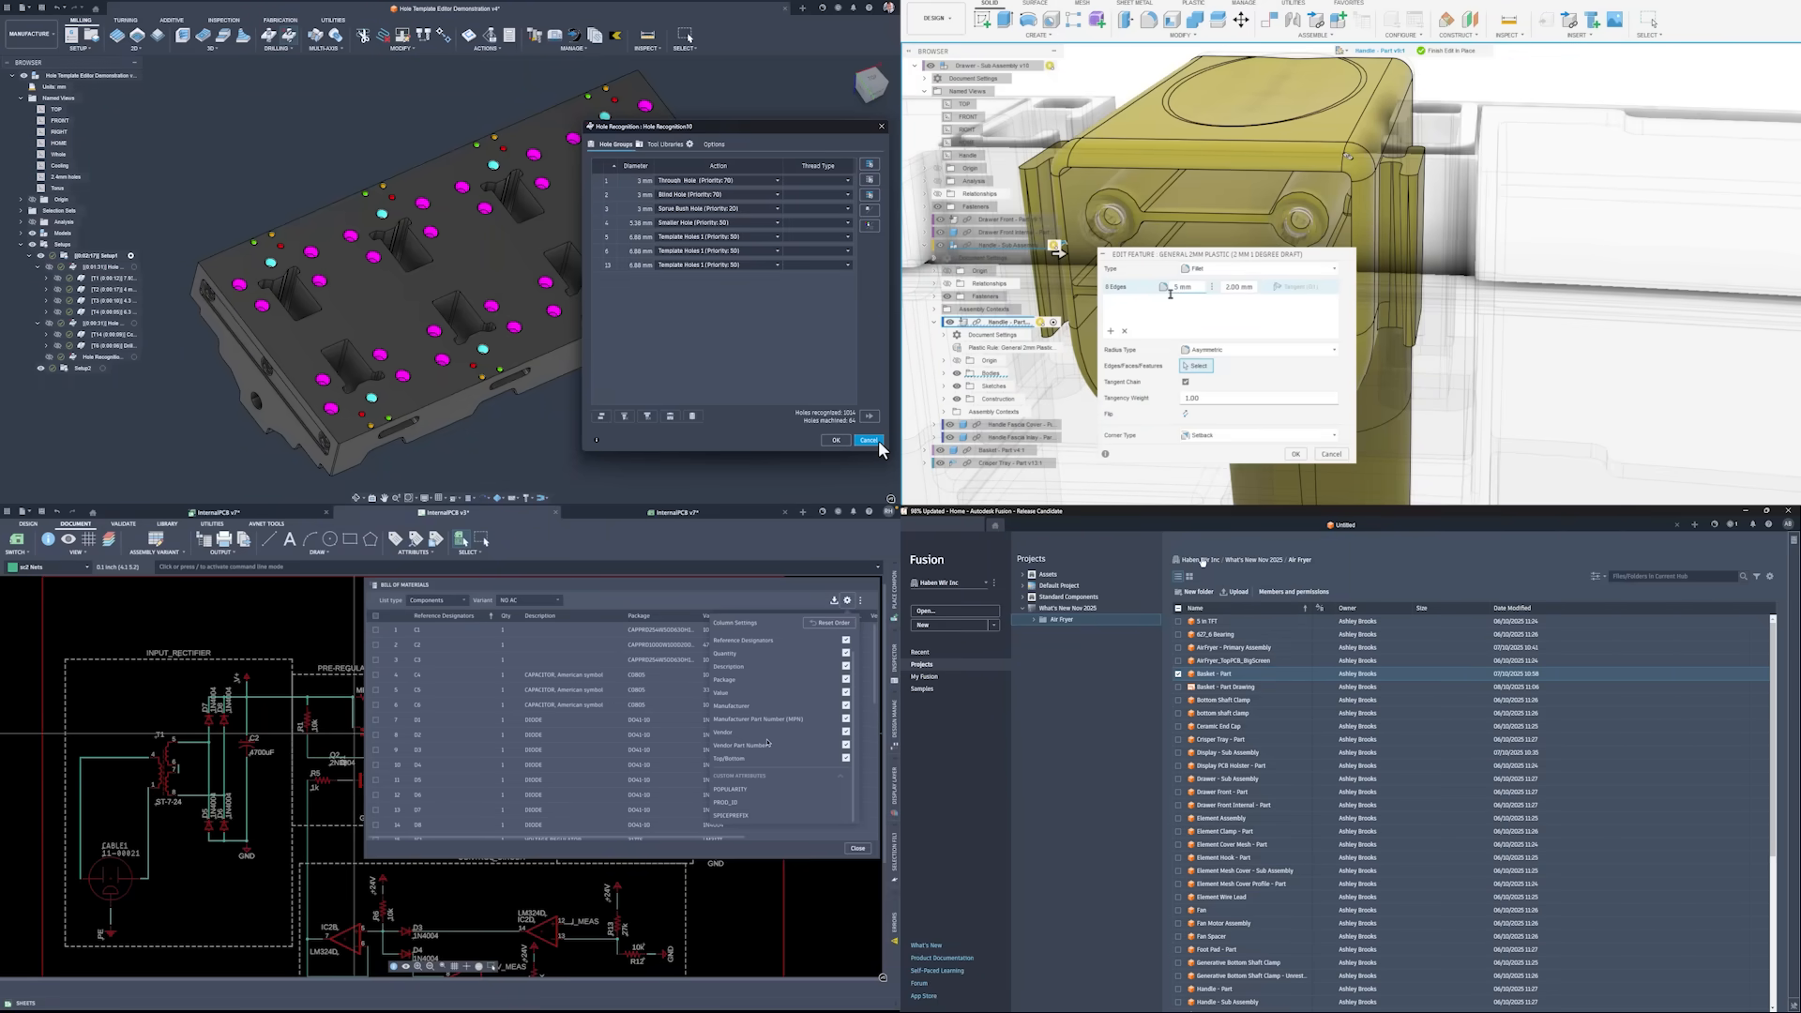